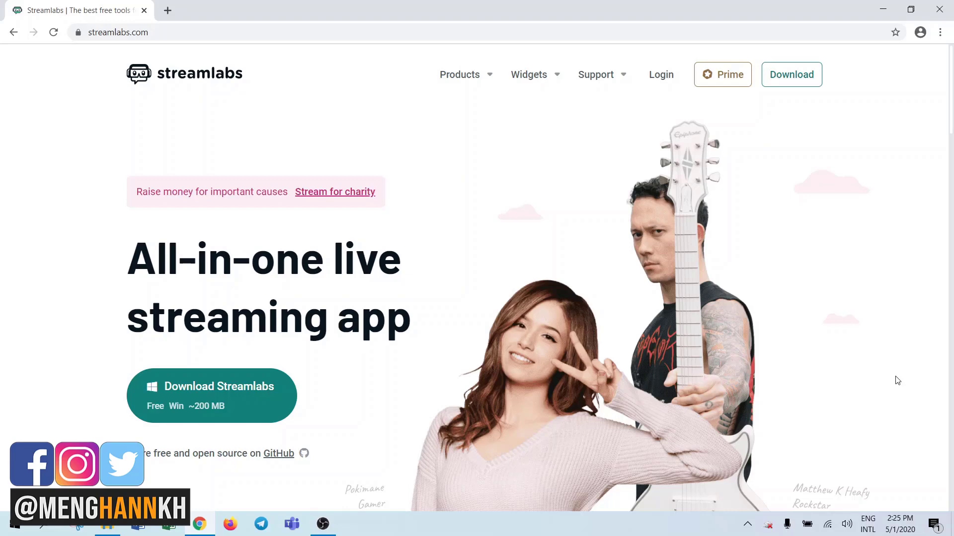
Locate the Streamlabs OBS installer on D: in File Explorer and launch it.
{"action": "scroll", "scroll_direction": "down", "scroll_amount": 3}
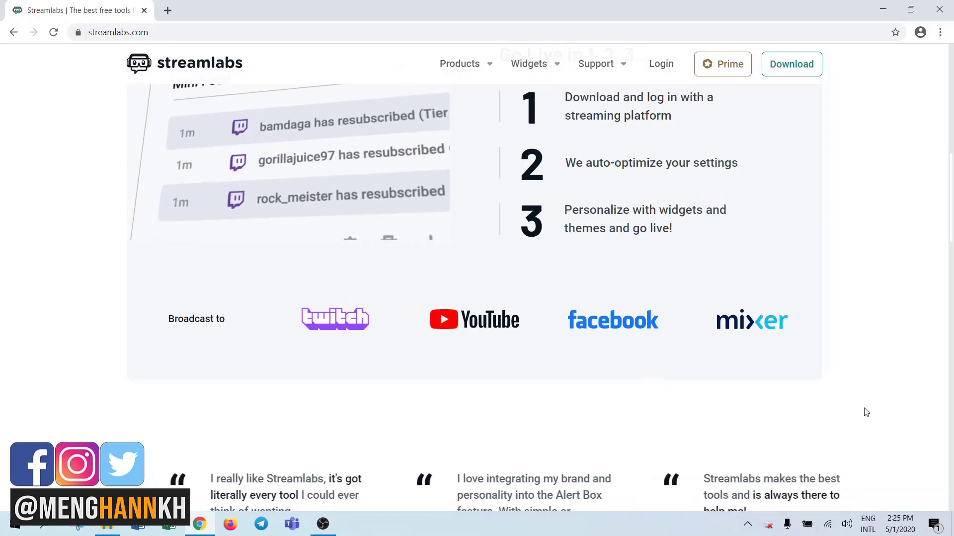
{"action": "scroll", "scroll_direction": "down", "scroll_amount": 3}
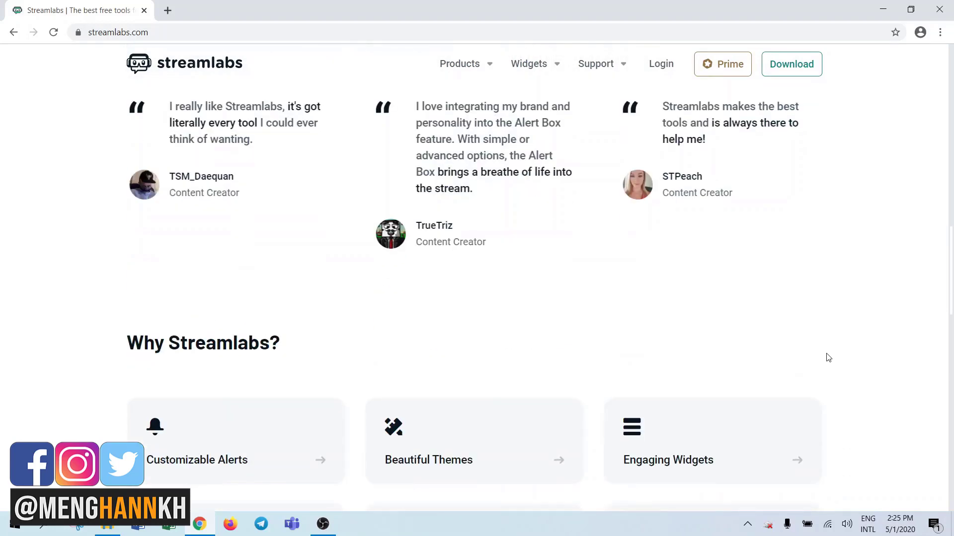
{"action": "scroll", "scroll_direction": "down", "scroll_amount": 3}
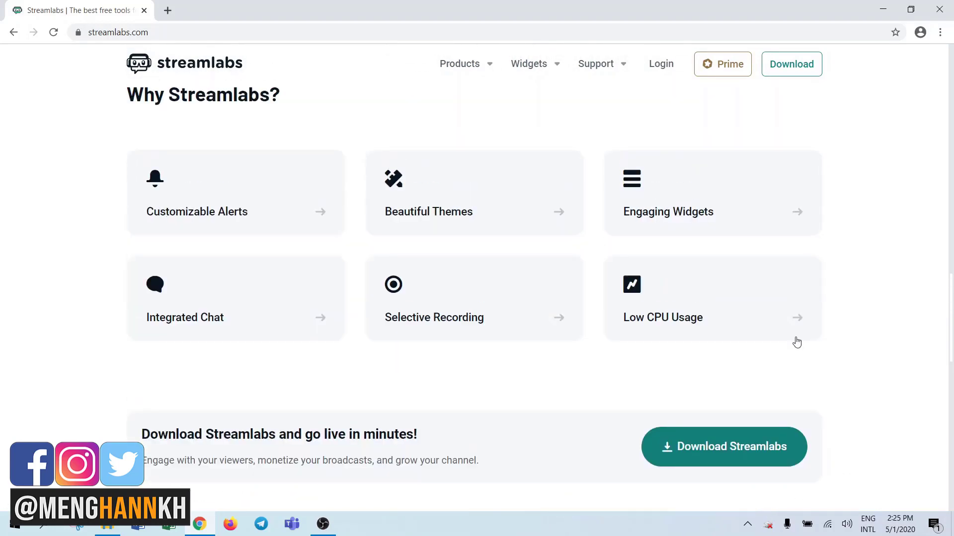
{"action": "scroll", "scroll_direction": "up", "scroll_amount": 3}
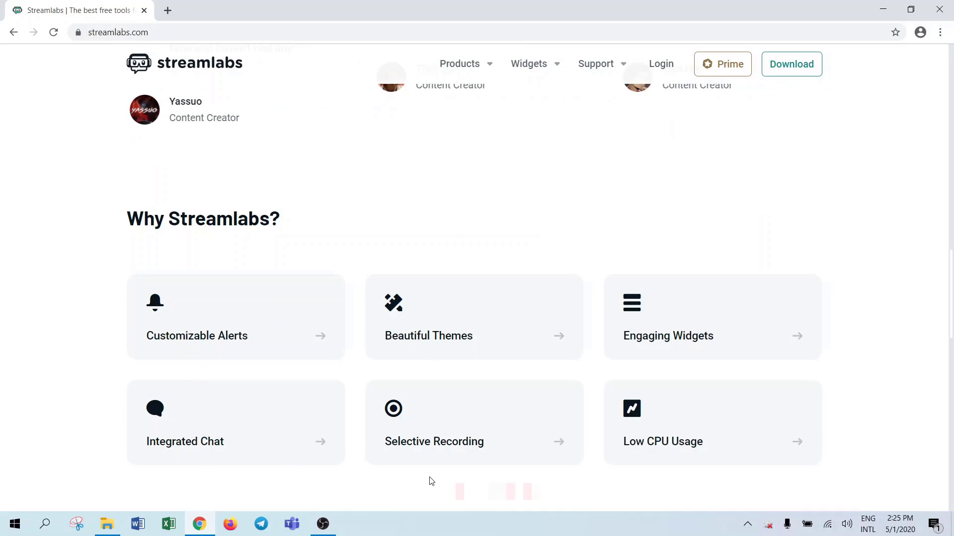
{"action": "mouse_move", "coordinate": [513, 442]}
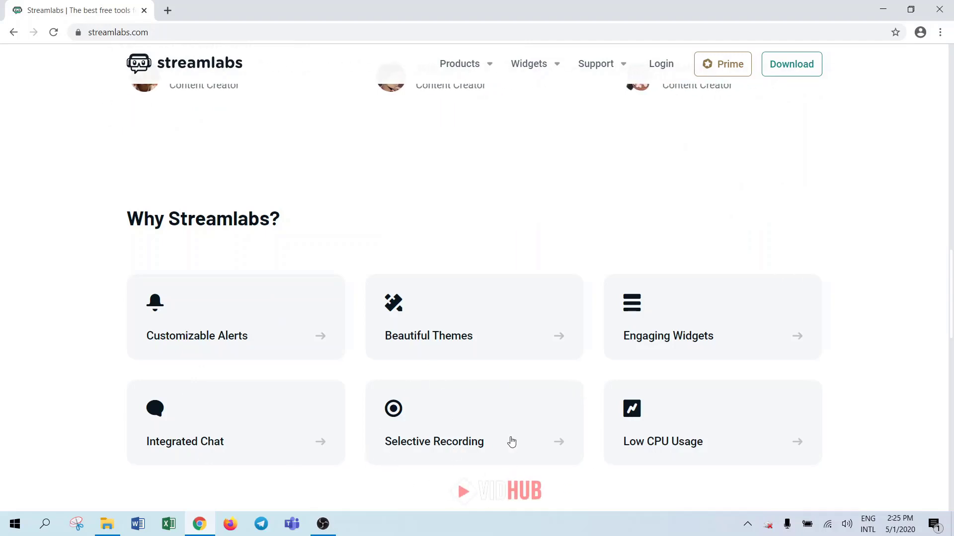
{"action": "mouse_move", "coordinate": [631, 343]}
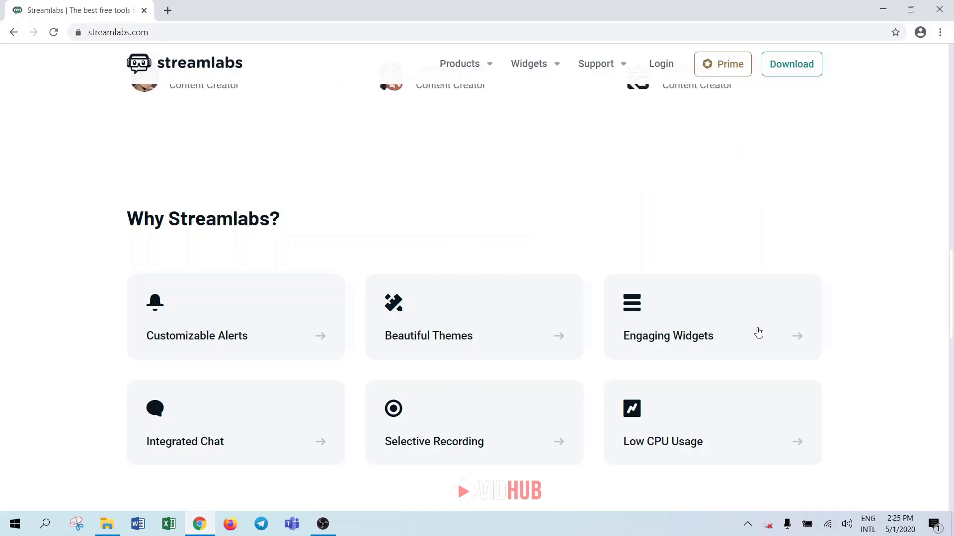
{"action": "mouse_move", "coordinate": [756, 452]}
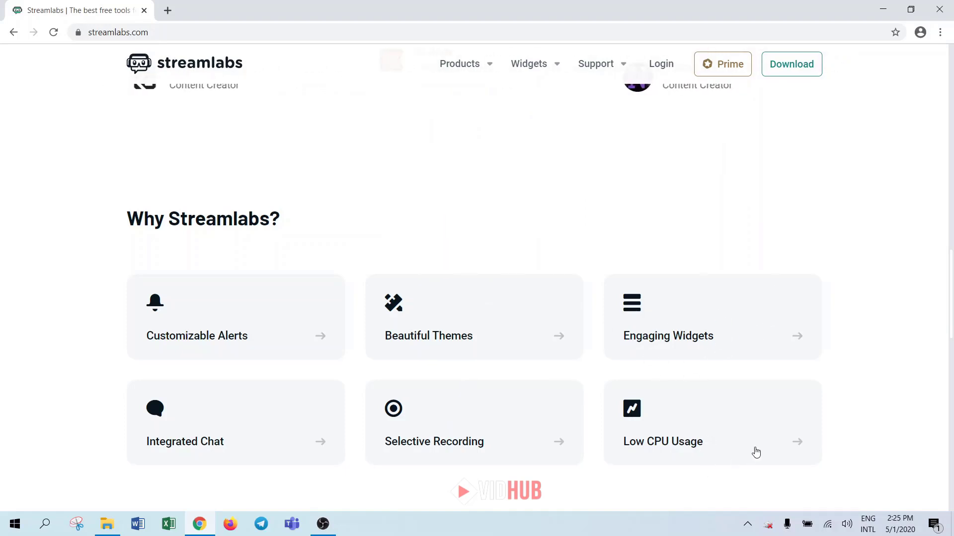
{"action": "mouse_move", "coordinate": [617, 410]}
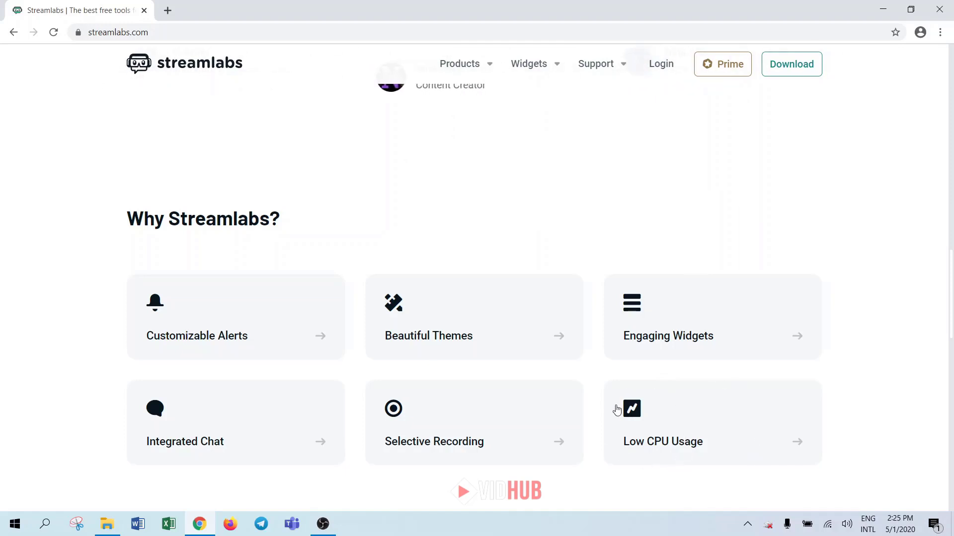
{"action": "mouse_move", "coordinate": [694, 445]}
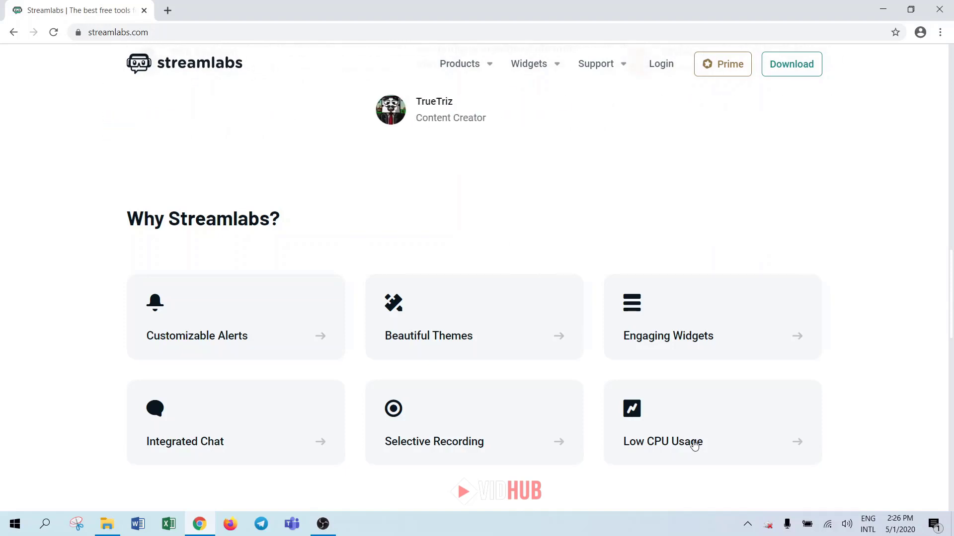
{"action": "scroll", "scroll_direction": "up", "scroll_amount": 3}
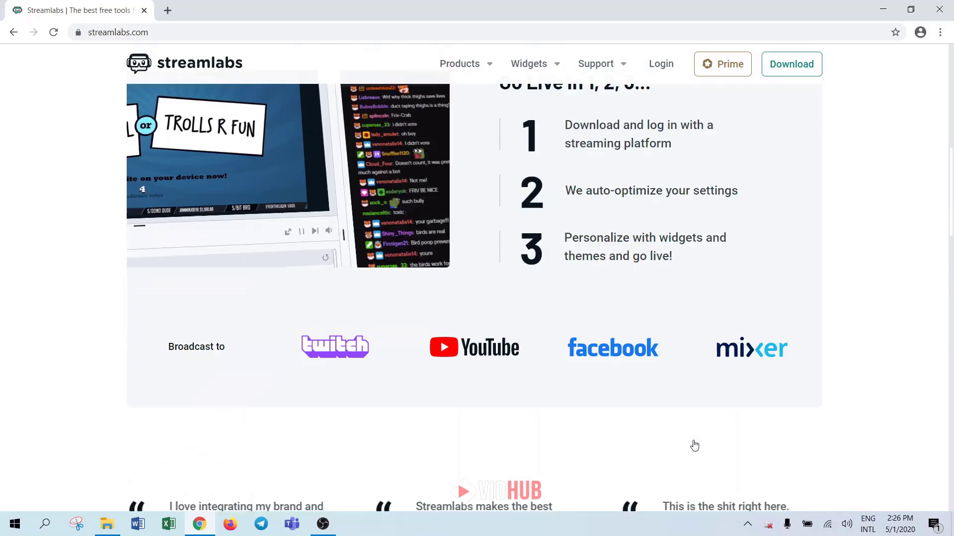
{"action": "scroll", "scroll_direction": "up", "scroll_amount": 3}
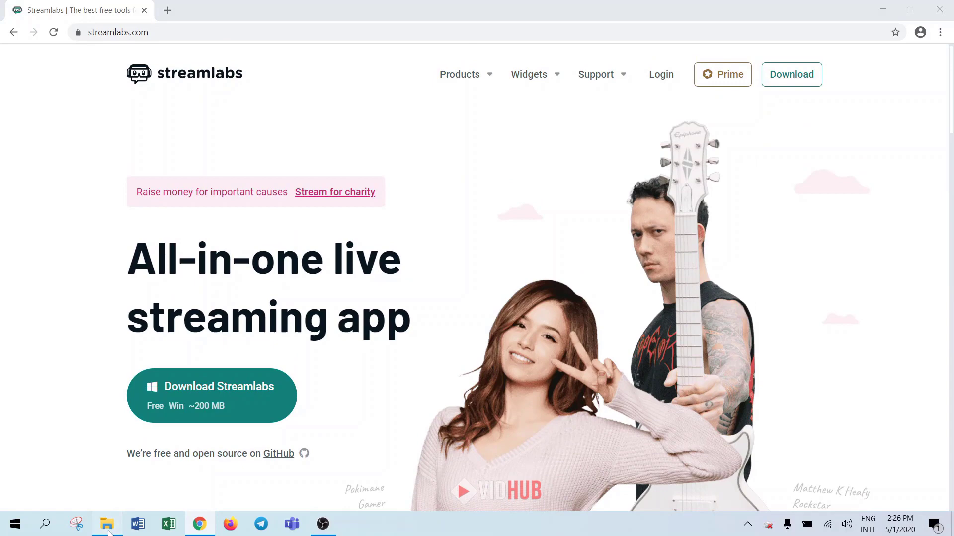
{"action": "left_click", "coordinate": [107, 524]}
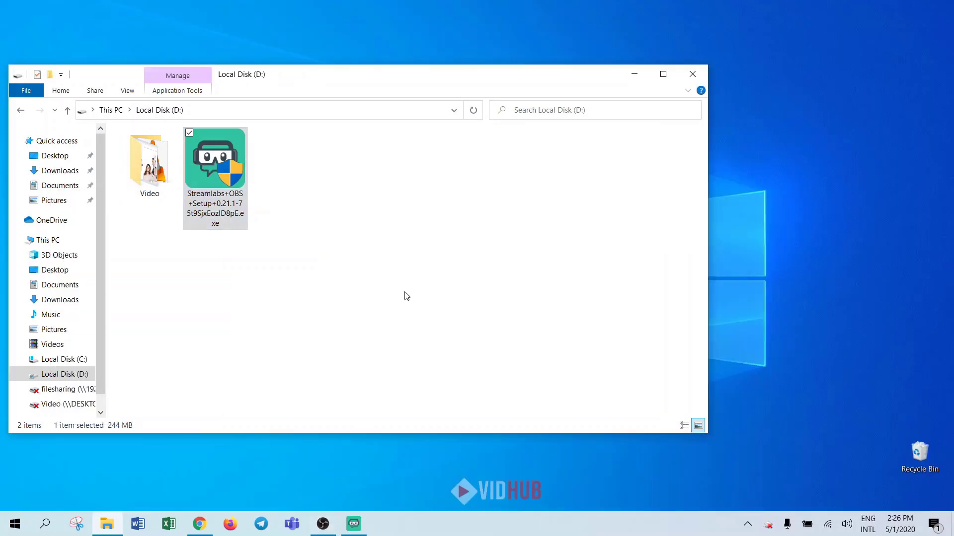
{"action": "double_click", "coordinate": [215, 158]}
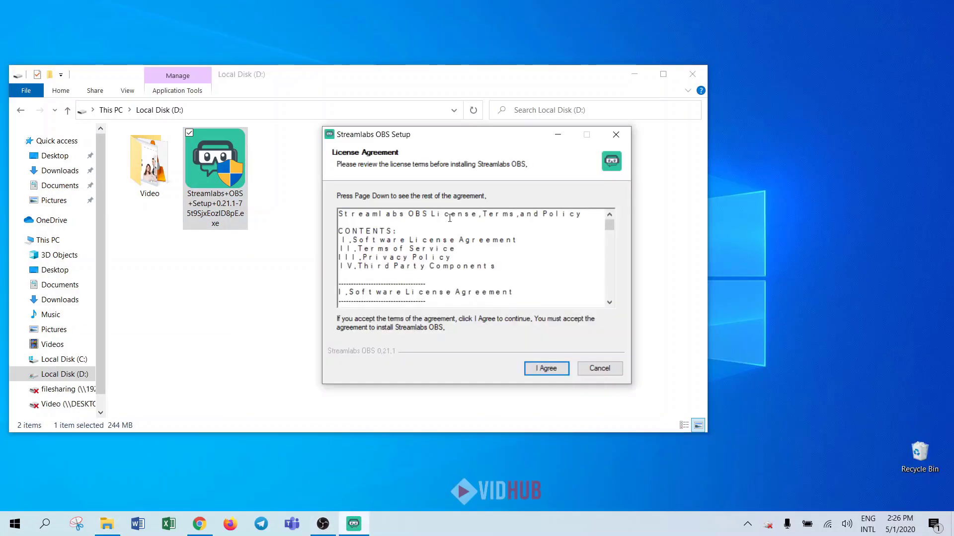
Accept the license, install to the default Program Files folder and finish with Streamlabs OBS running.
{"action": "left_click", "coordinate": [546, 369]}
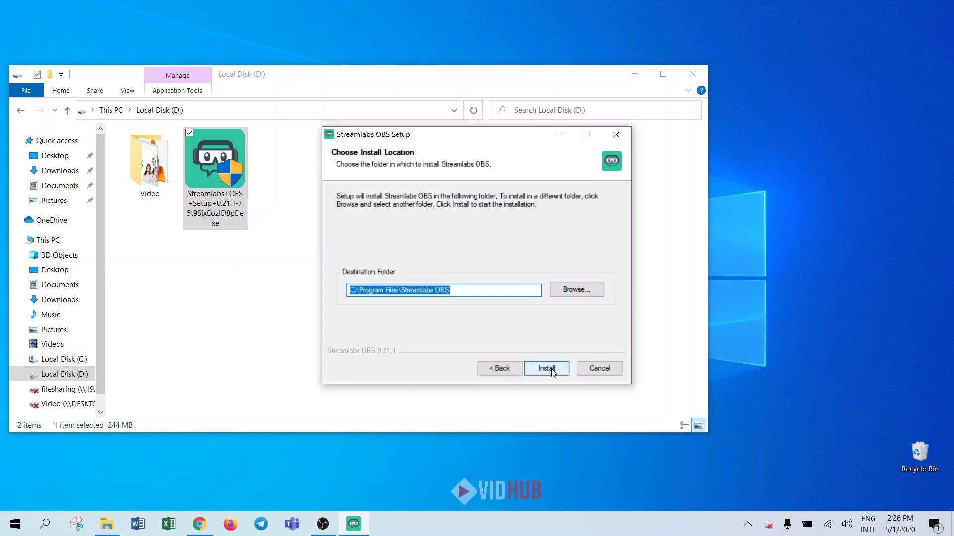
{"action": "left_click", "coordinate": [545, 367]}
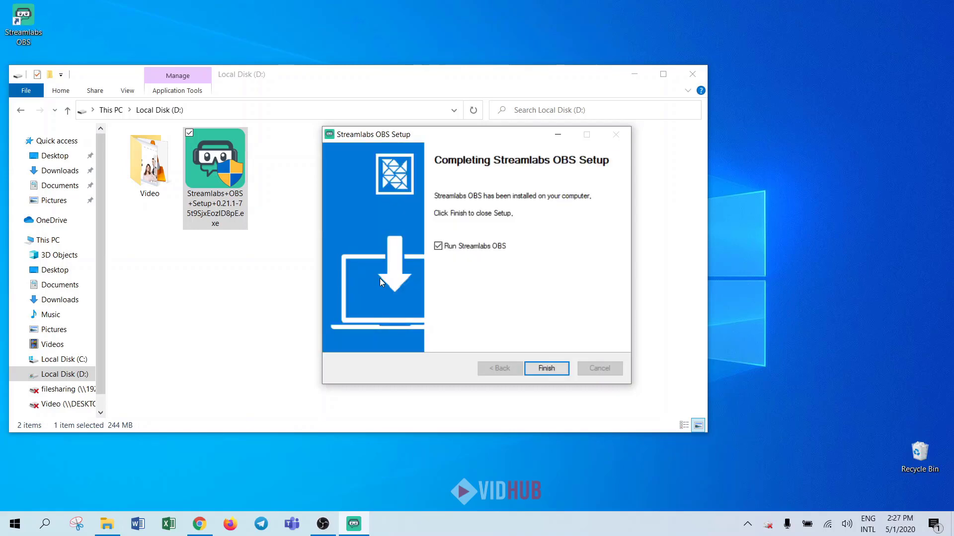
{"action": "mouse_move", "coordinate": [450, 271]}
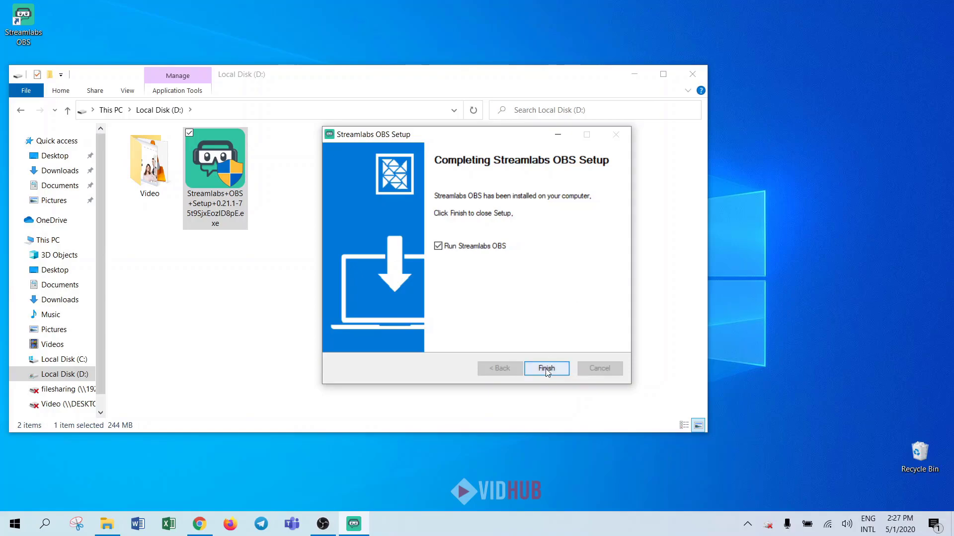
{"action": "left_click", "coordinate": [545, 369]}
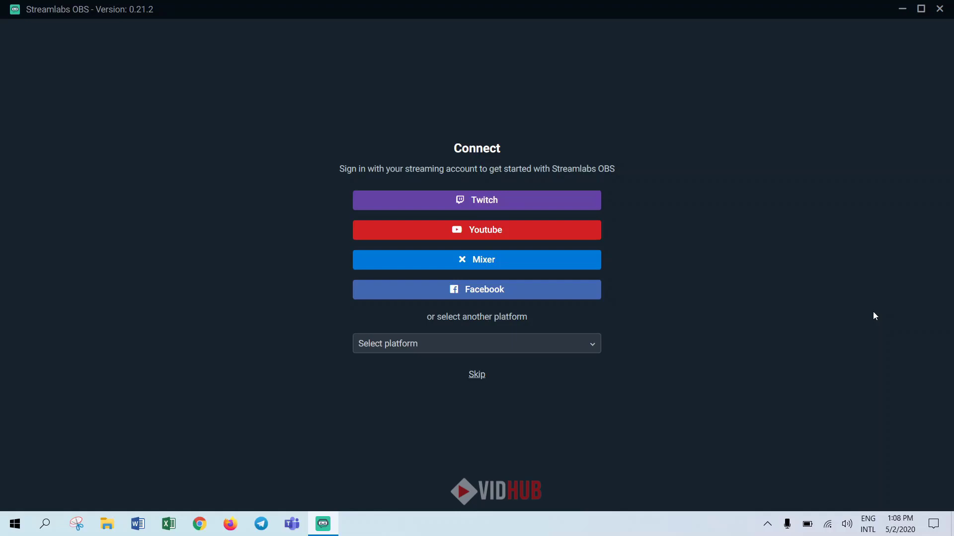
{"action": "mouse_move", "coordinate": [614, 295]}
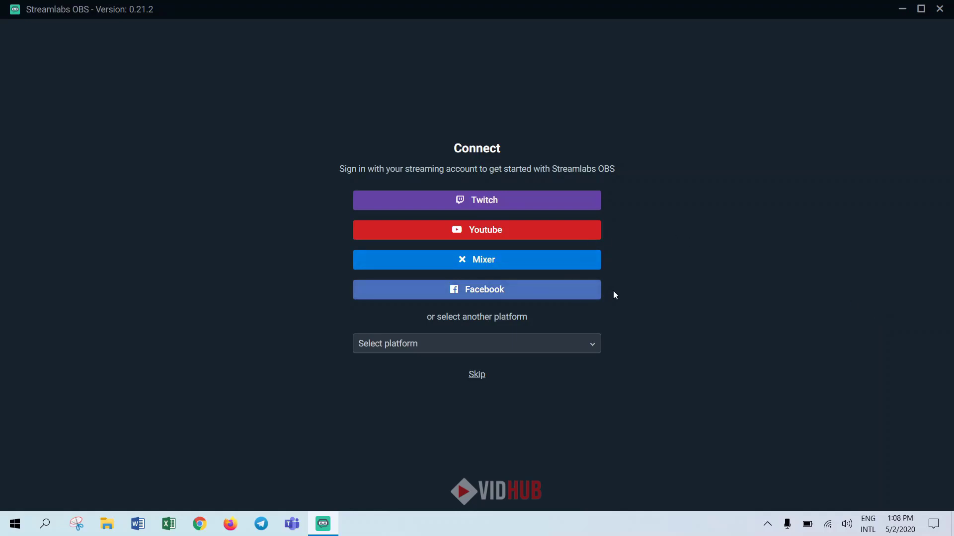
{"action": "mouse_move", "coordinate": [745, 337]}
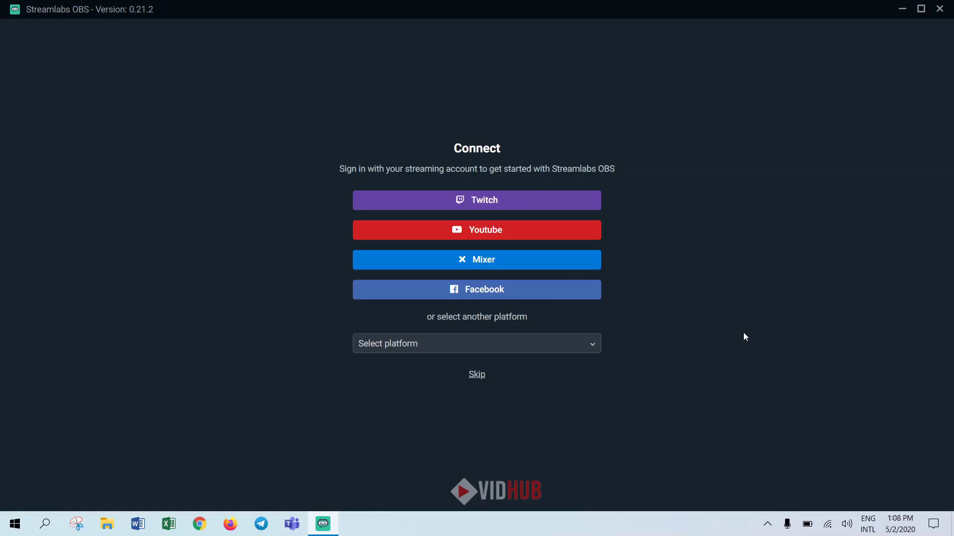
Glance at the platform list, then skip sign-in to reach the main editor.
{"action": "left_click", "coordinate": [476, 343]}
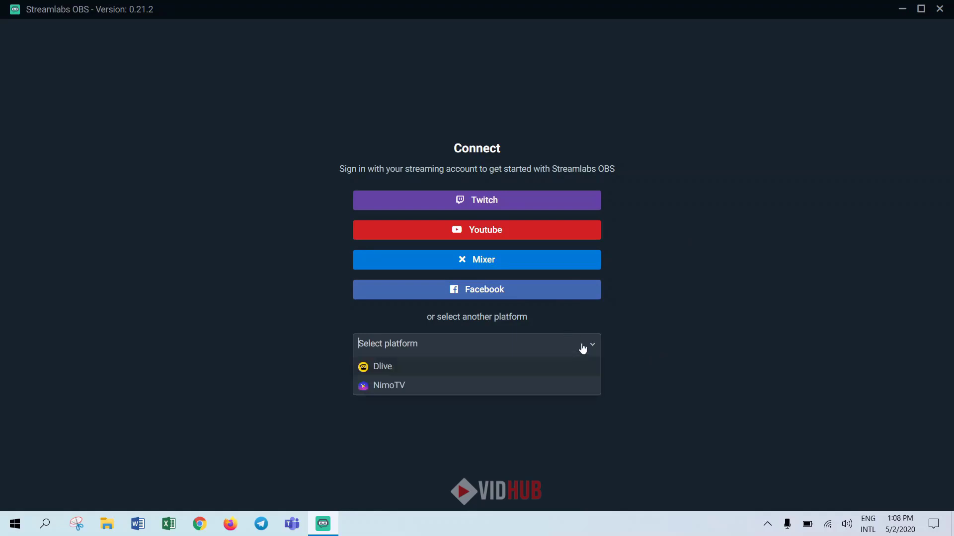
{"action": "left_click", "coordinate": [691, 376]}
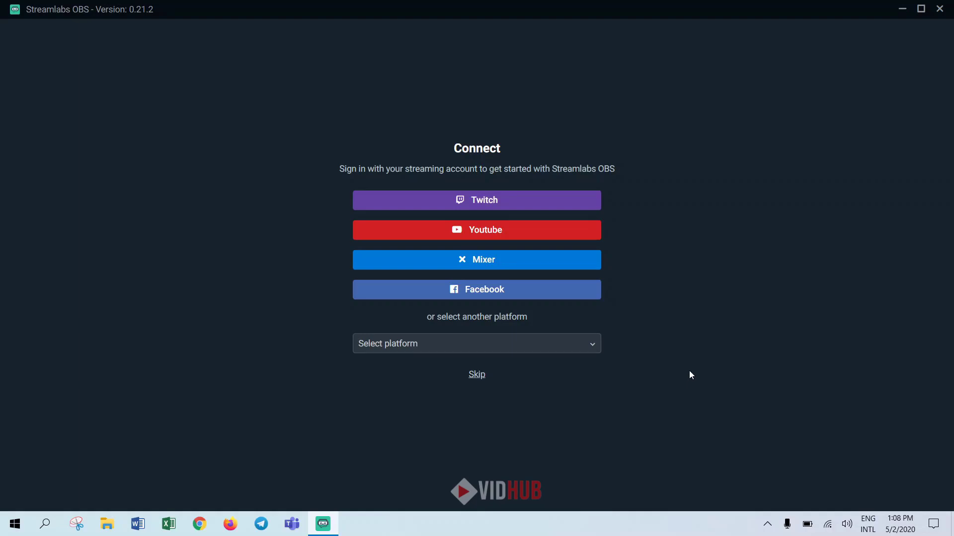
{"action": "mouse_move", "coordinate": [785, 453]}
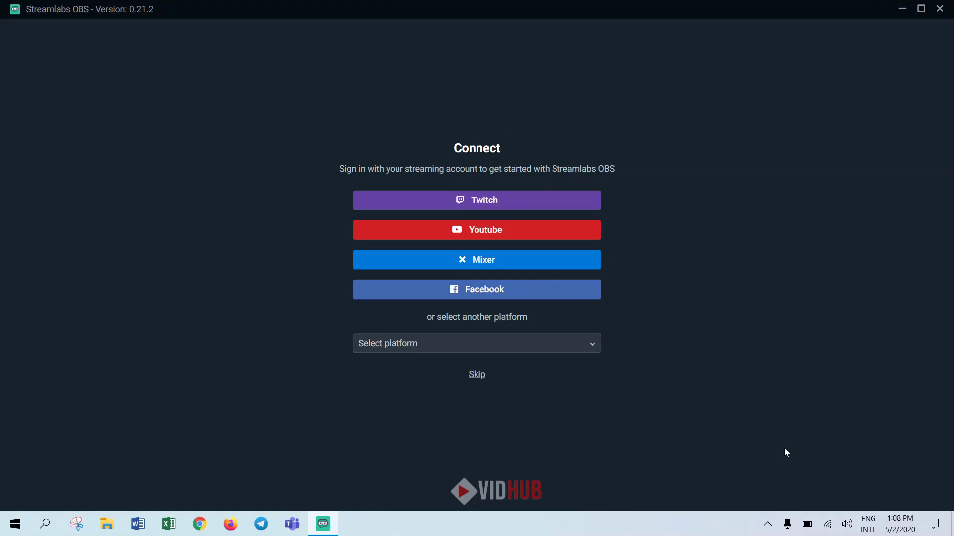
{"action": "mouse_move", "coordinate": [477, 375]}
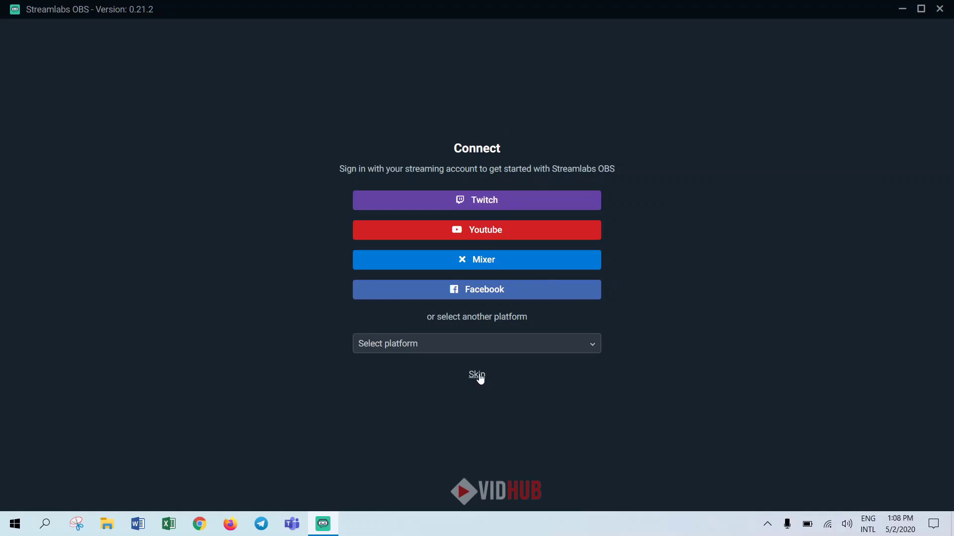
{"action": "mouse_move", "coordinate": [617, 404]}
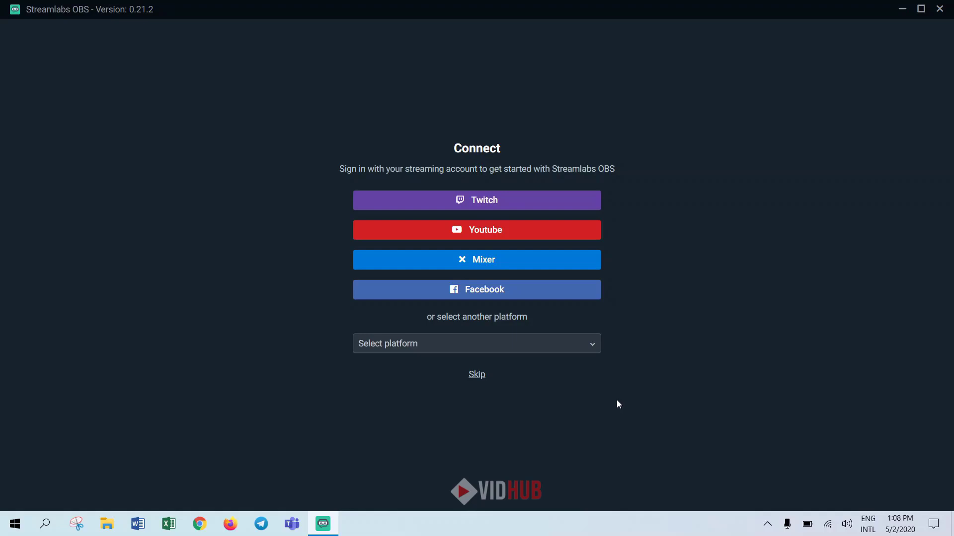
{"action": "mouse_move", "coordinate": [477, 375]}
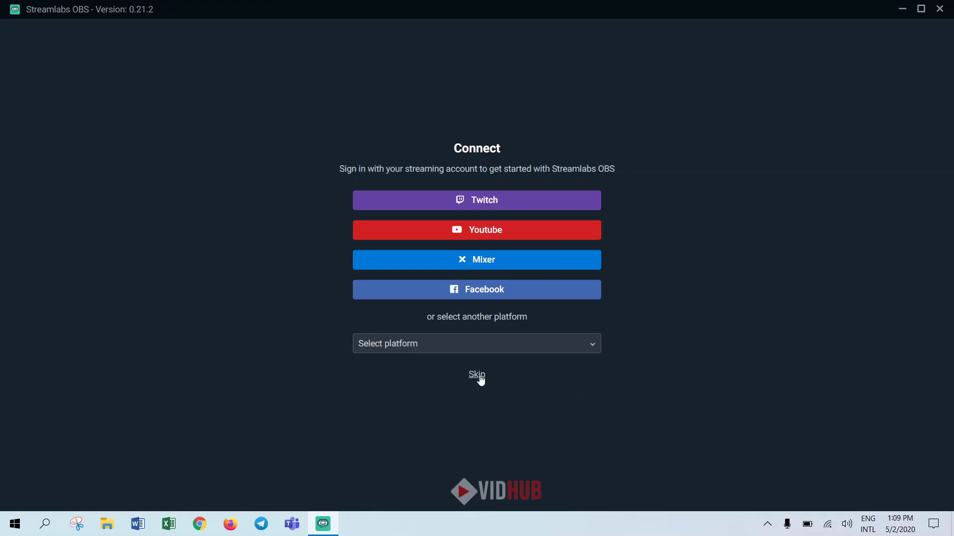
{"action": "left_click", "coordinate": [475, 375]}
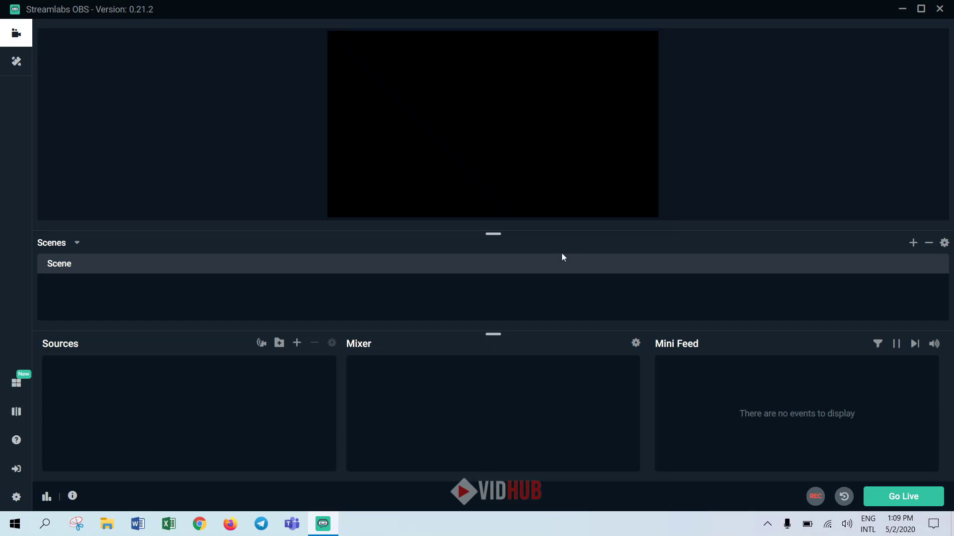
{"action": "mouse_move", "coordinate": [575, 220]}
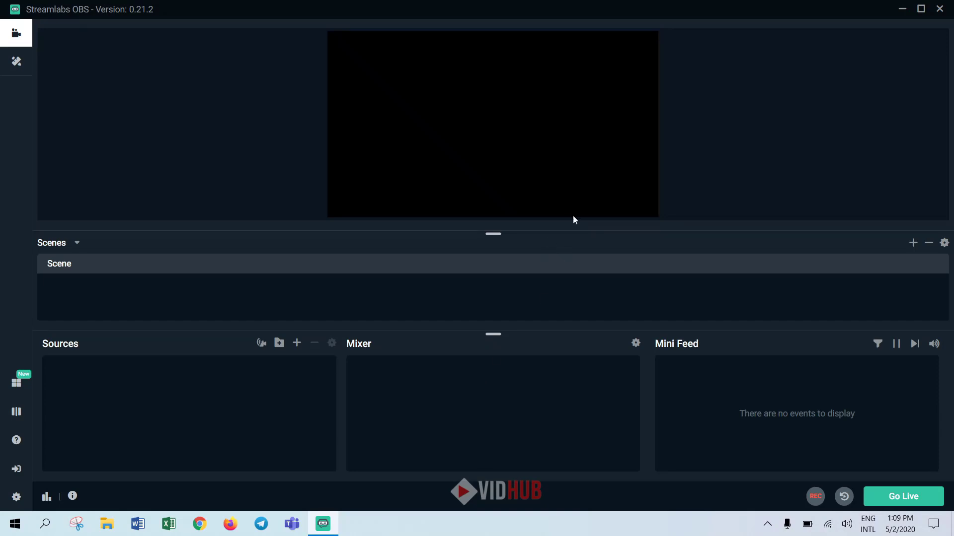
{"action": "mouse_move", "coordinate": [272, 330]}
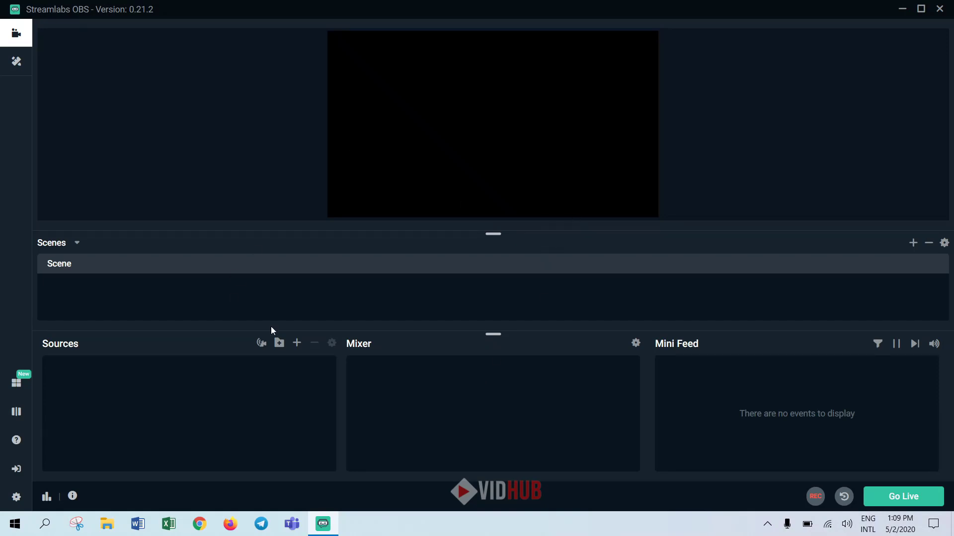
{"action": "mouse_move", "coordinate": [465, 150]}
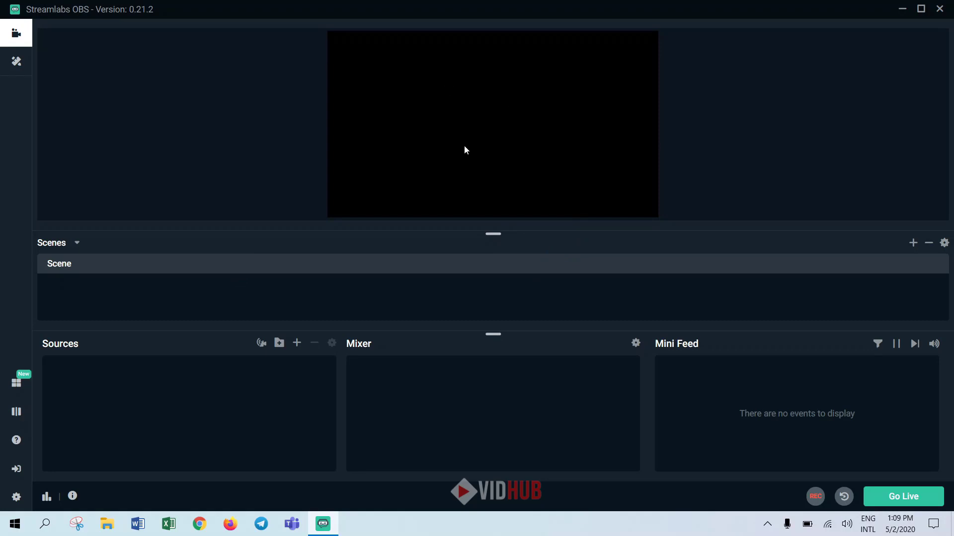
{"action": "mouse_move", "coordinate": [31, 288]}
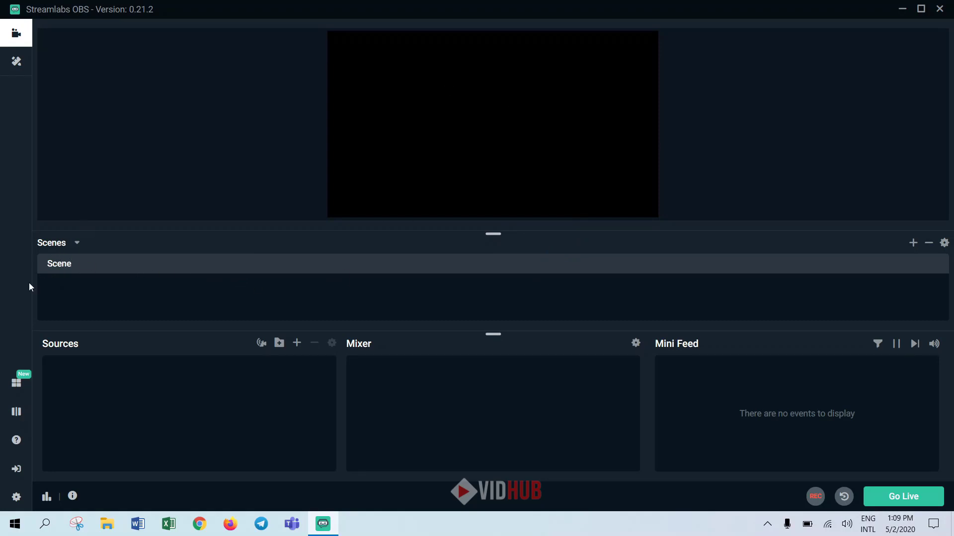
{"action": "mouse_move", "coordinate": [146, 303]}
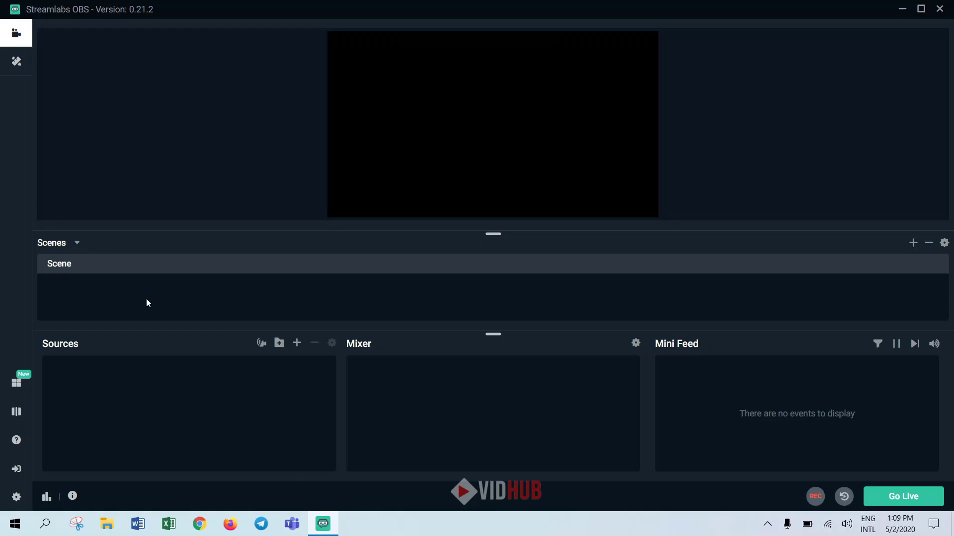
{"action": "mouse_move", "coordinate": [143, 369]}
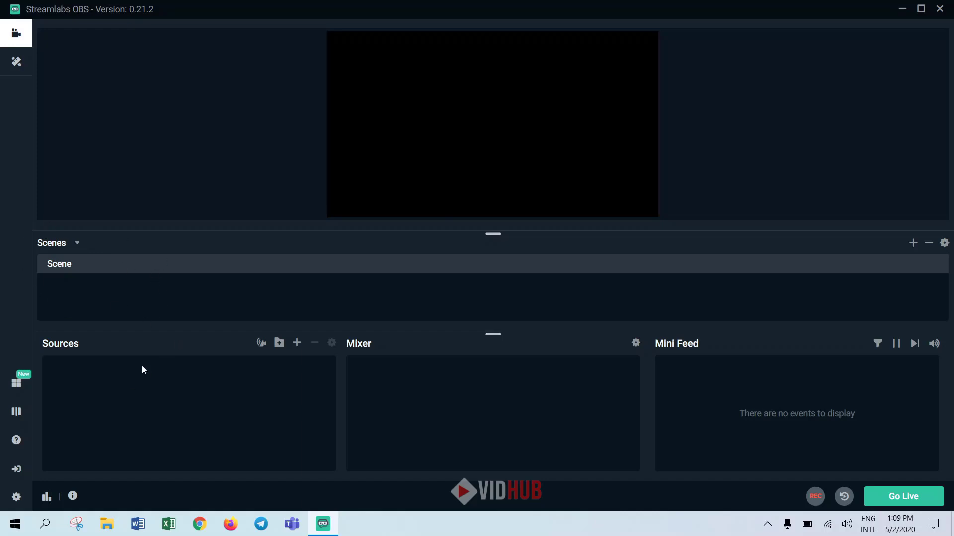
{"action": "mouse_move", "coordinate": [808, 401]}
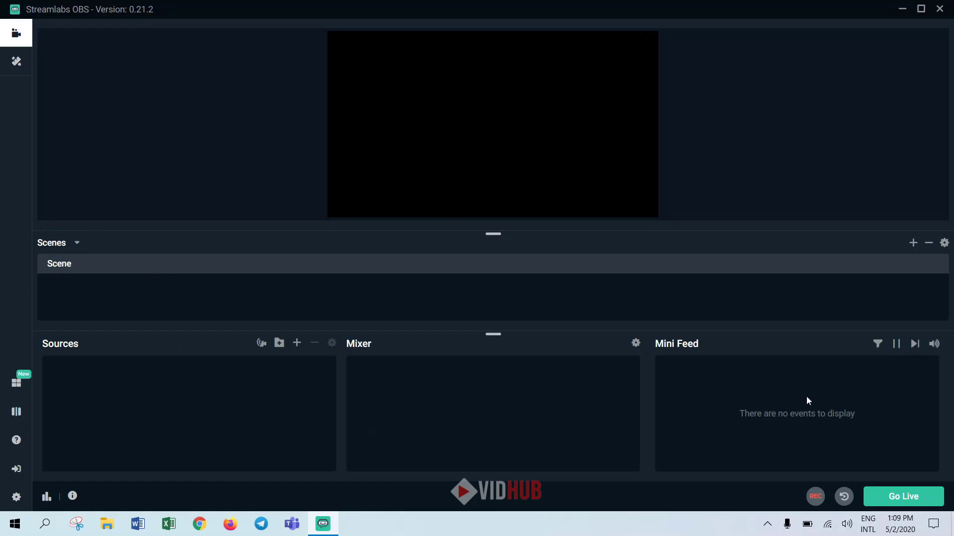
{"action": "mouse_move", "coordinate": [495, 333]}
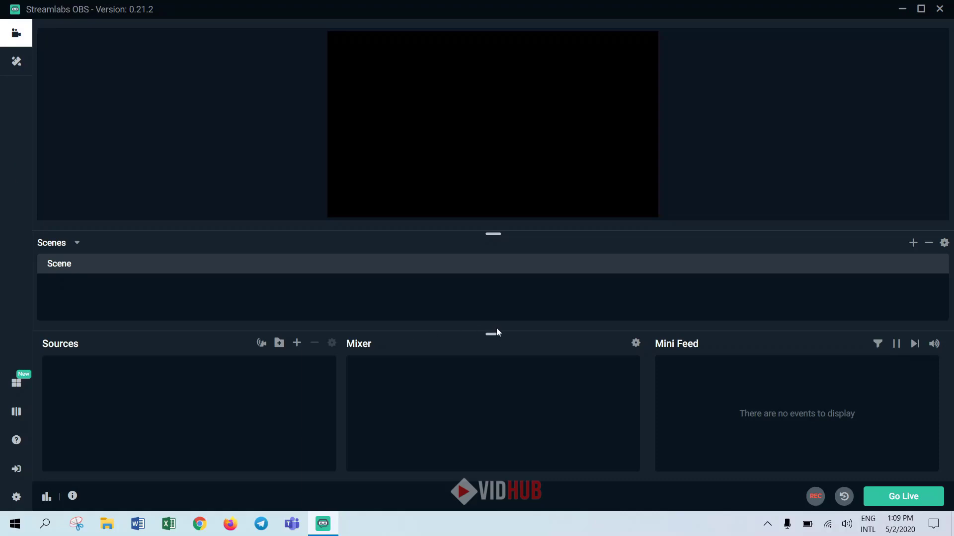
{"action": "mouse_move", "coordinate": [786, 335]}
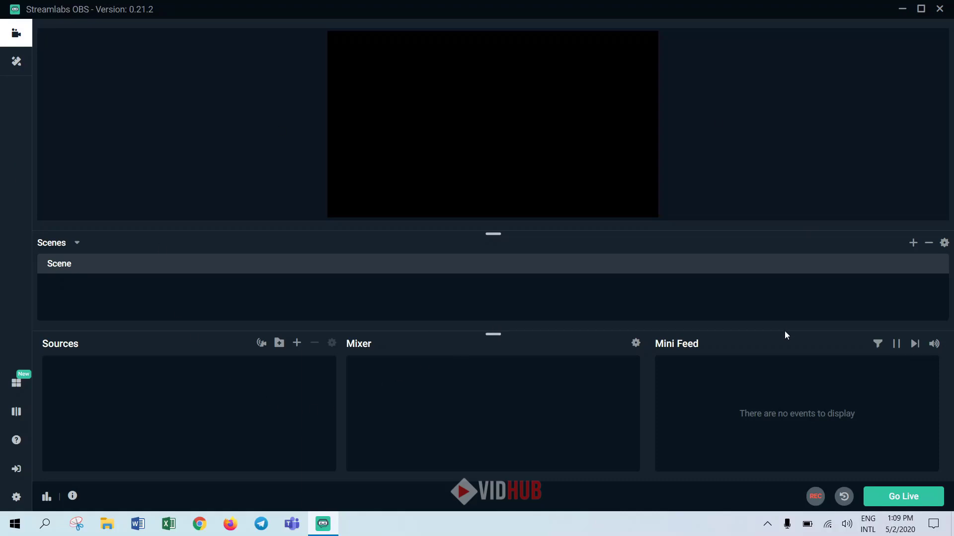
{"action": "mouse_move", "coordinate": [781, 345]}
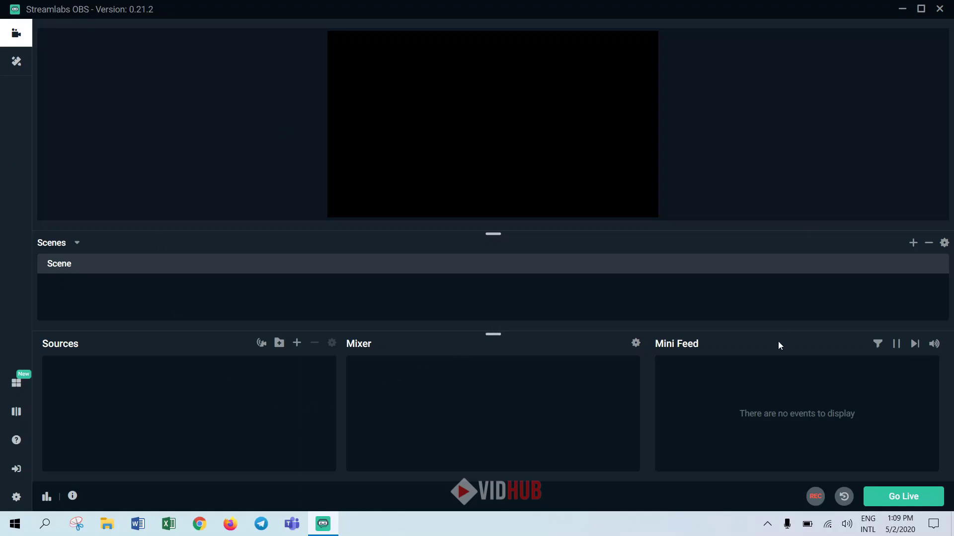
{"action": "mouse_move", "coordinate": [17, 384]}
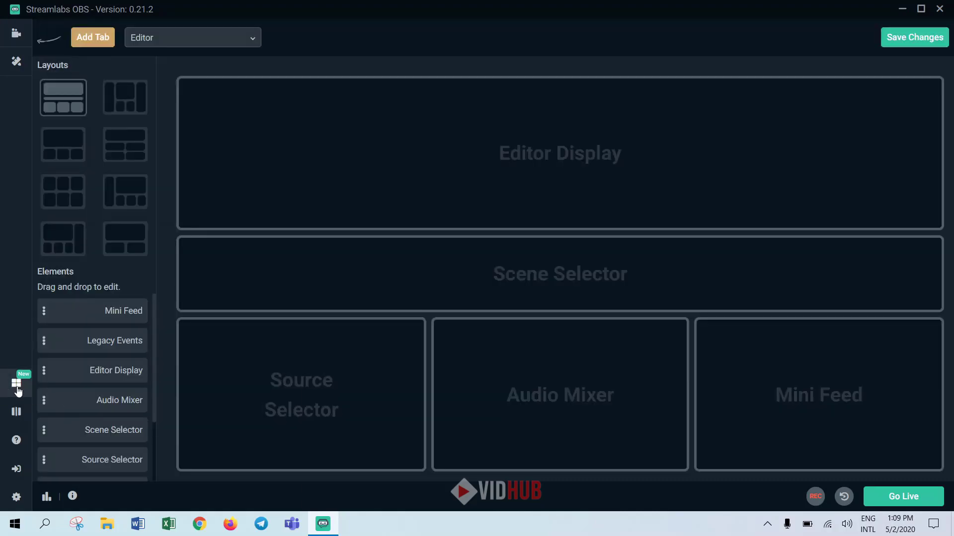
Choose the large-top, three-bottom layout with scenes, sources and mixer below, and save it.
{"action": "left_click", "coordinate": [63, 145]}
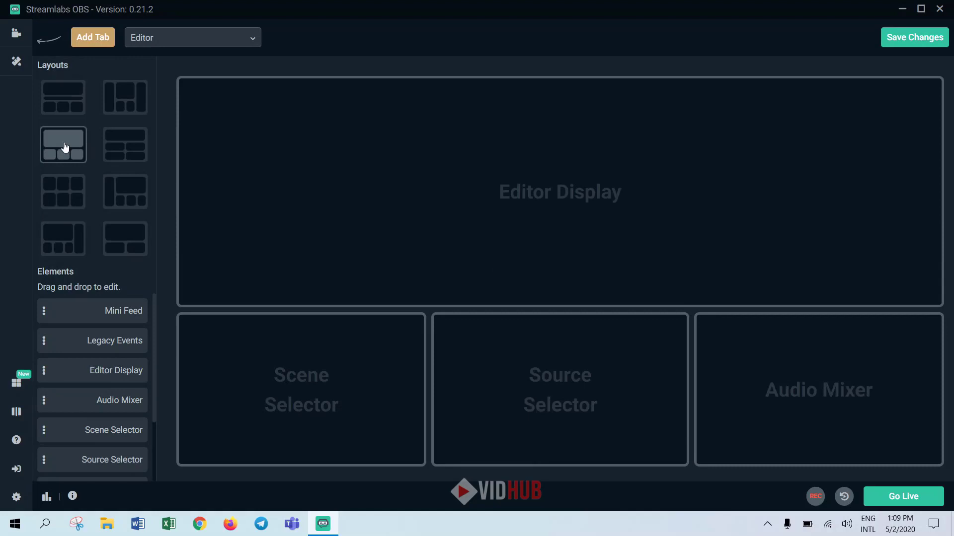
{"action": "mouse_move", "coordinate": [527, 211]}
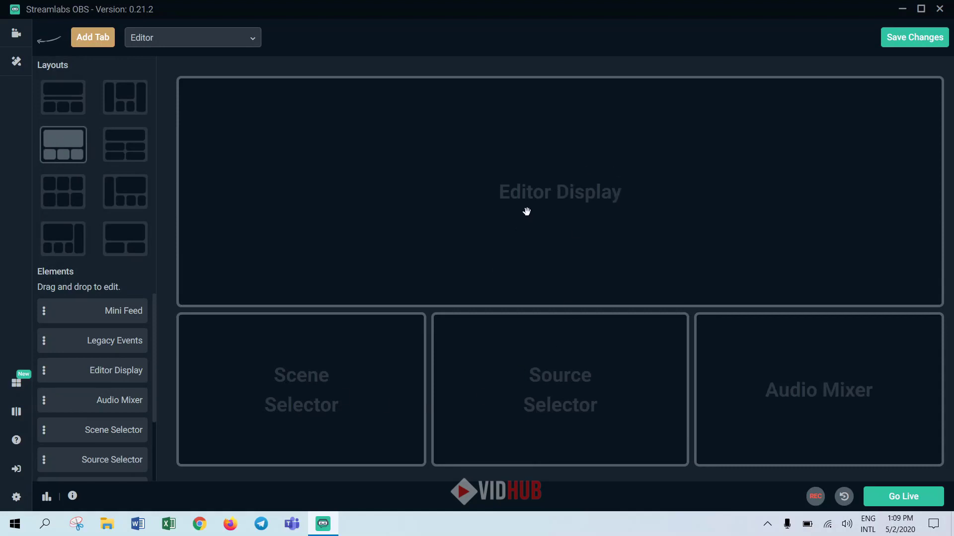
{"action": "mouse_move", "coordinate": [626, 419]}
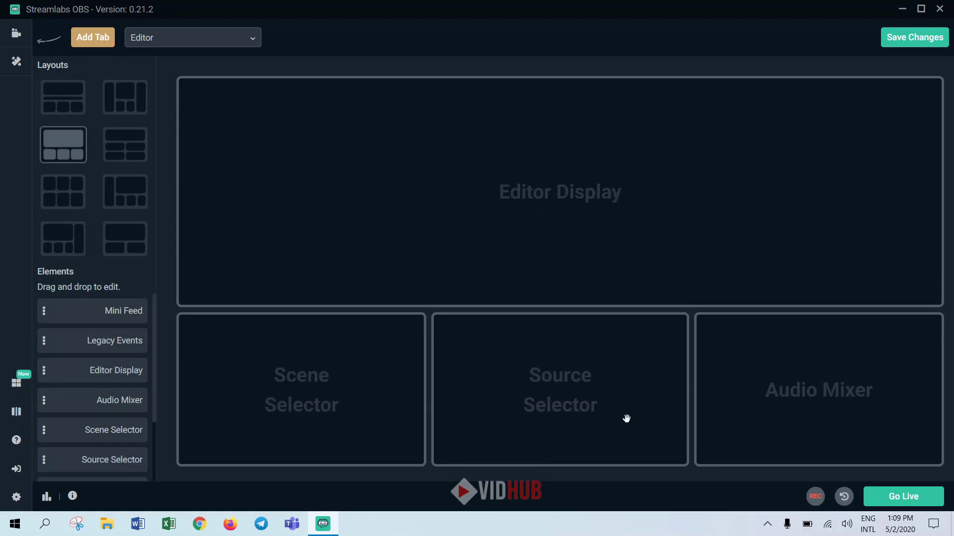
{"action": "mouse_move", "coordinate": [96, 359]}
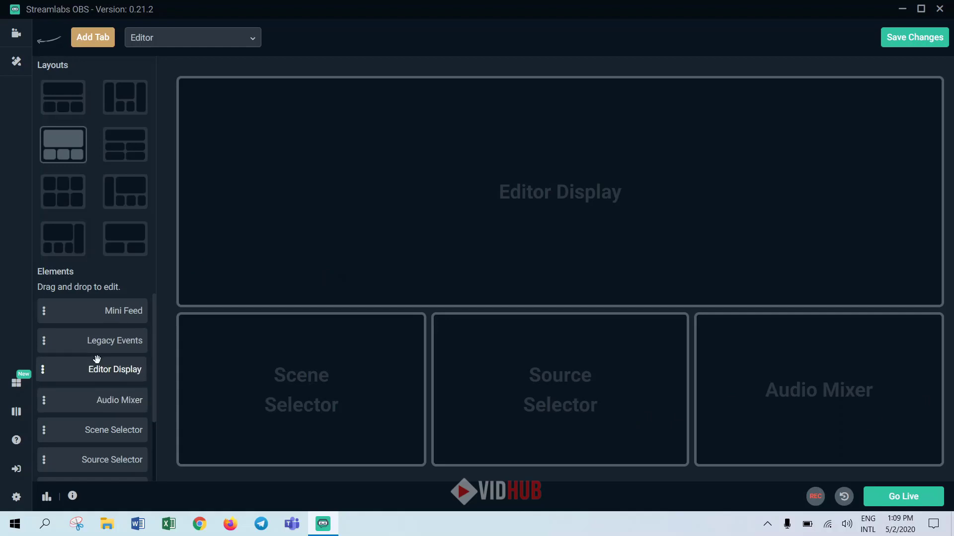
{"action": "scroll", "scroll_direction": "down", "scroll_amount": 3}
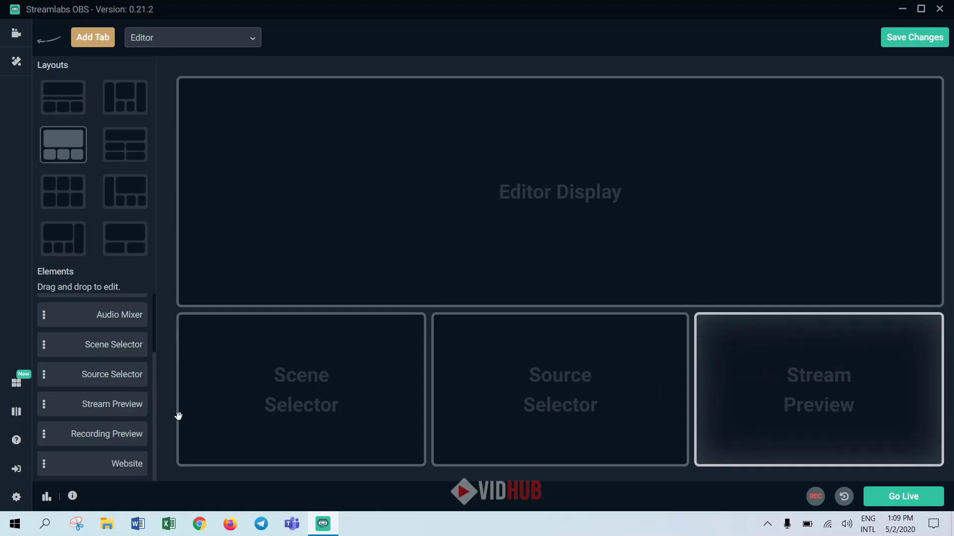
{"action": "mouse_move", "coordinate": [103, 404]}
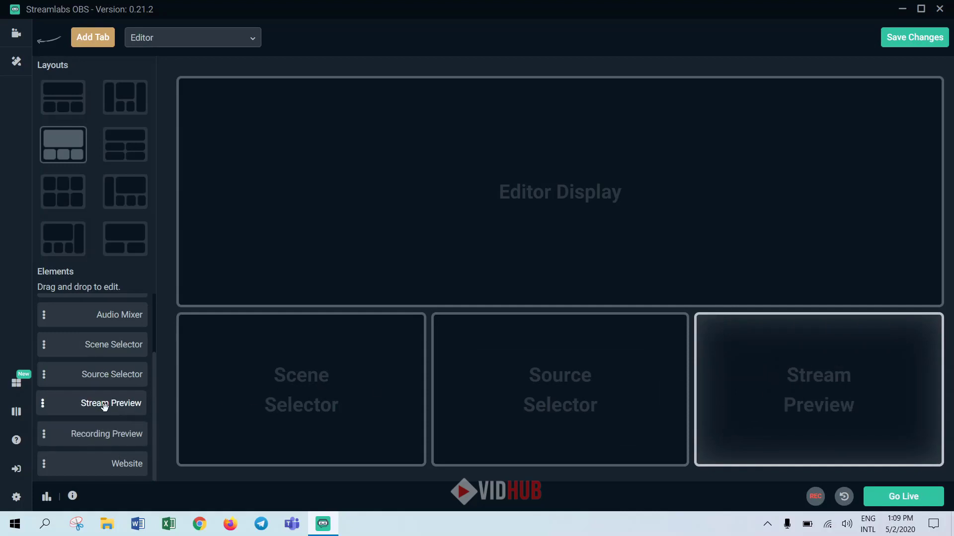
{"action": "mouse_move", "coordinate": [102, 360]}
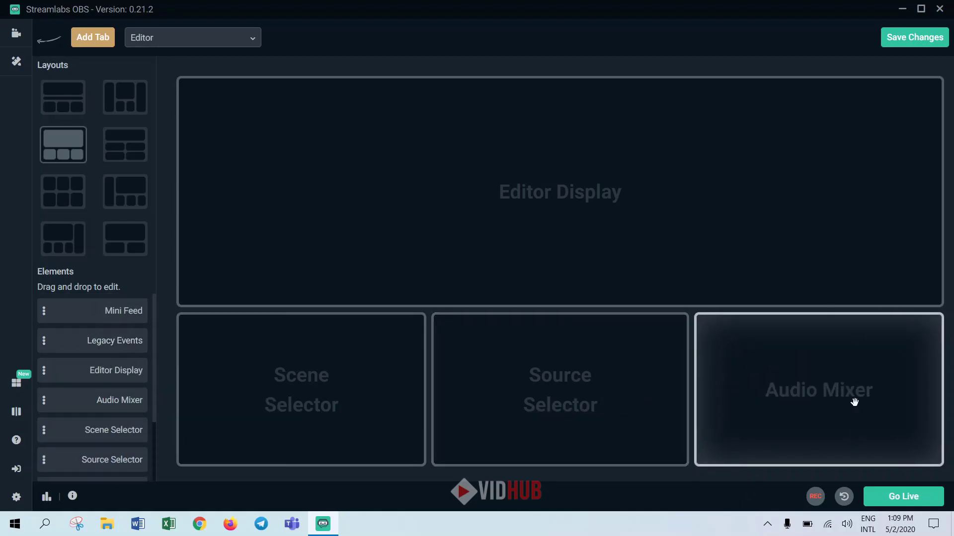
{"action": "left_click", "coordinate": [16, 34]}
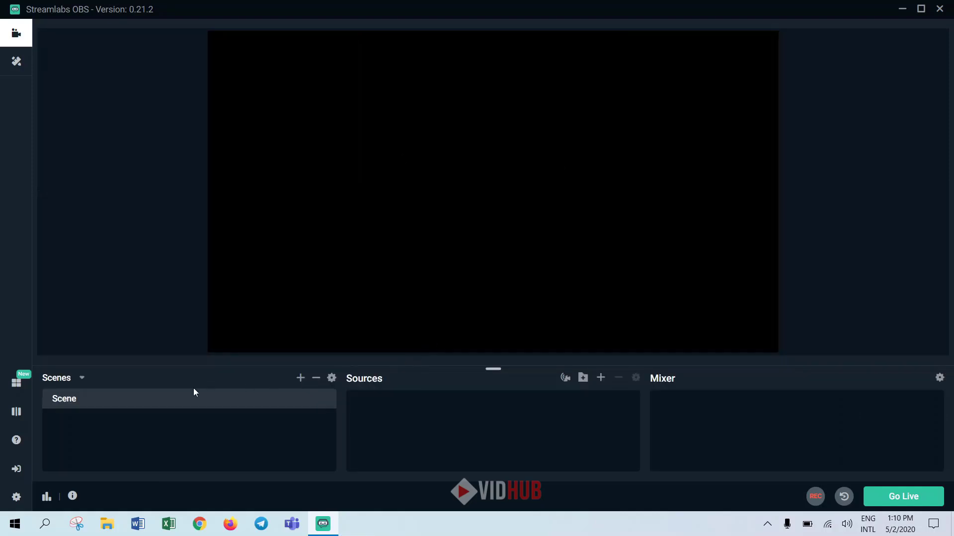
{"action": "mouse_move", "coordinate": [162, 446]}
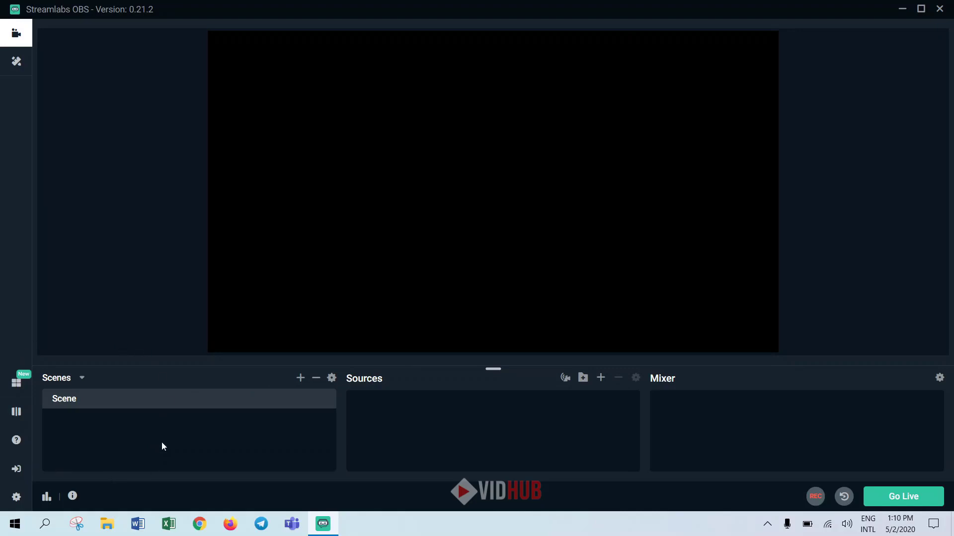
{"action": "mouse_move", "coordinate": [191, 454]}
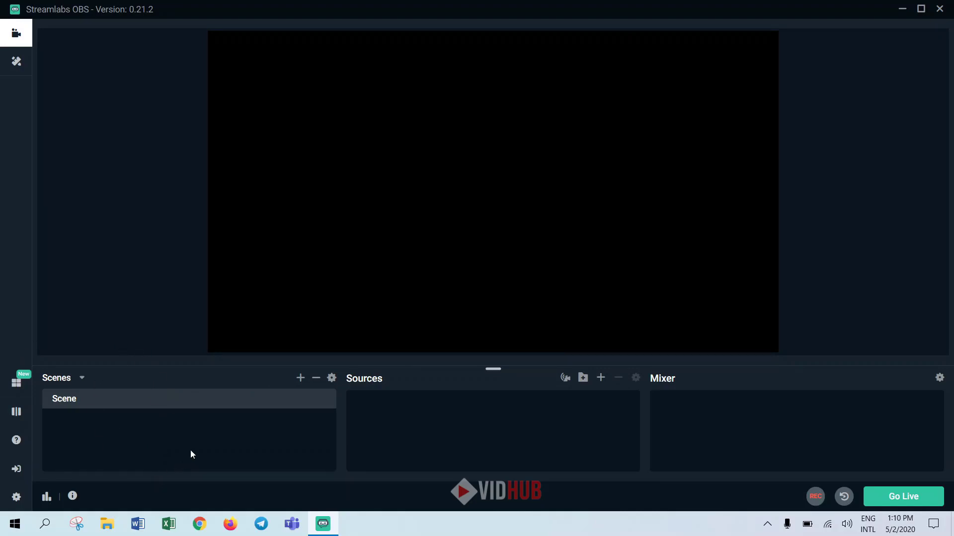
{"action": "mouse_move", "coordinate": [212, 430]}
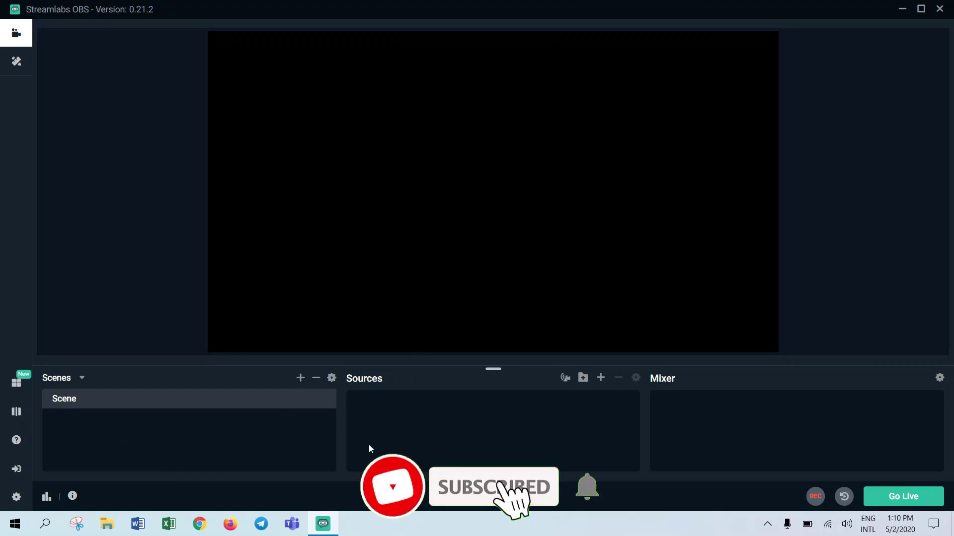
{"action": "mouse_move", "coordinate": [401, 437]}
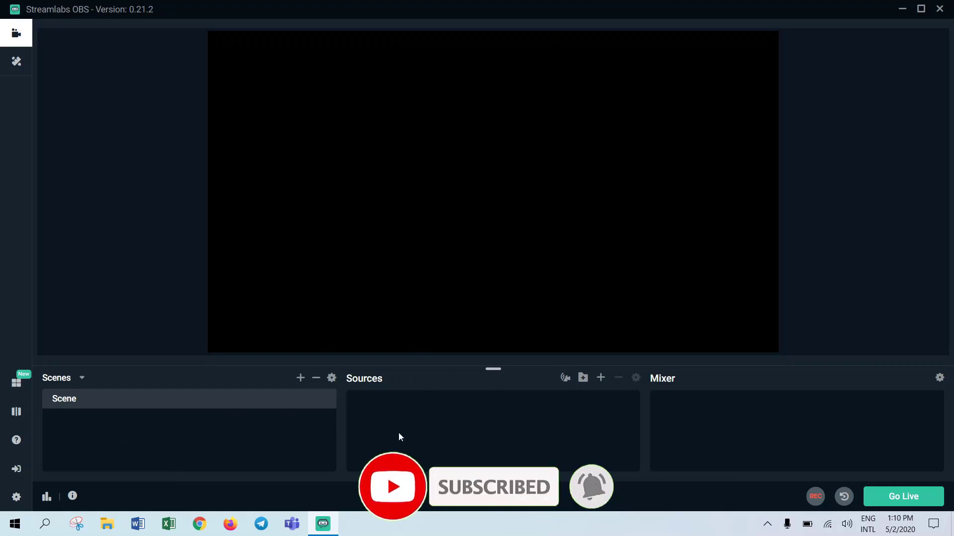
{"action": "mouse_move", "coordinate": [475, 446]}
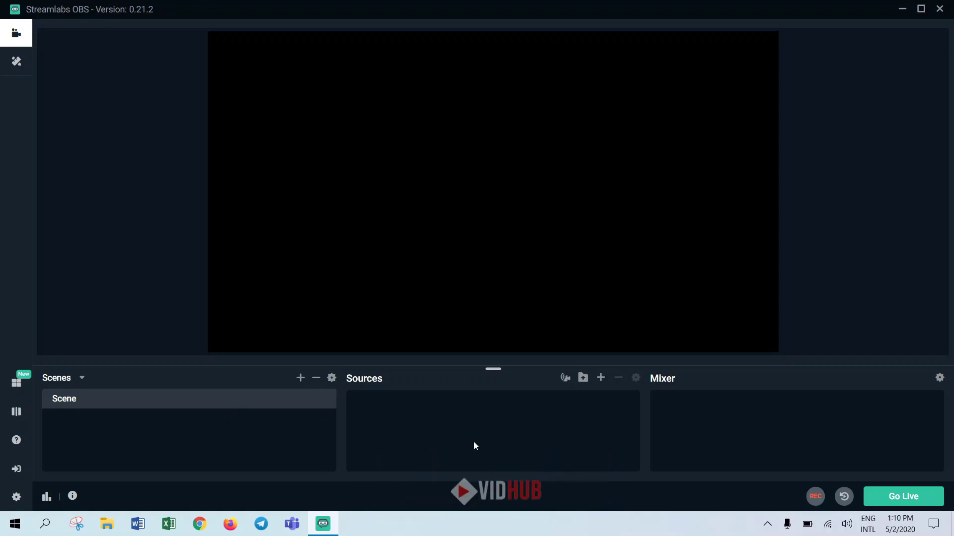
{"action": "mouse_move", "coordinate": [240, 403]}
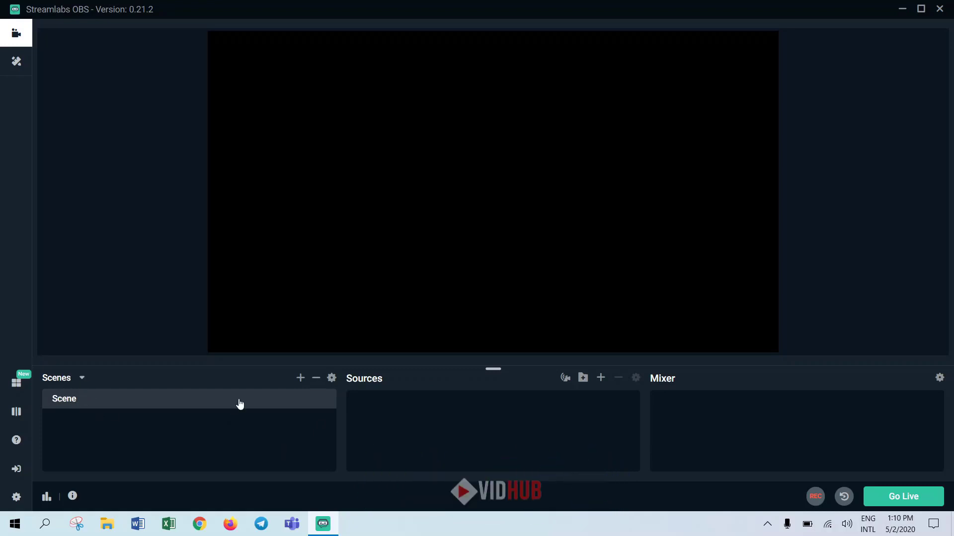
{"action": "mouse_move", "coordinate": [270, 435]}
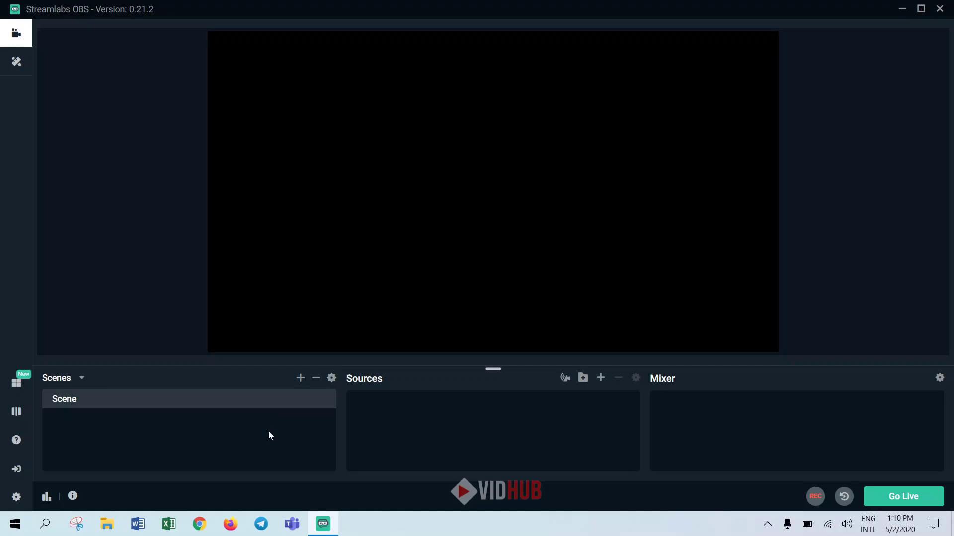
{"action": "mouse_move", "coordinate": [256, 420]}
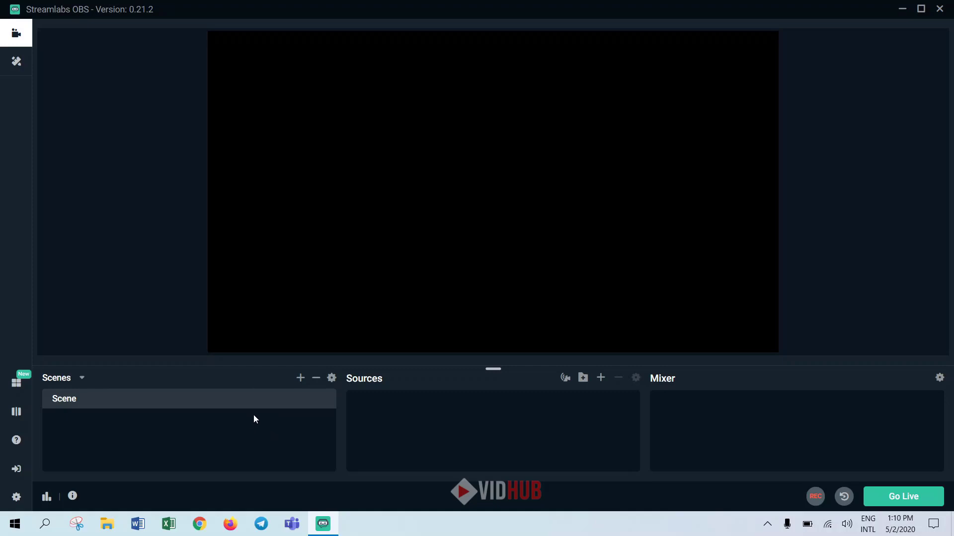
{"action": "mouse_move", "coordinate": [542, 444]}
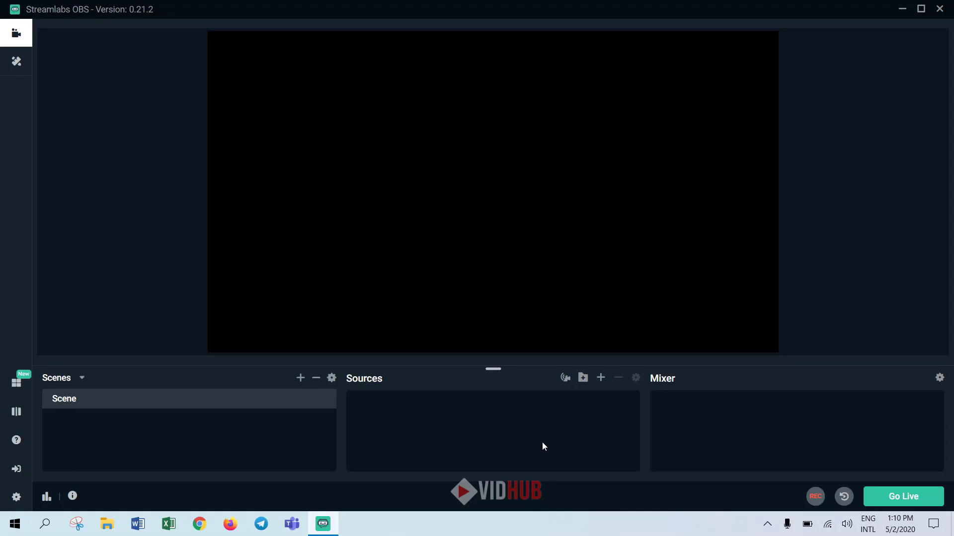
{"action": "mouse_move", "coordinate": [612, 394]}
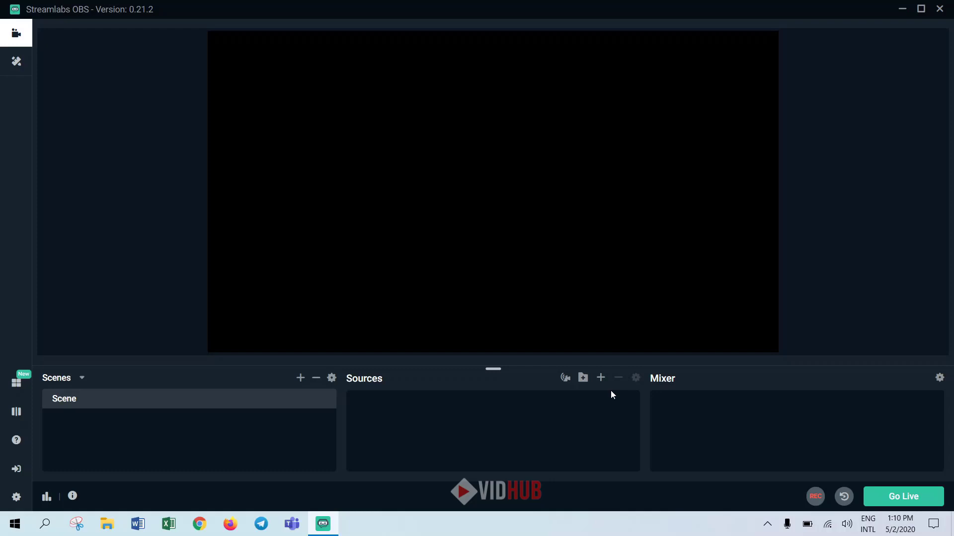
Browse the Image, Image Slide Show, Display Capture and Video Capture Device source descriptions.
{"action": "left_click", "coordinate": [600, 378]}
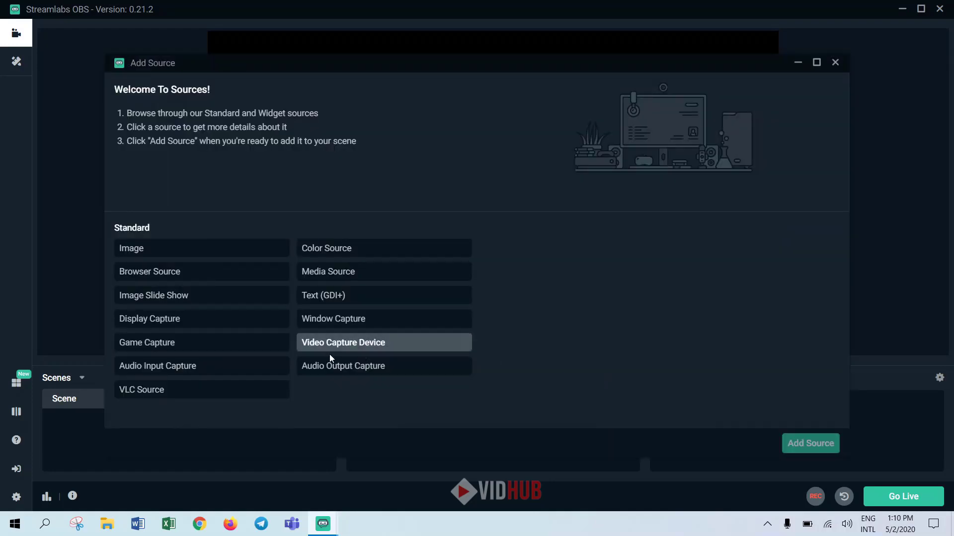
{"action": "mouse_move", "coordinate": [433, 134]}
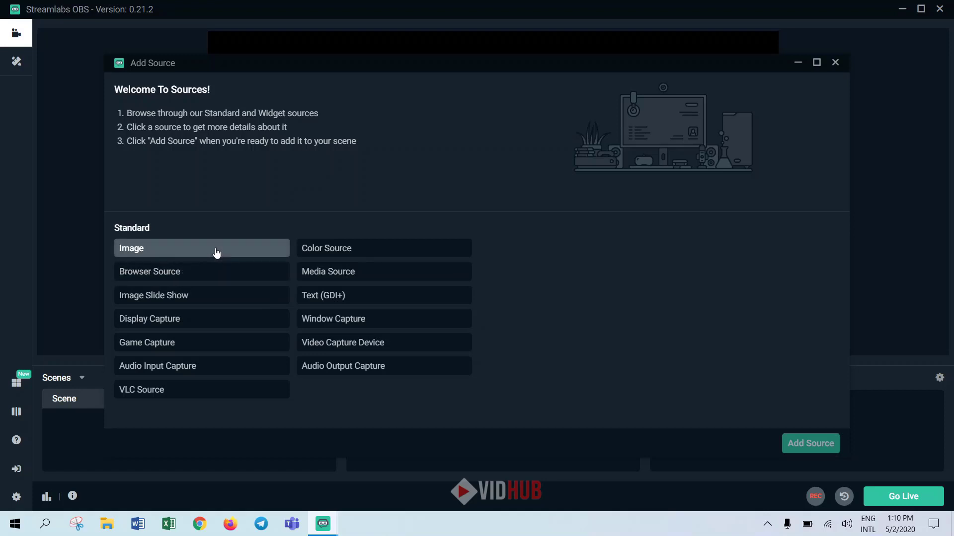
{"action": "left_click", "coordinate": [201, 248]}
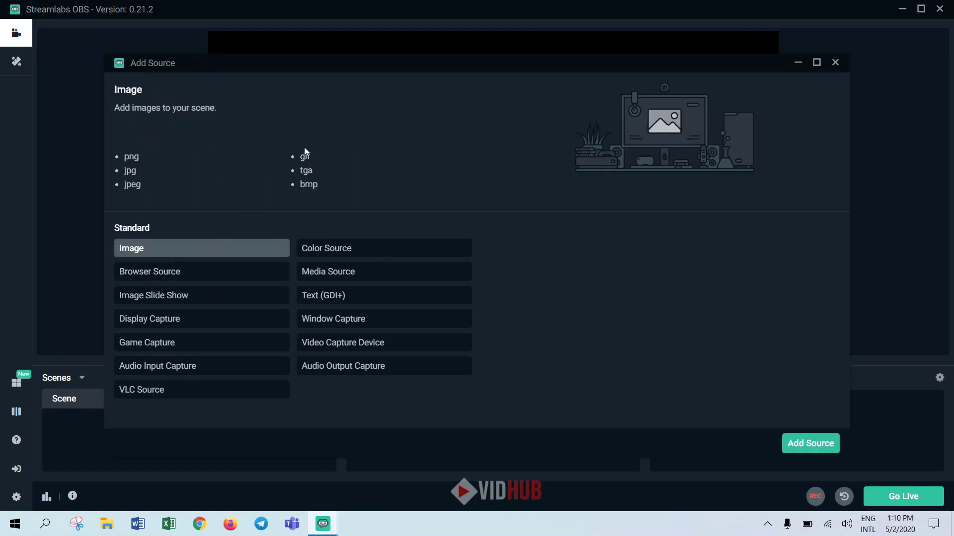
{"action": "mouse_move", "coordinate": [127, 148]}
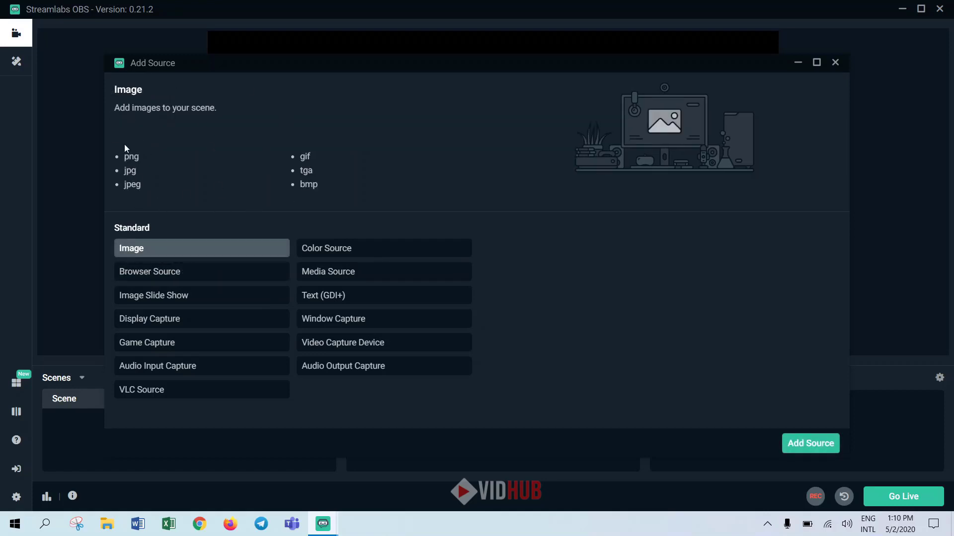
{"action": "mouse_move", "coordinate": [281, 239]}
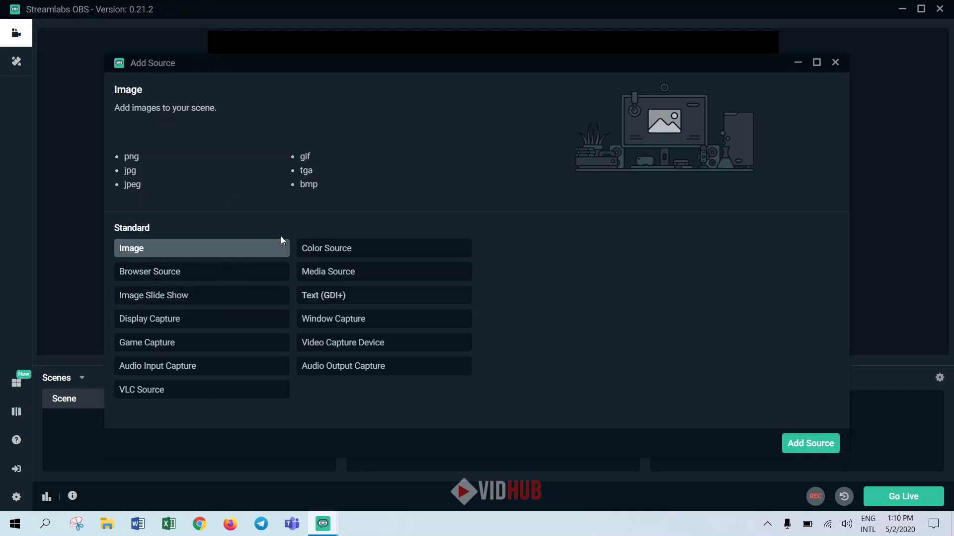
{"action": "mouse_move", "coordinate": [326, 249]}
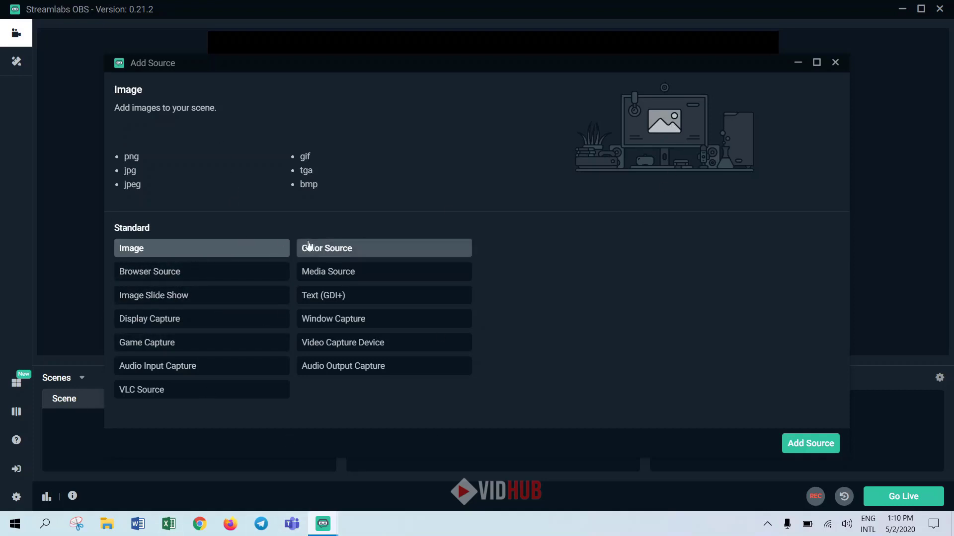
{"action": "left_click", "coordinate": [150, 271]}
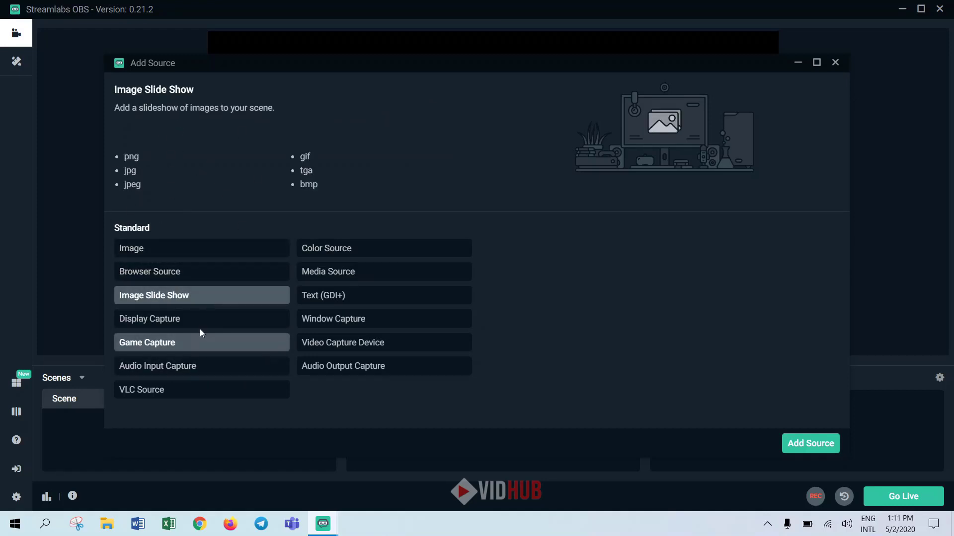
{"action": "left_click", "coordinate": [150, 317]}
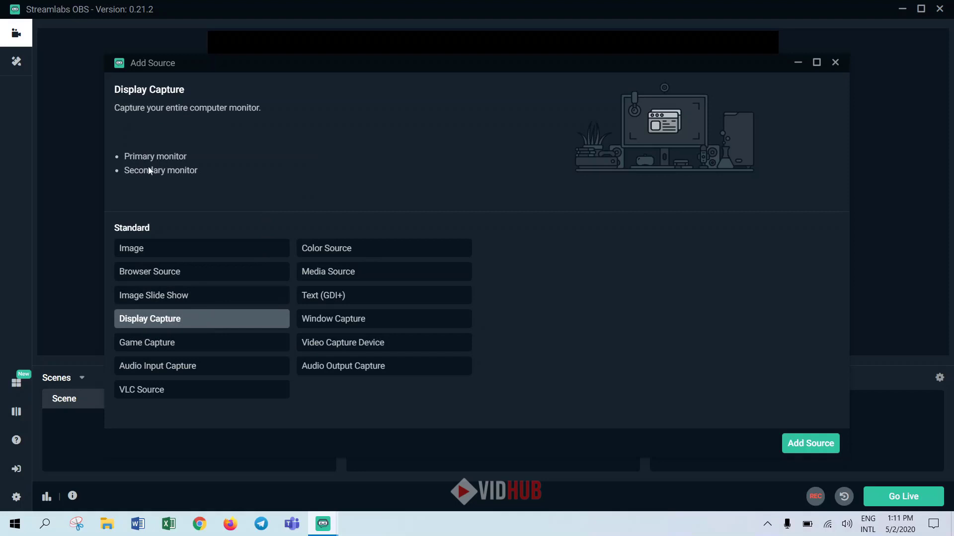
{"action": "mouse_move", "coordinate": [191, 194]}
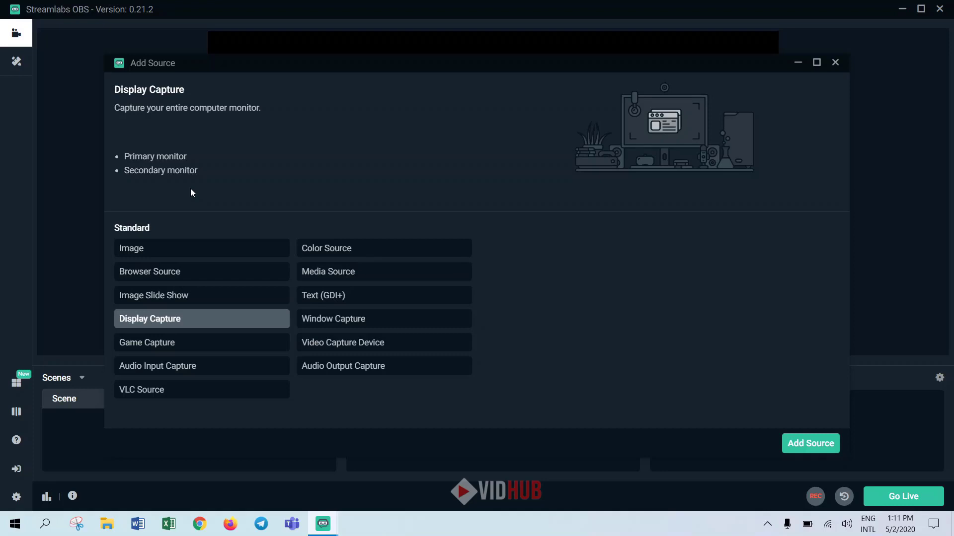
{"action": "mouse_move", "coordinate": [222, 242]}
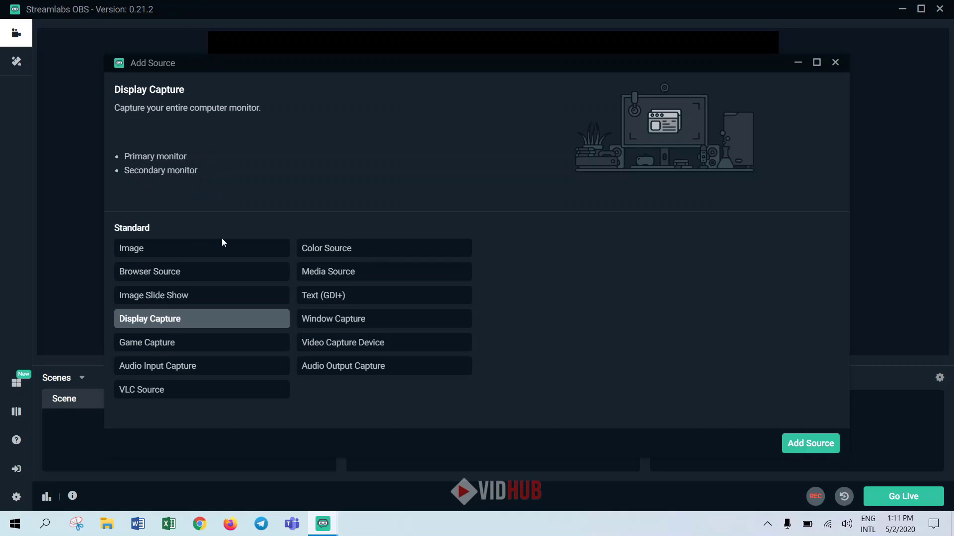
{"action": "mouse_move", "coordinate": [99, 178]}
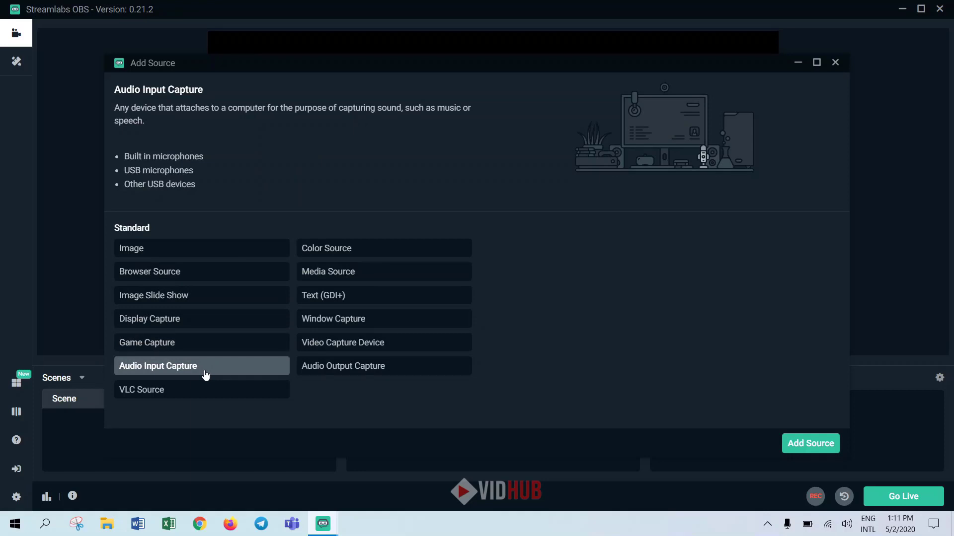
{"action": "mouse_move", "coordinate": [162, 157]}
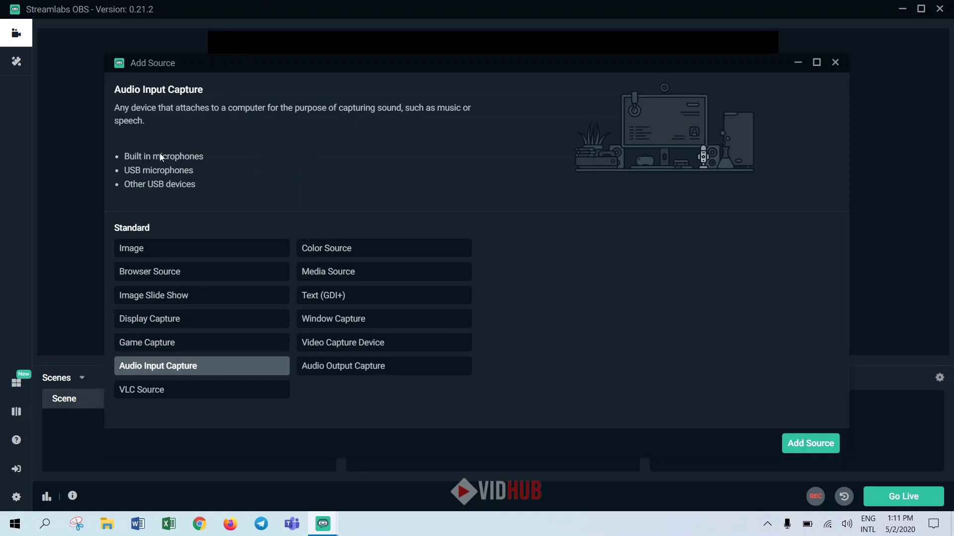
{"action": "mouse_move", "coordinate": [151, 184]}
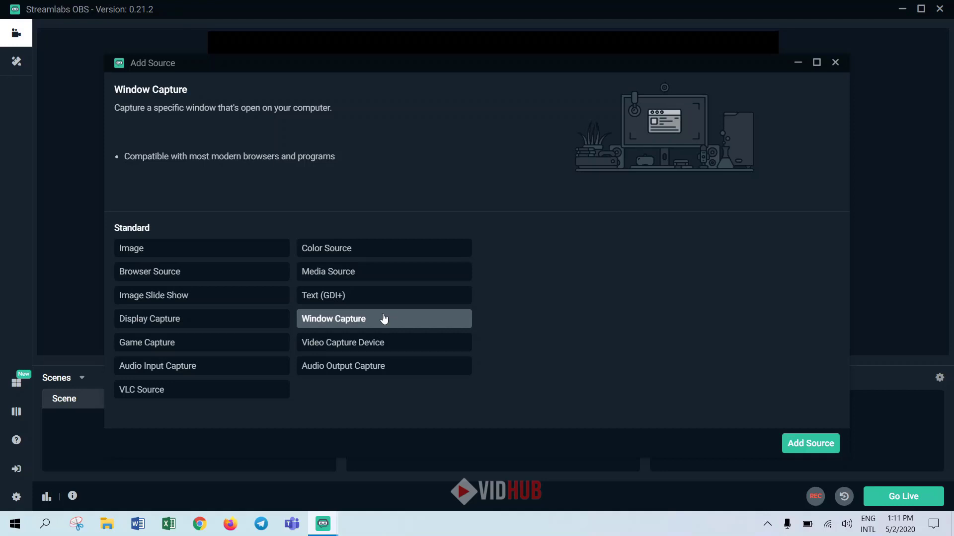
{"action": "left_click", "coordinate": [342, 343]}
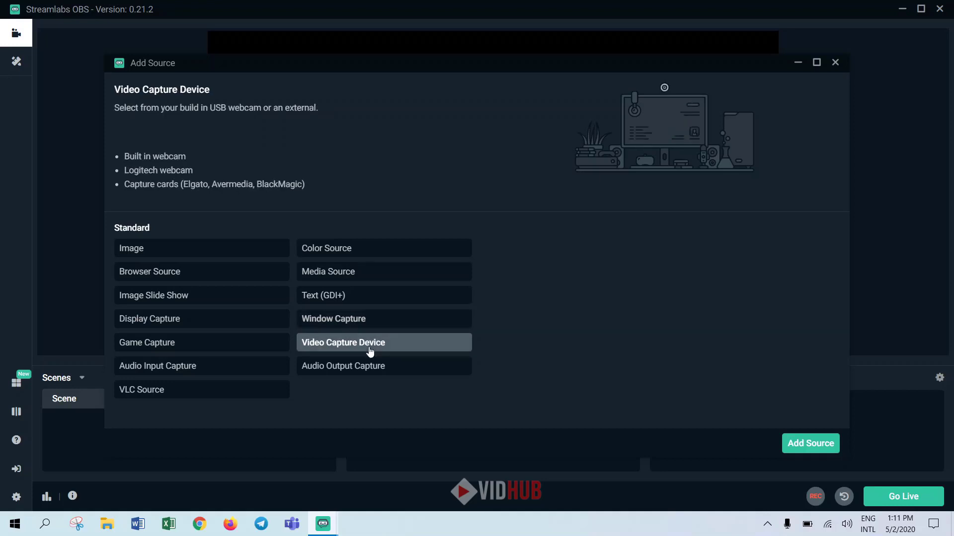
{"action": "mouse_move", "coordinate": [153, 172]}
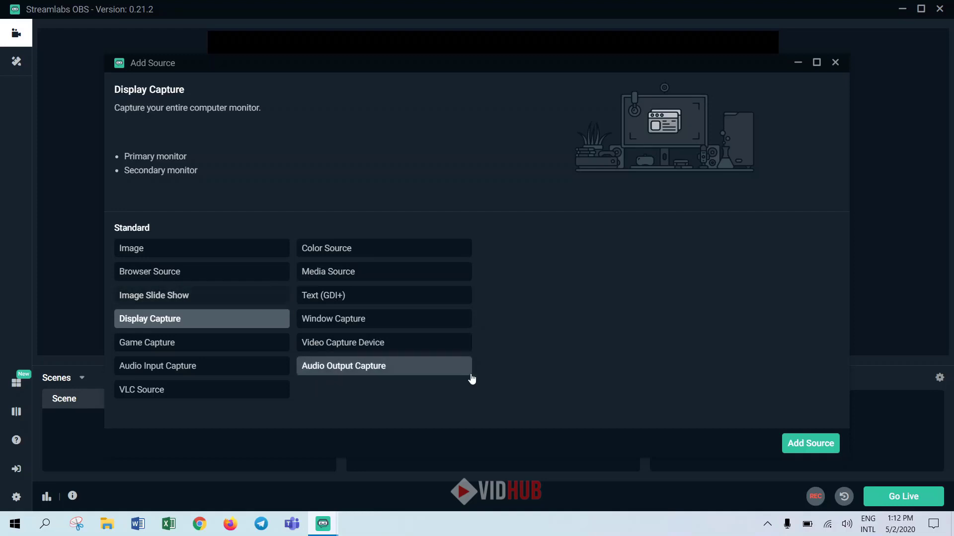
{"action": "mouse_move", "coordinate": [809, 443]}
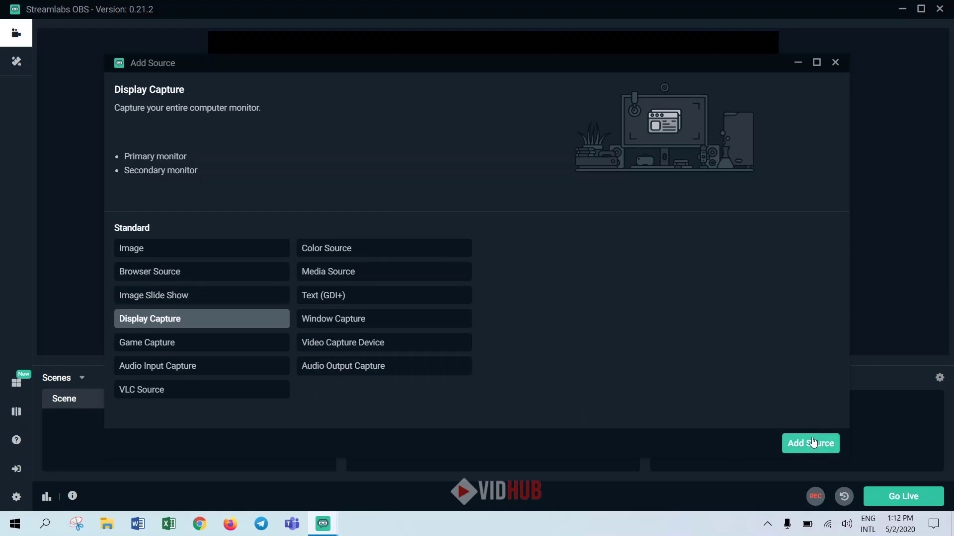
Add a Display Capture source named Display Capture for Display 1 with the cursor captured.
{"action": "left_click", "coordinate": [811, 443]}
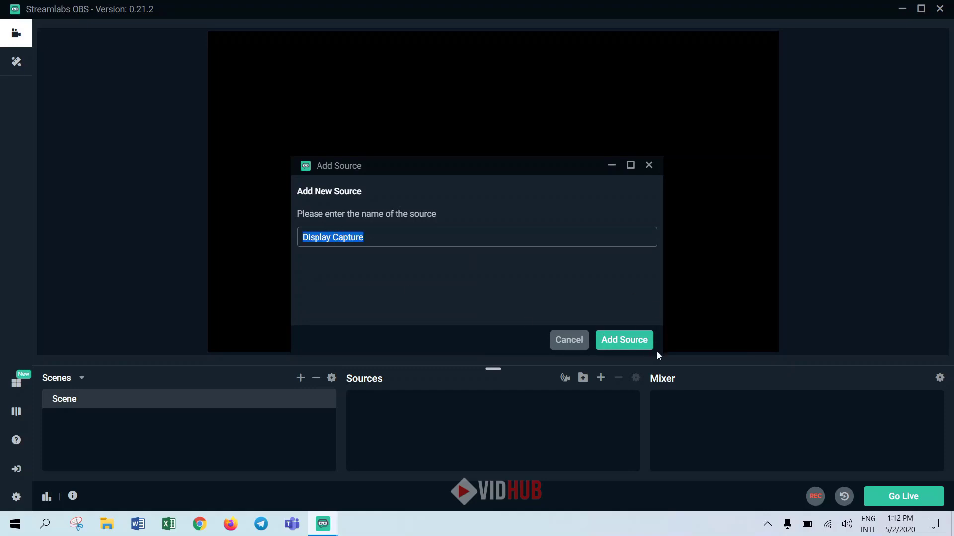
{"action": "left_click", "coordinate": [624, 339]}
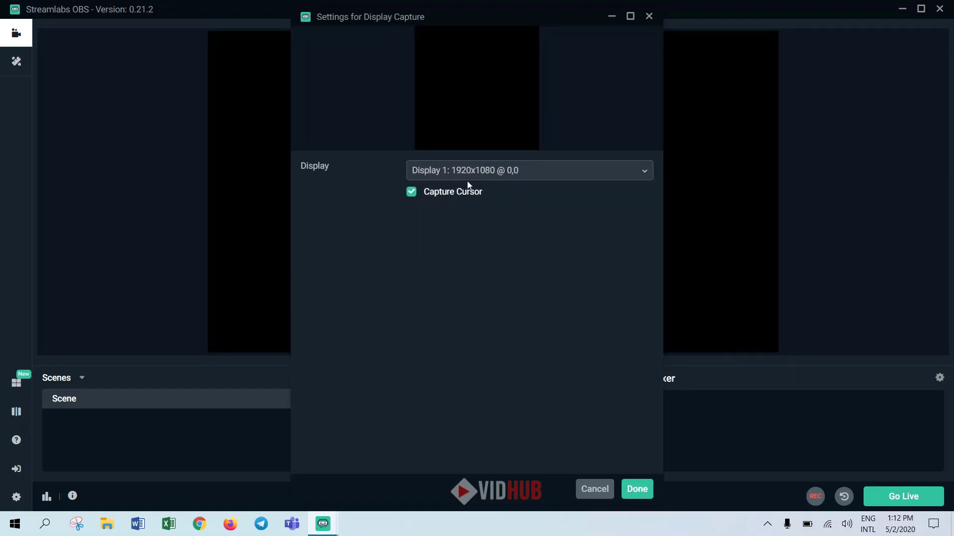
{"action": "mouse_move", "coordinate": [441, 195]}
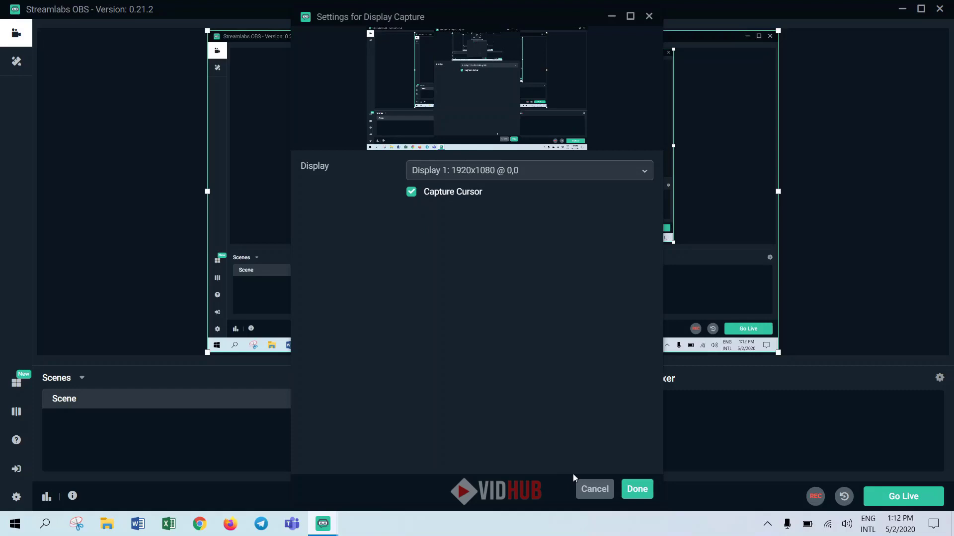
{"action": "left_click", "coordinate": [636, 489]}
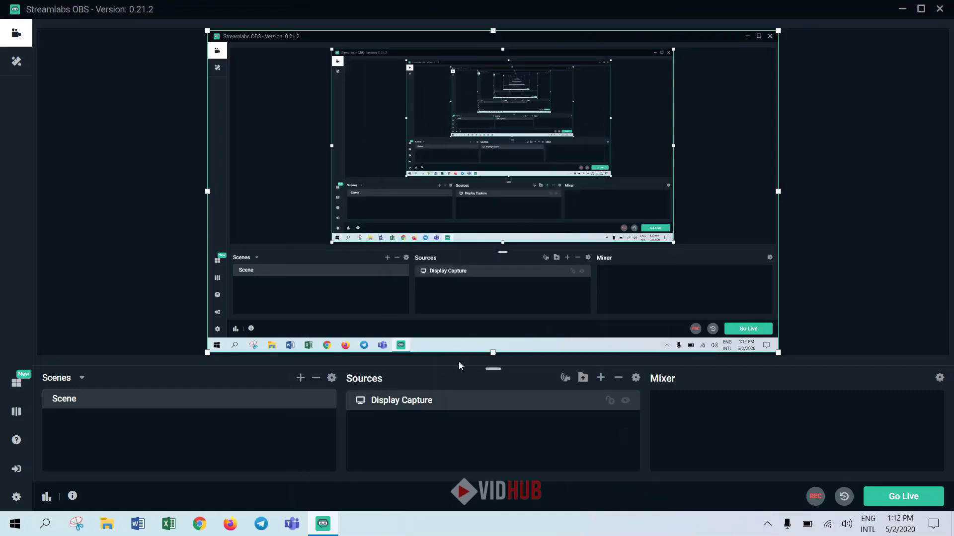
{"action": "mouse_move", "coordinate": [804, 318]}
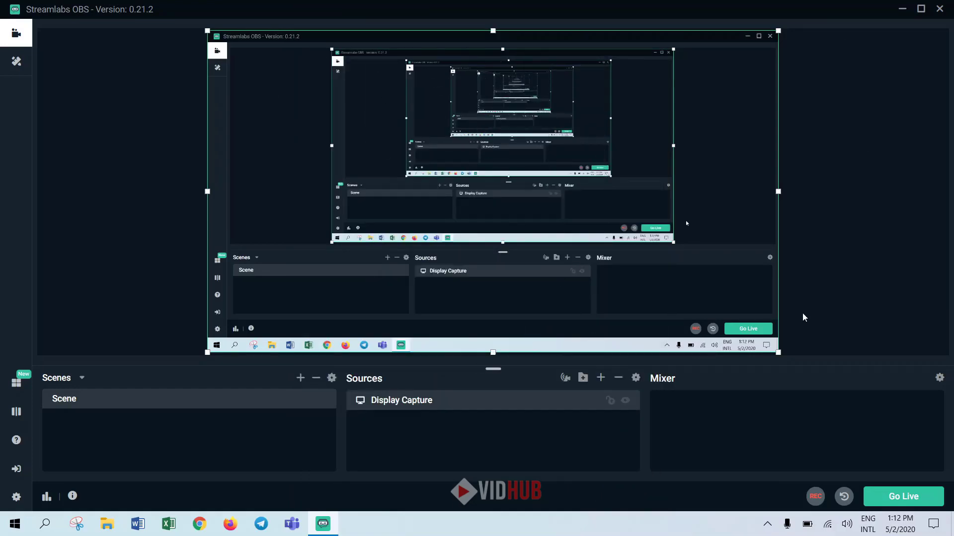
{"action": "mouse_move", "coordinate": [600, 378]}
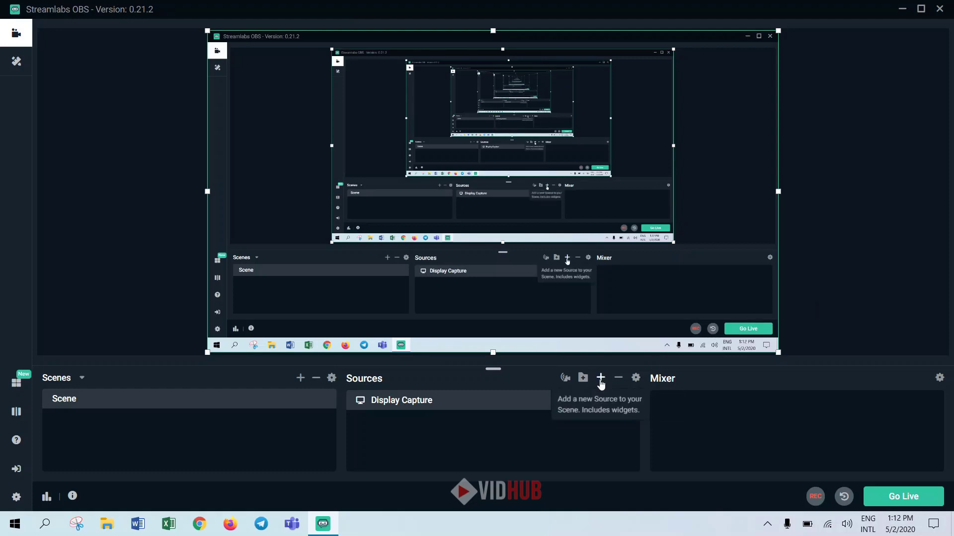
Add an Audio Input Capture source, keeping the name Audio Input Capture.
{"action": "left_click", "coordinate": [600, 377]}
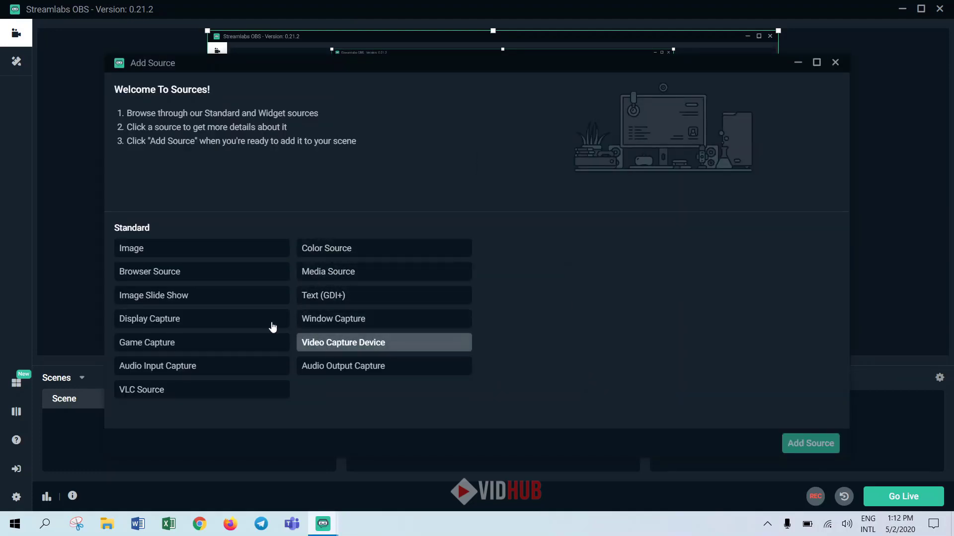
{"action": "left_click", "coordinate": [149, 318]}
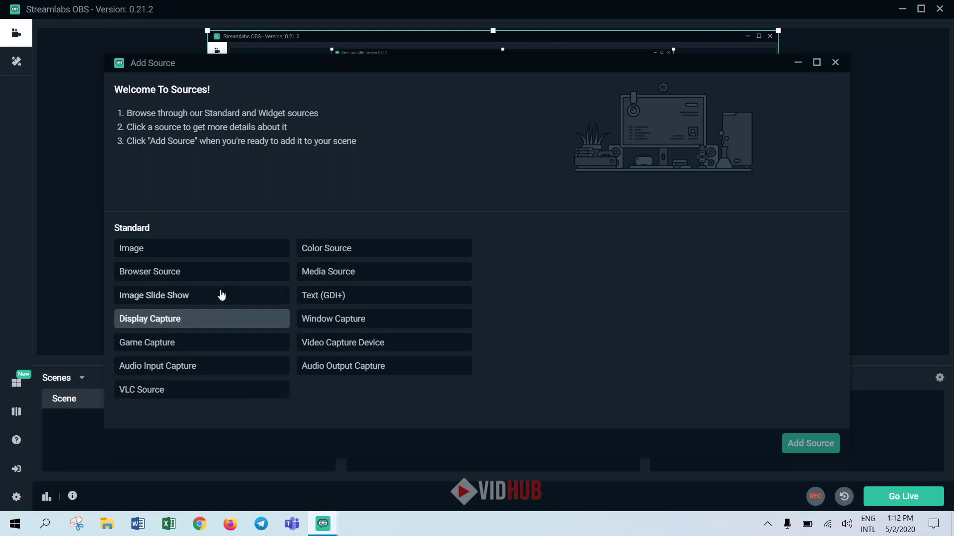
{"action": "mouse_move", "coordinate": [333, 251]}
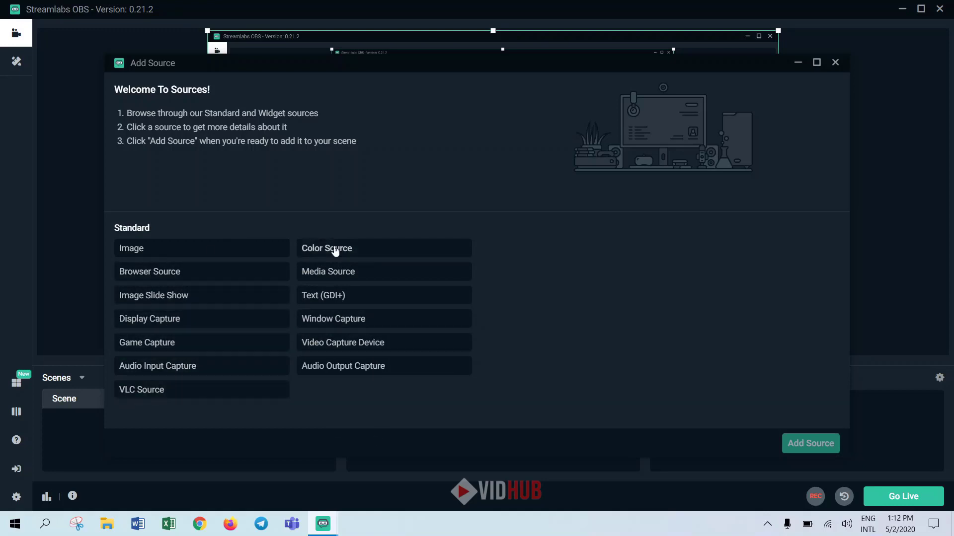
{"action": "left_click", "coordinate": [158, 366]}
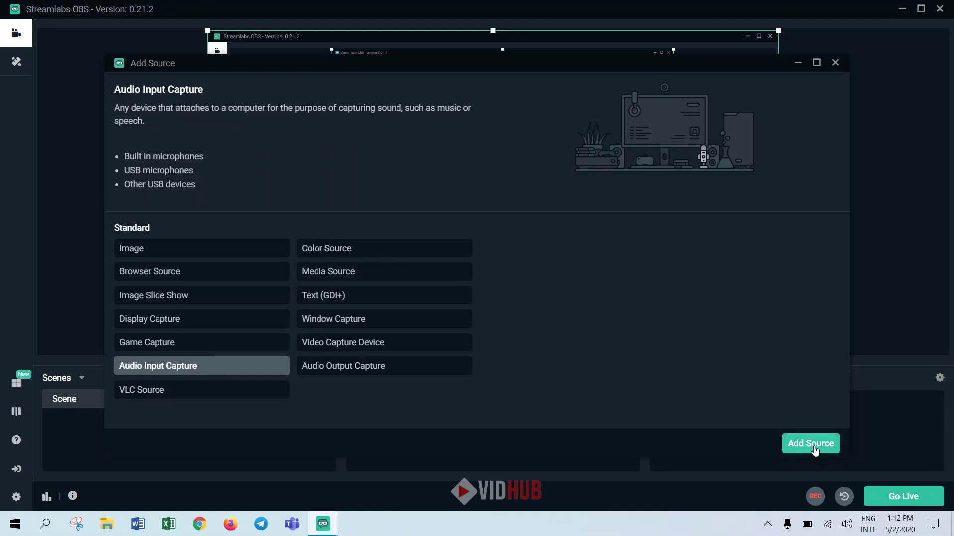
{"action": "left_click", "coordinate": [810, 443]}
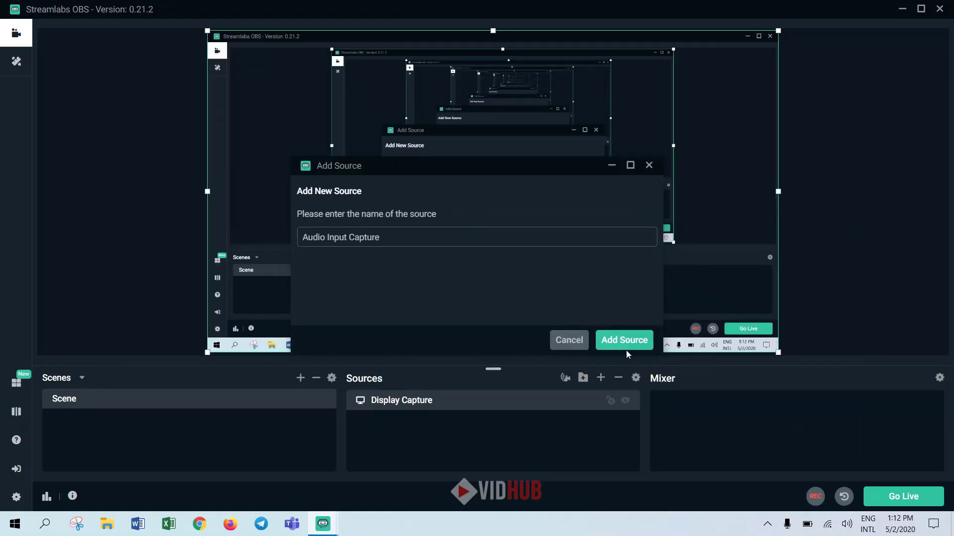
{"action": "left_click", "coordinate": [623, 340]}
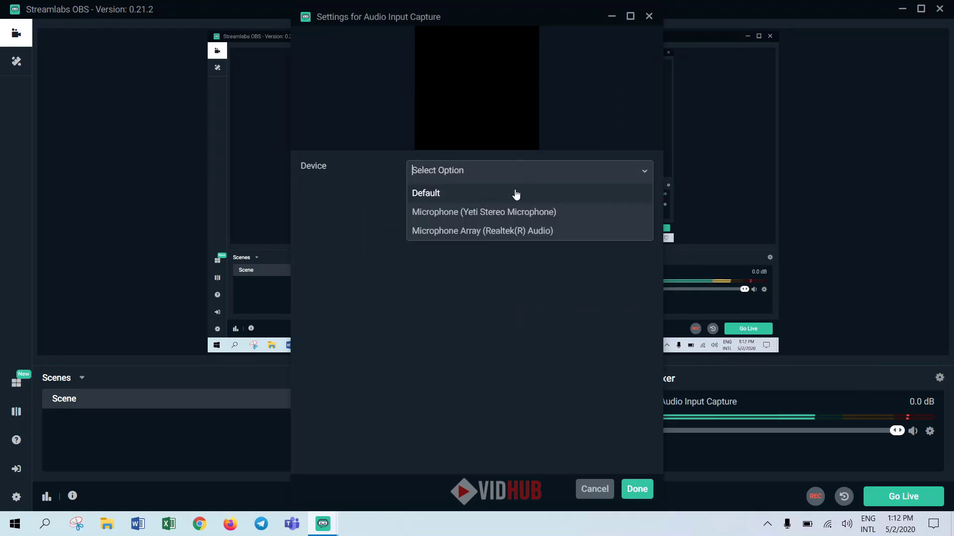
{"action": "mouse_move", "coordinate": [520, 217]}
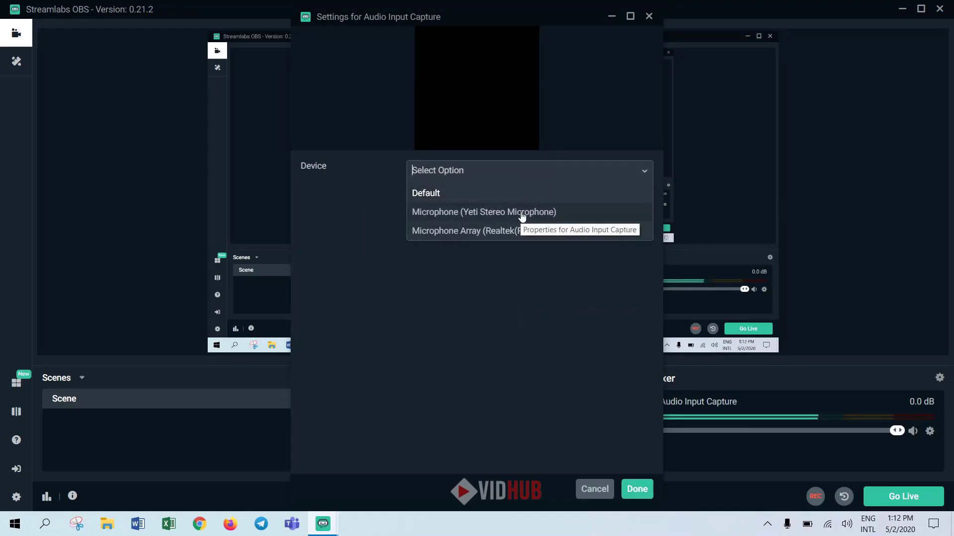
{"action": "mouse_move", "coordinate": [559, 227]}
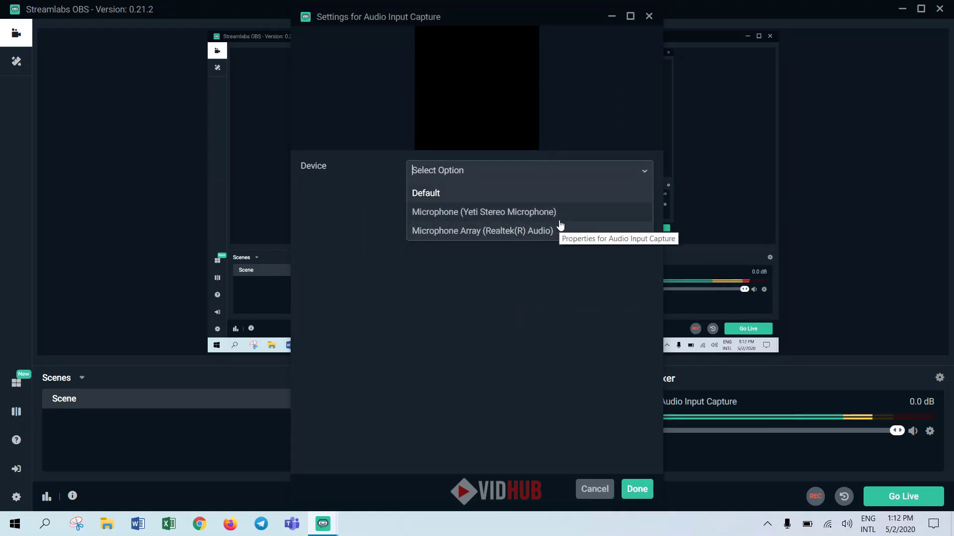
{"action": "mouse_move", "coordinate": [550, 236]}
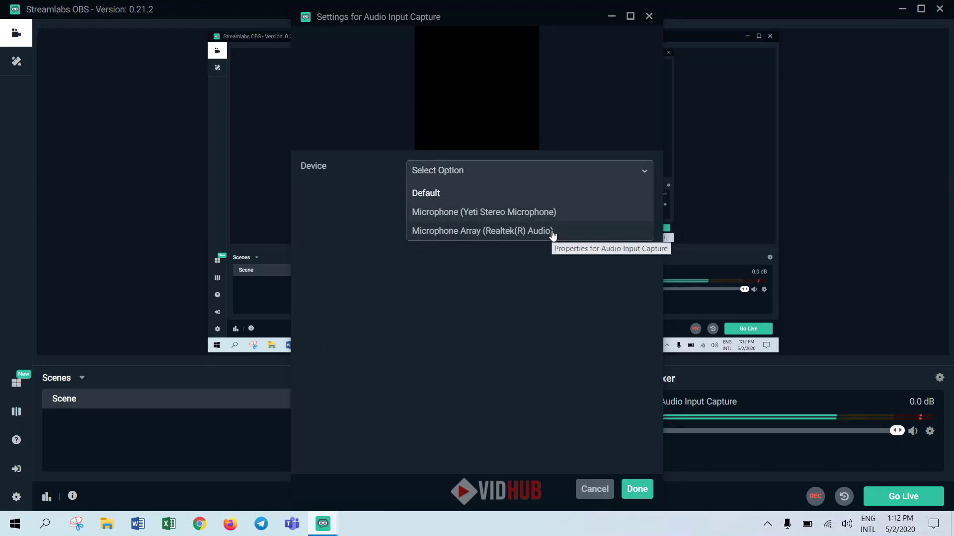
Set its device to Microphone Array (Realtek(R) Audio) and confirm.
{"action": "left_click", "coordinate": [483, 230]}
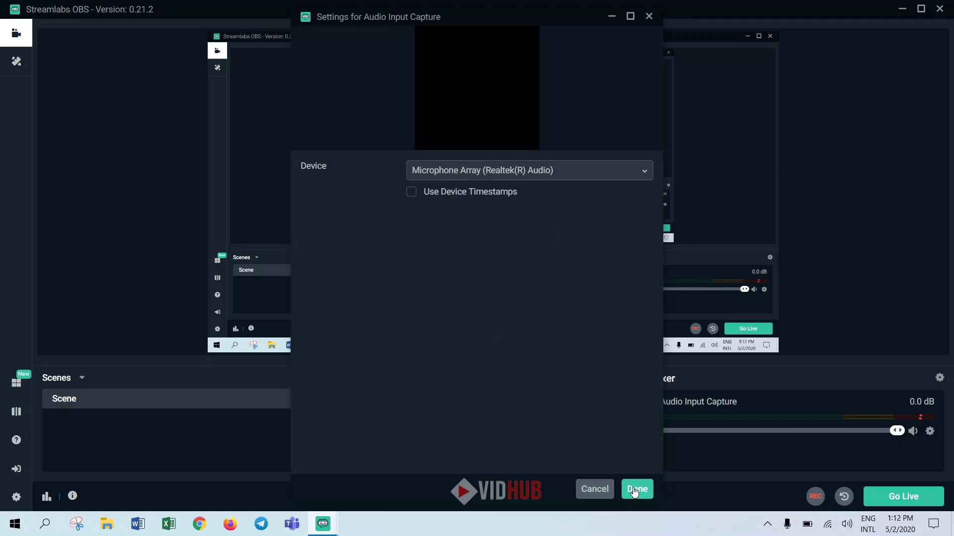
{"action": "left_click", "coordinate": [637, 488]}
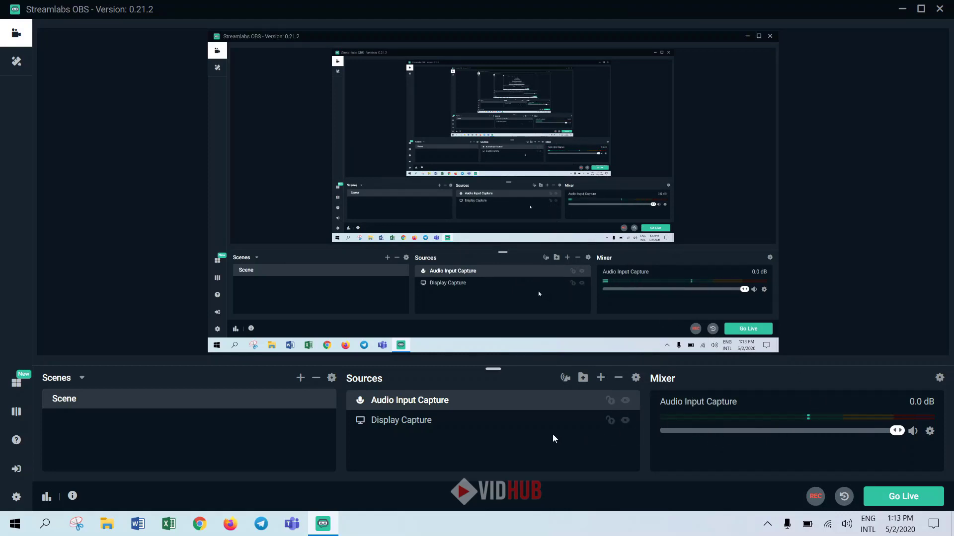
{"action": "mouse_move", "coordinate": [601, 378]}
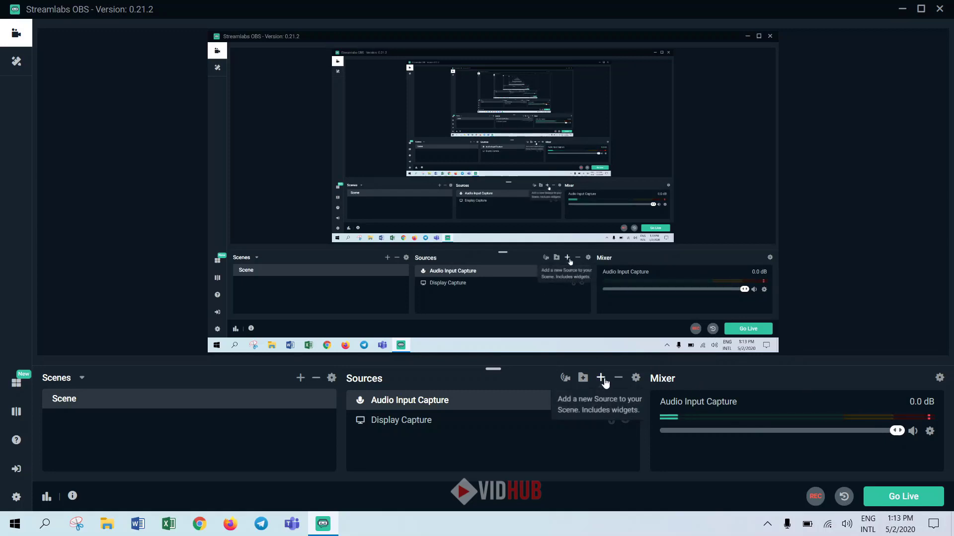
Start adding a Text (GDI+) source and select its suggested name.
{"action": "left_click", "coordinate": [600, 377]}
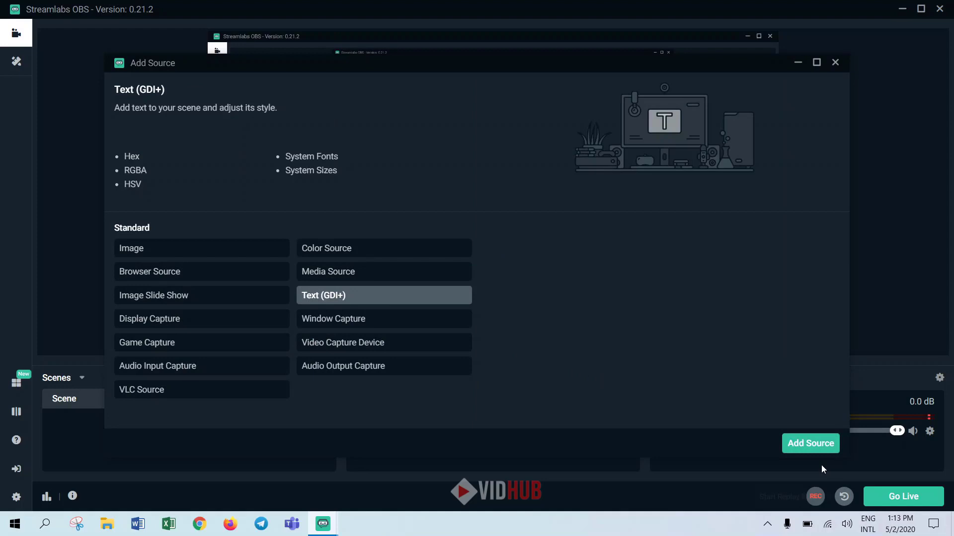
{"action": "left_click", "coordinate": [809, 443]}
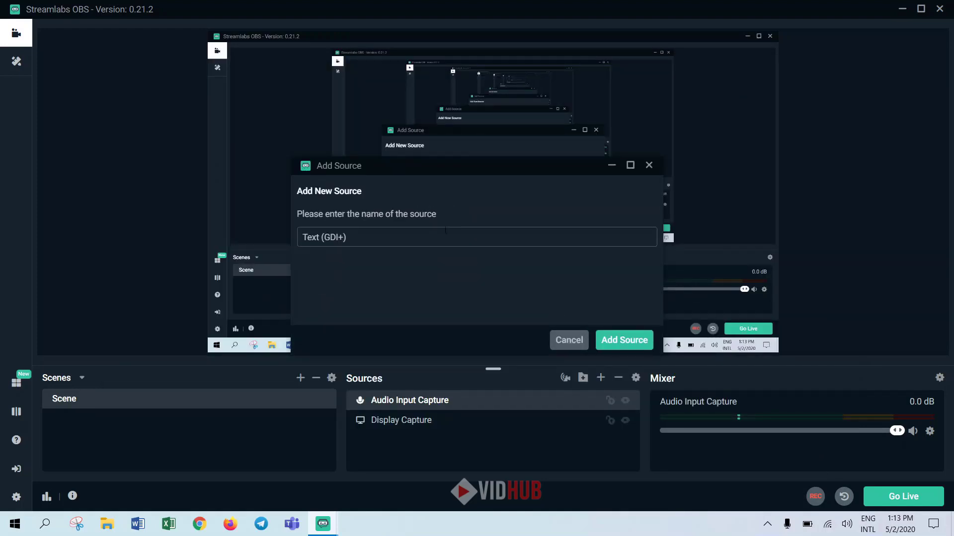
{"action": "triple_click", "coordinate": [324, 237]}
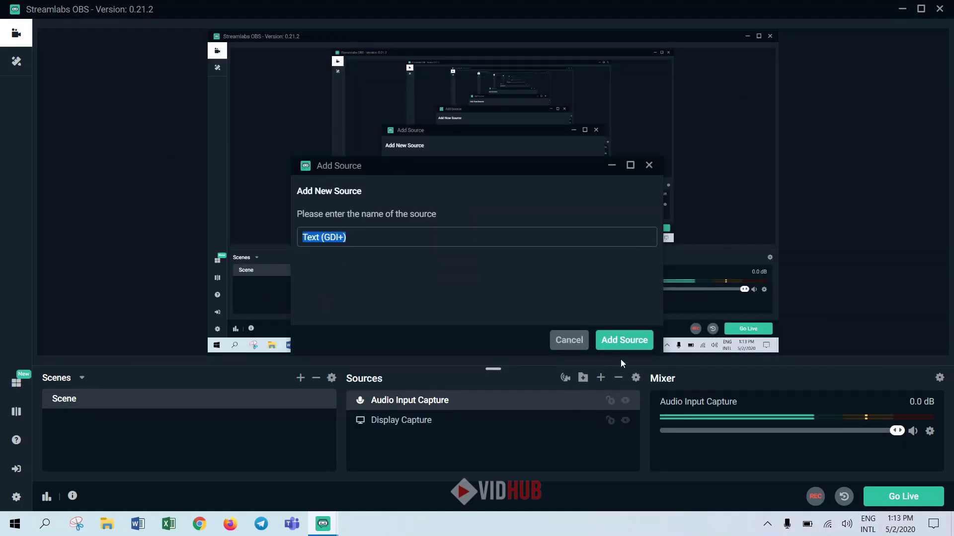
Confirm the source name and enter the text #VidHub.
{"action": "left_click", "coordinate": [622, 340]}
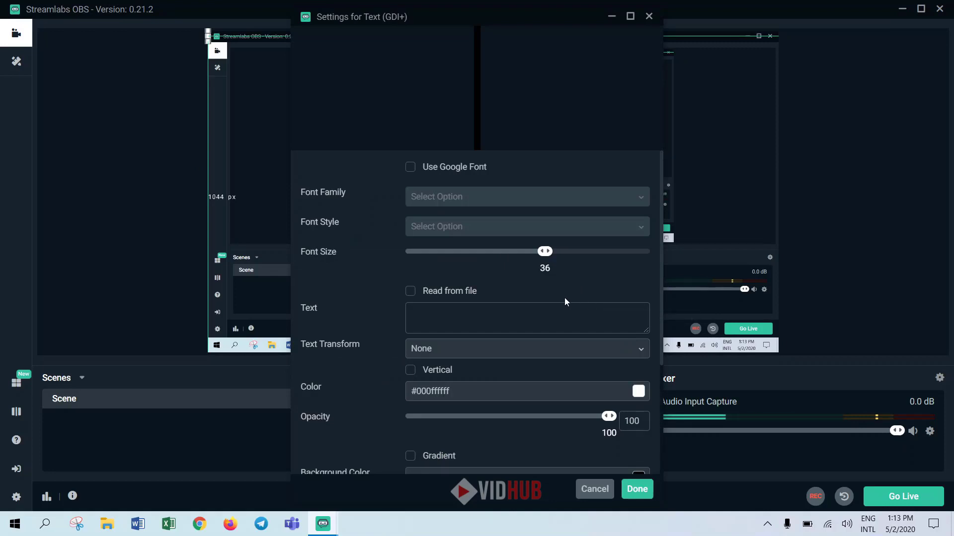
{"action": "mouse_move", "coordinate": [521, 275]}
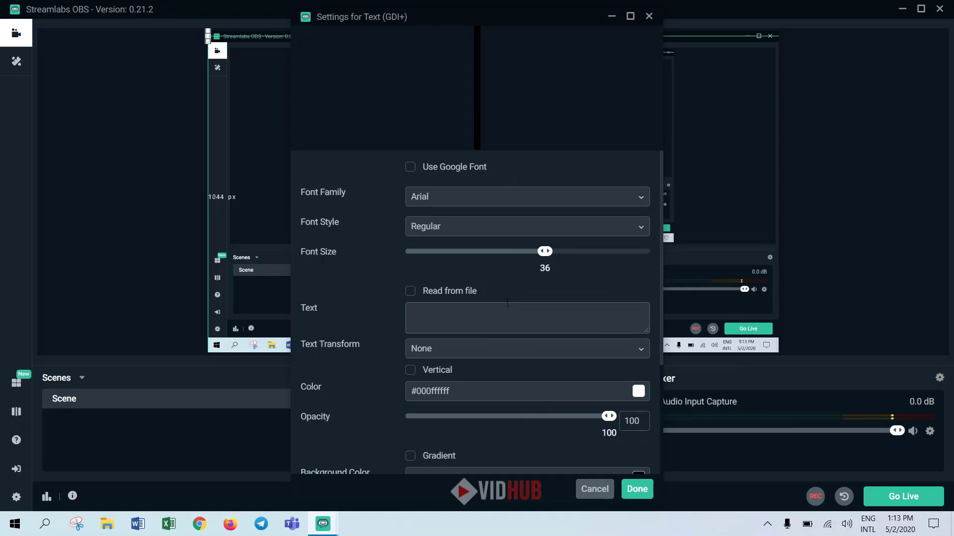
{"action": "type", "text": "#"}
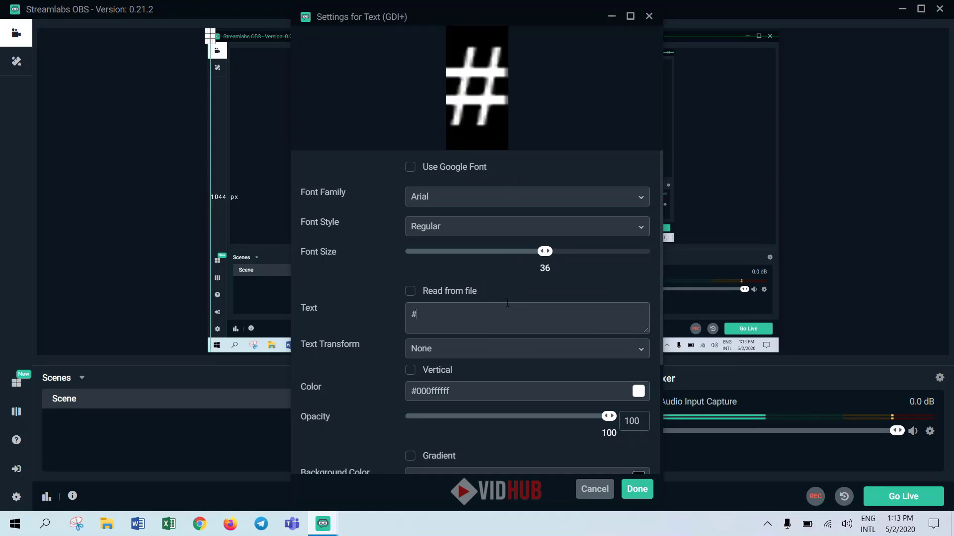
{"action": "type", "text": "Vu"}
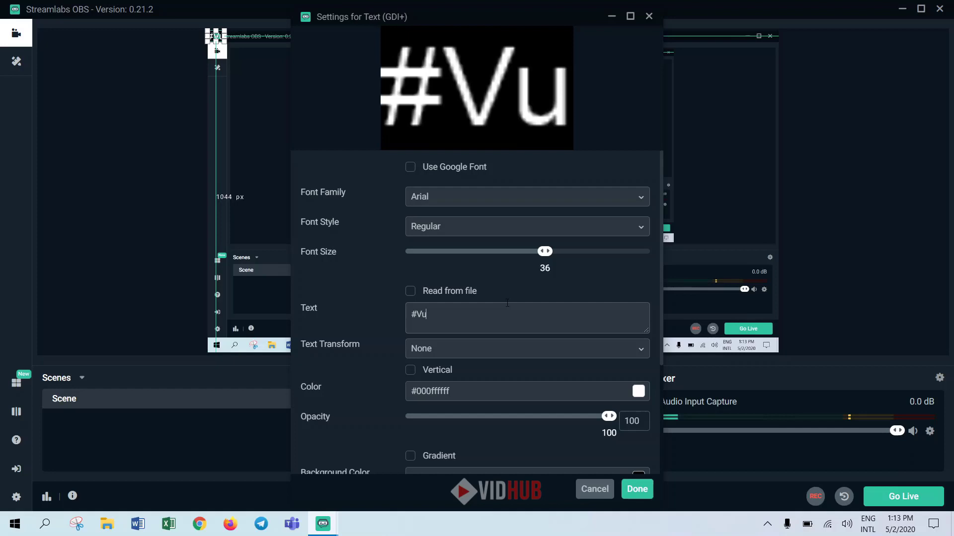
{"action": "type", "text": "idH"}
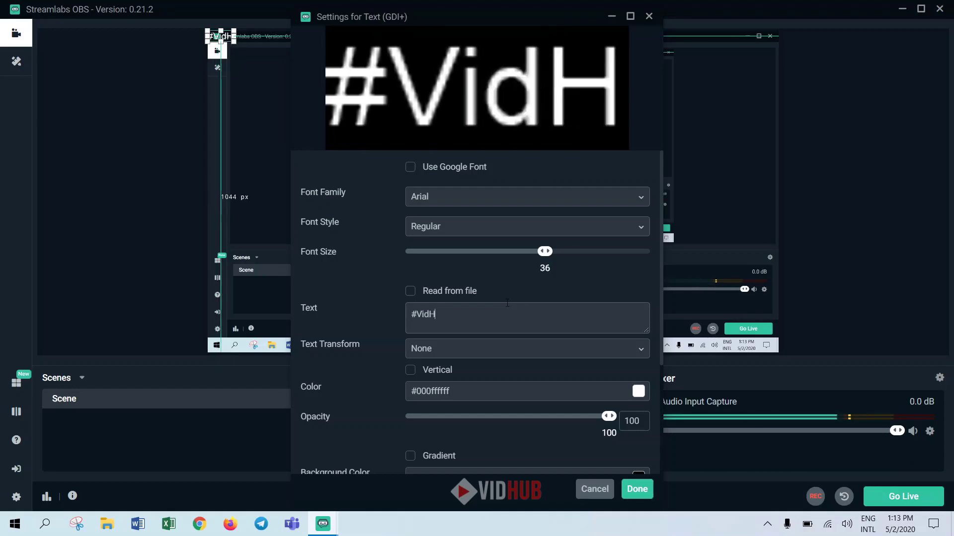
{"action": "type", "text": "ub"}
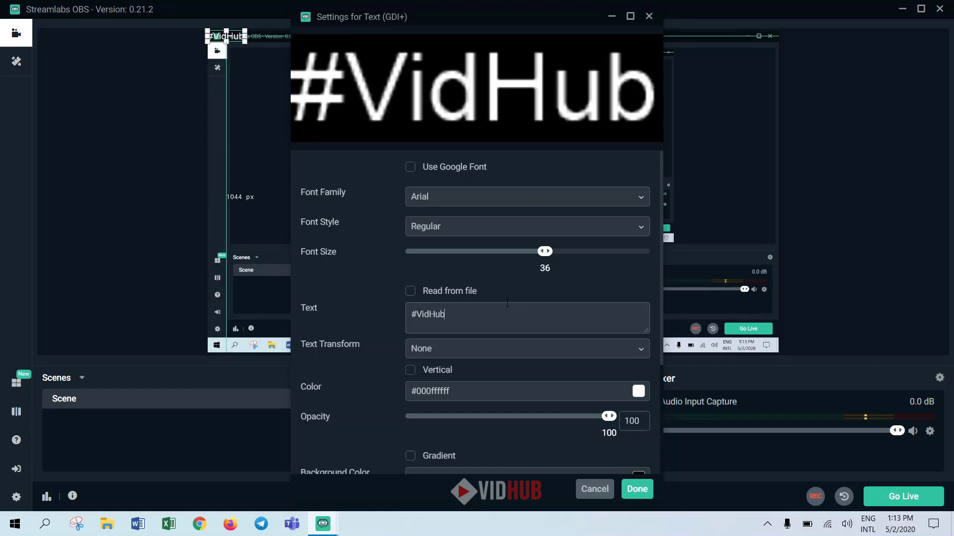
{"action": "mouse_move", "coordinate": [544, 251]}
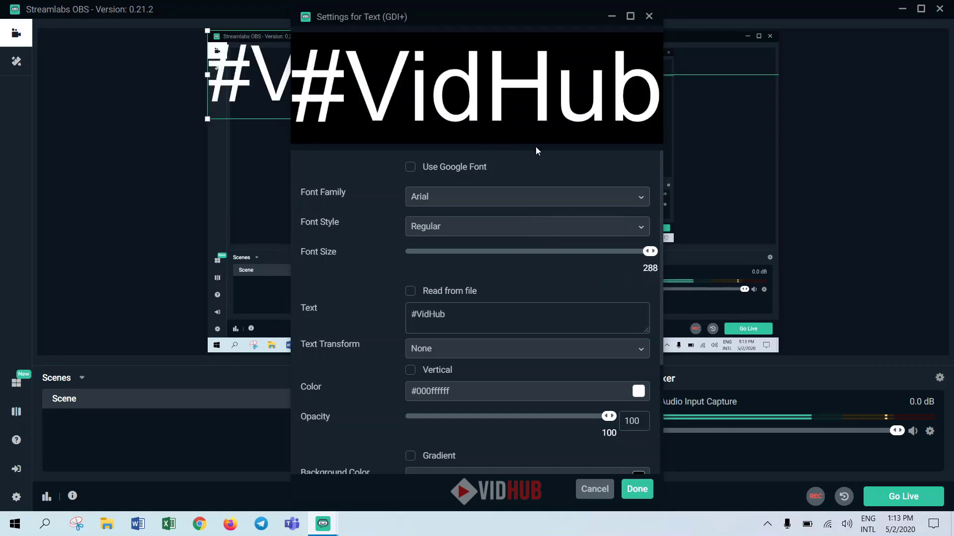
{"action": "mouse_move", "coordinate": [415, 172]}
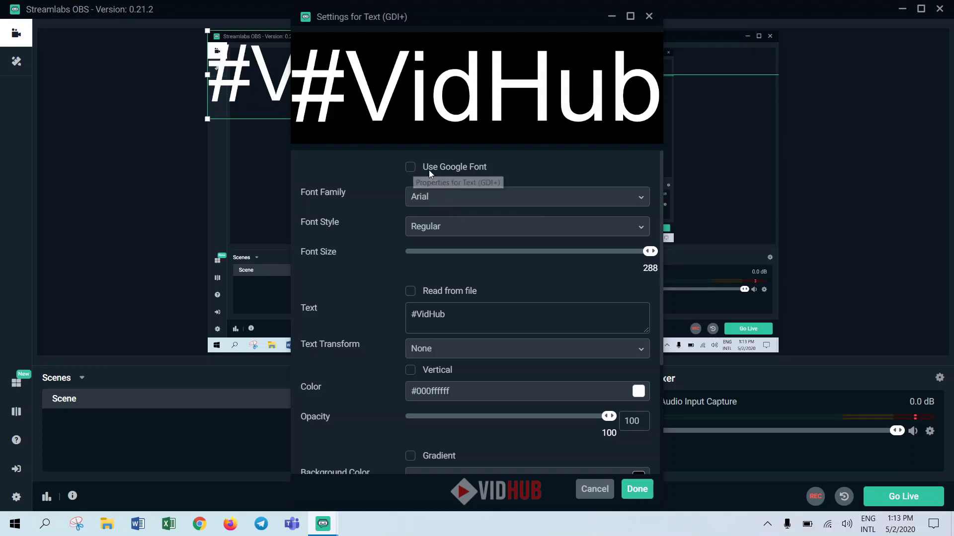
Try Google fonts briefly, then keep Arial at size 288.
{"action": "left_click", "coordinate": [410, 167]}
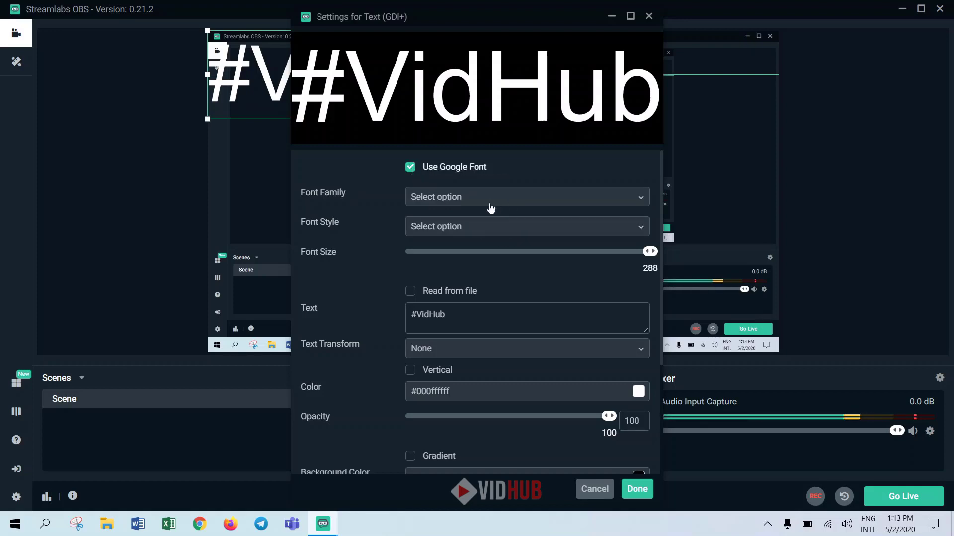
{"action": "left_click", "coordinate": [526, 197]}
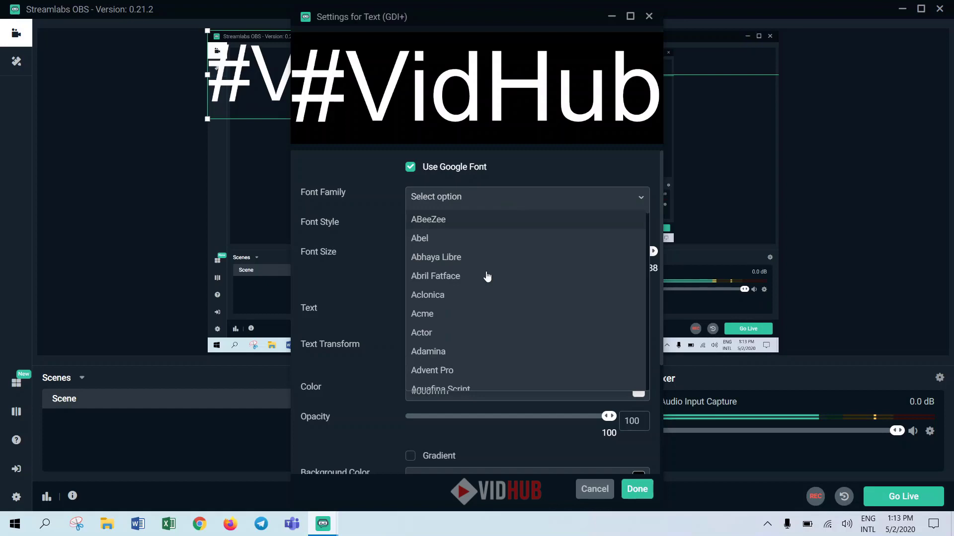
{"action": "left_click", "coordinate": [410, 167]}
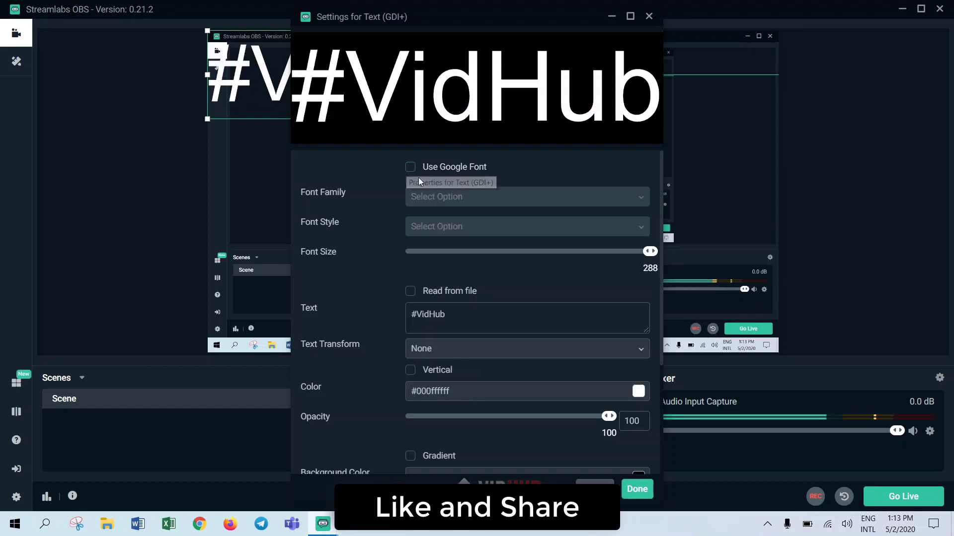
{"action": "left_click", "coordinate": [526, 197]}
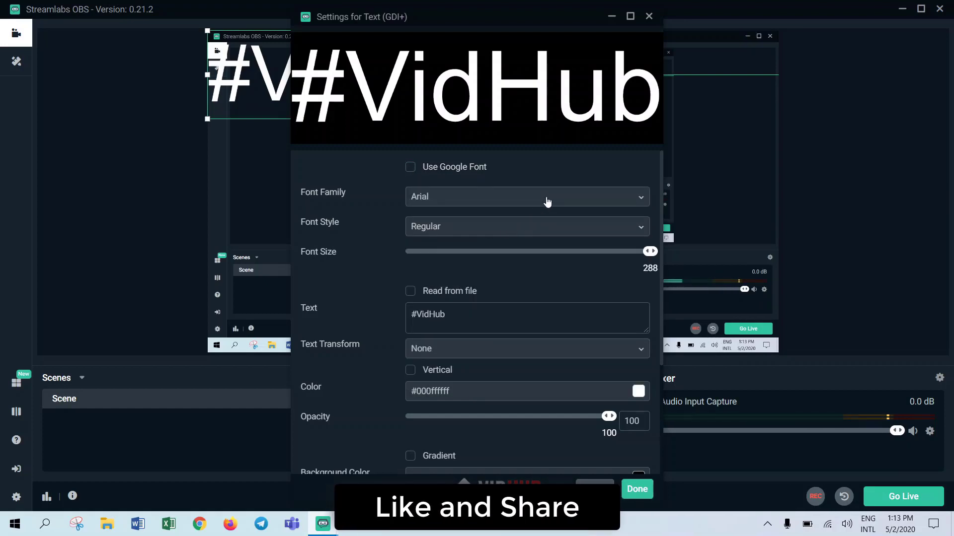
Leave Gradient off and give the text a black background at 61 opacity.
{"action": "scroll", "scroll_direction": "down", "scroll_amount": 3}
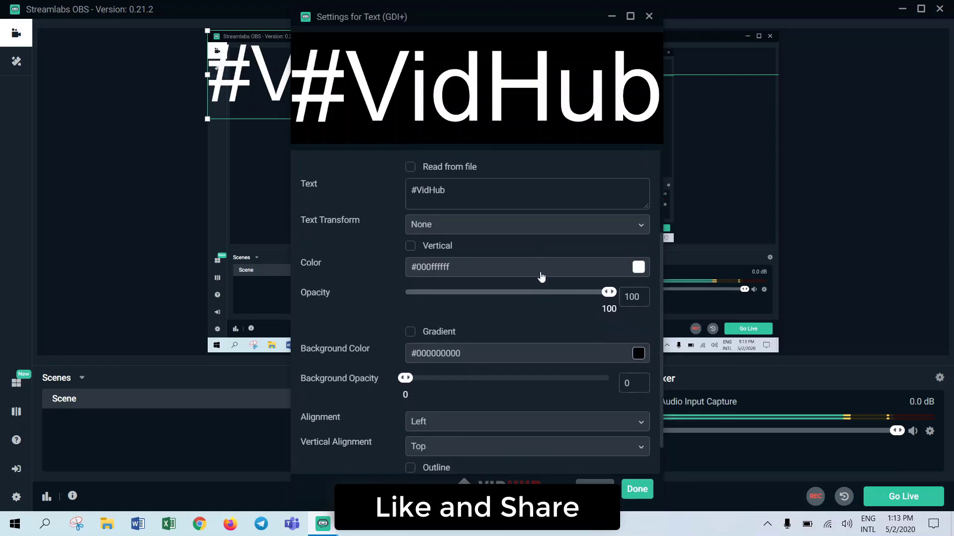
{"action": "mouse_move", "coordinate": [609, 289]}
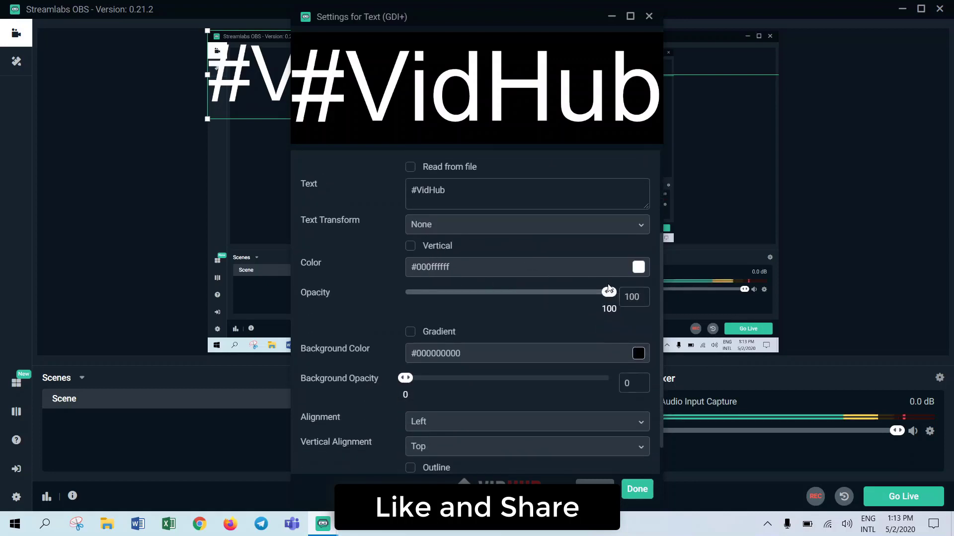
{"action": "scroll", "scroll_direction": "down", "scroll_amount": 3}
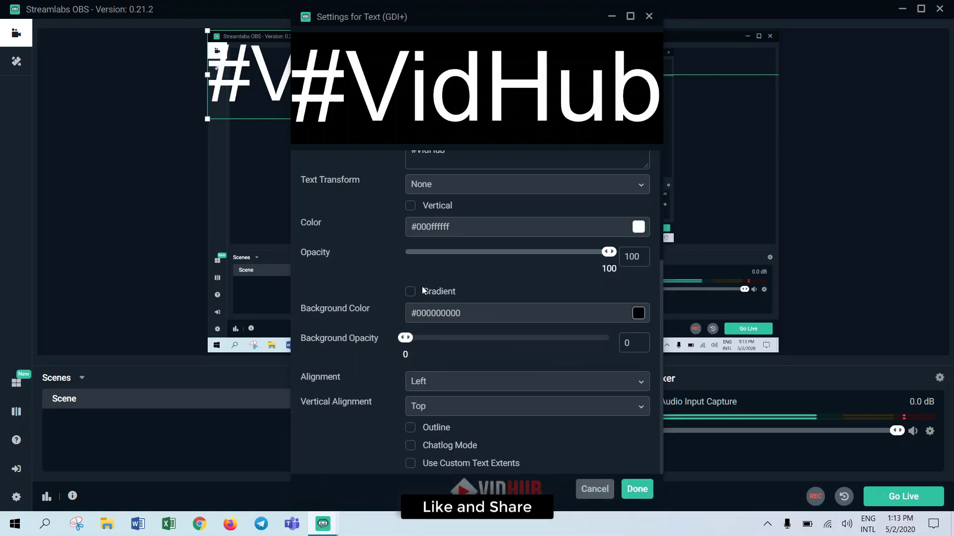
{"action": "left_click", "coordinate": [410, 292]}
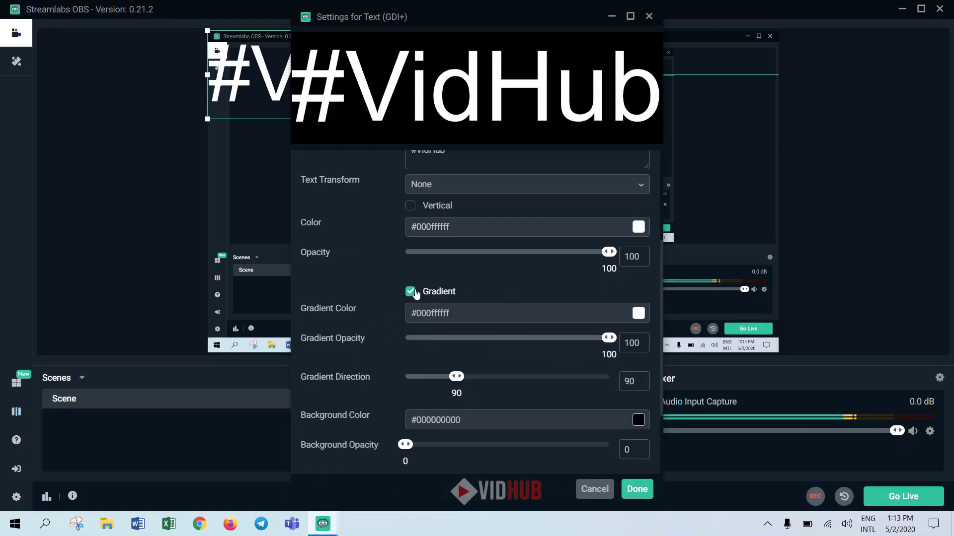
{"action": "left_click", "coordinate": [410, 291]}
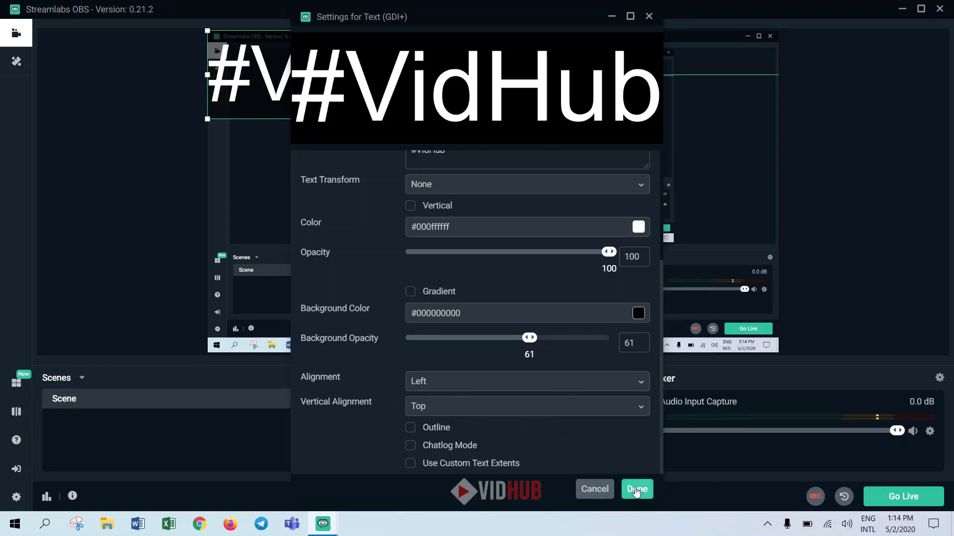
Apply the text settings and move Display Capture beneath Text (GDI+) so #VidHub overlays the preview.
{"action": "left_click", "coordinate": [637, 489]}
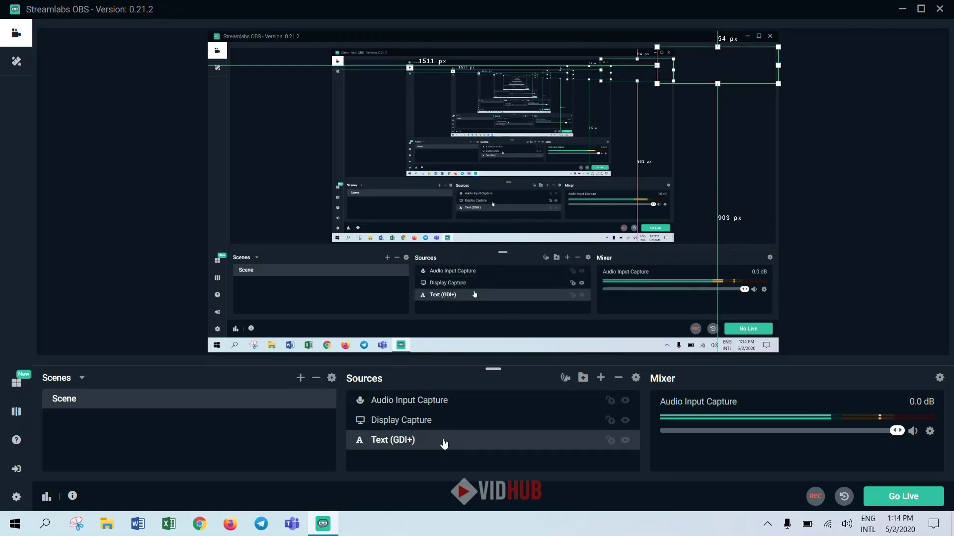
{"action": "left_click", "coordinate": [400, 419]}
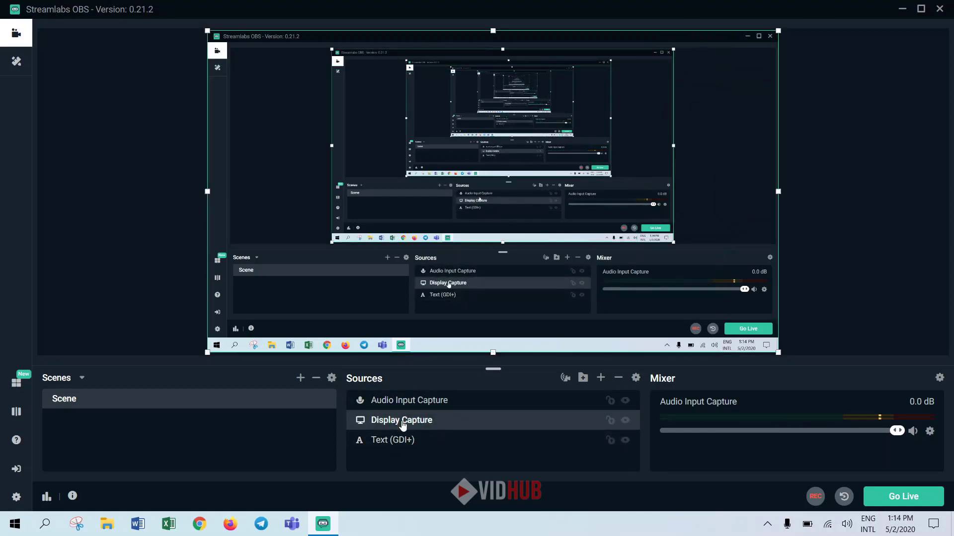
{"action": "left_click", "coordinate": [410, 400]}
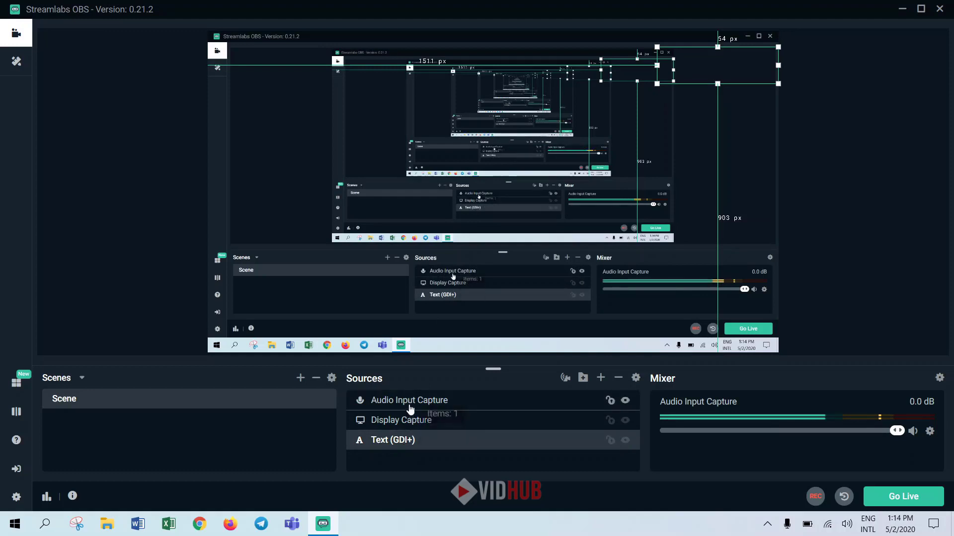
{"action": "left_click", "coordinate": [625, 419]}
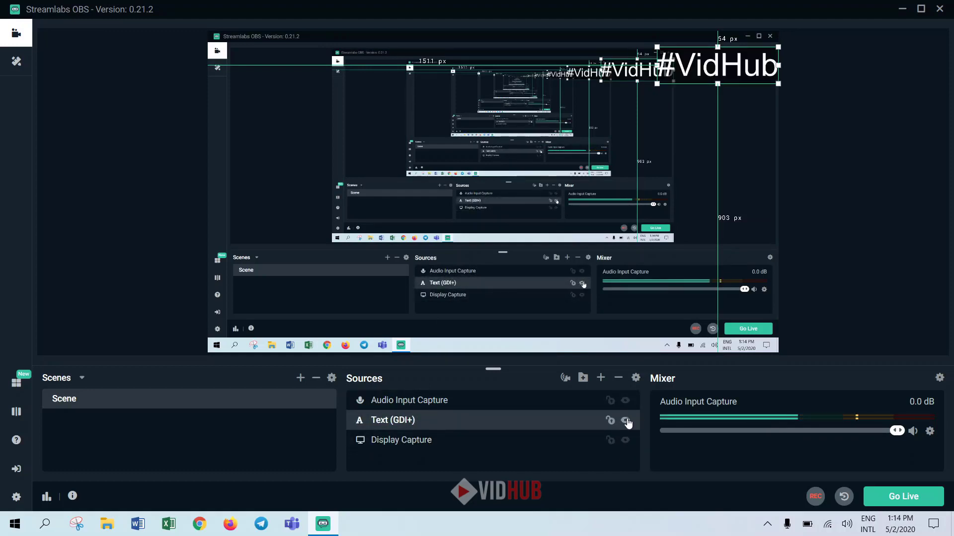
{"action": "left_click", "coordinate": [624, 419]}
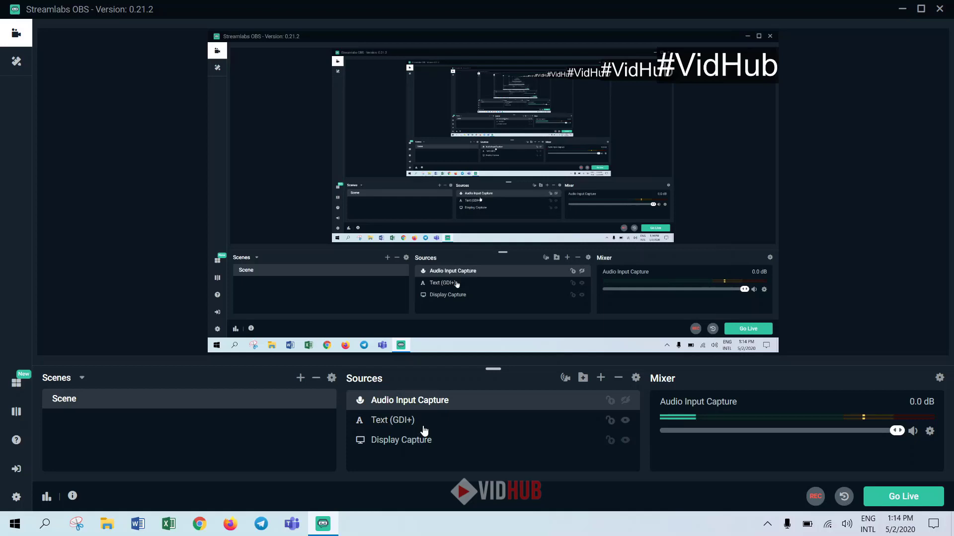
{"action": "mouse_move", "coordinate": [515, 424]}
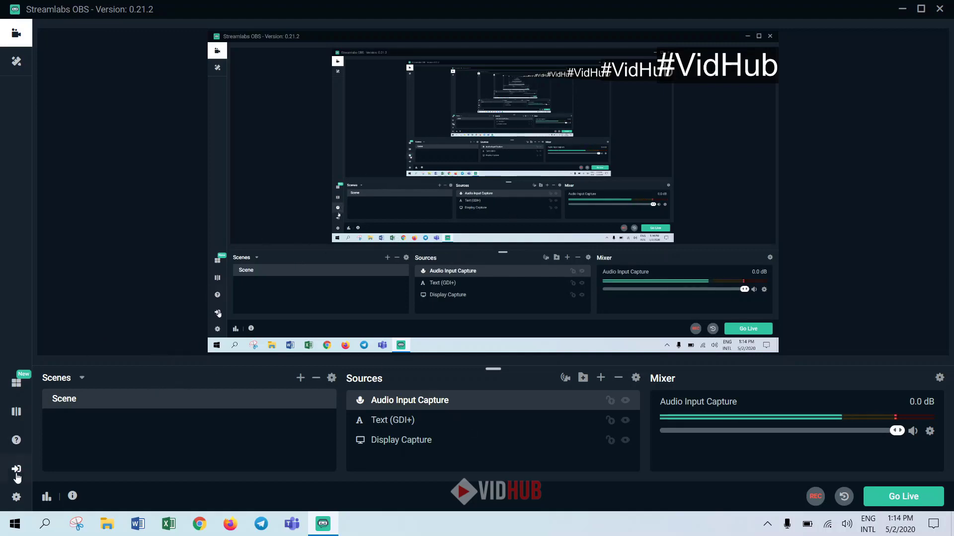
{"action": "mouse_move", "coordinate": [267, 383]}
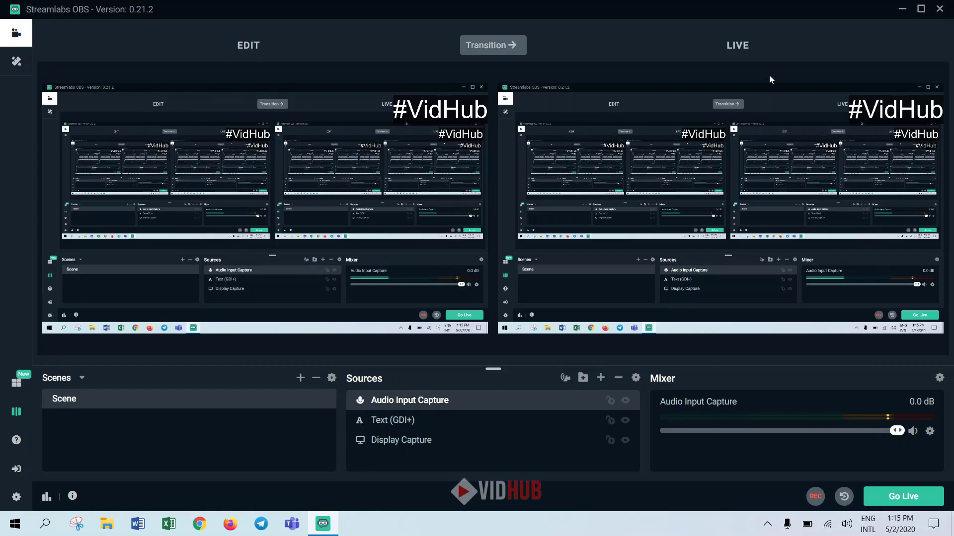
{"action": "mouse_move", "coordinate": [15, 412]}
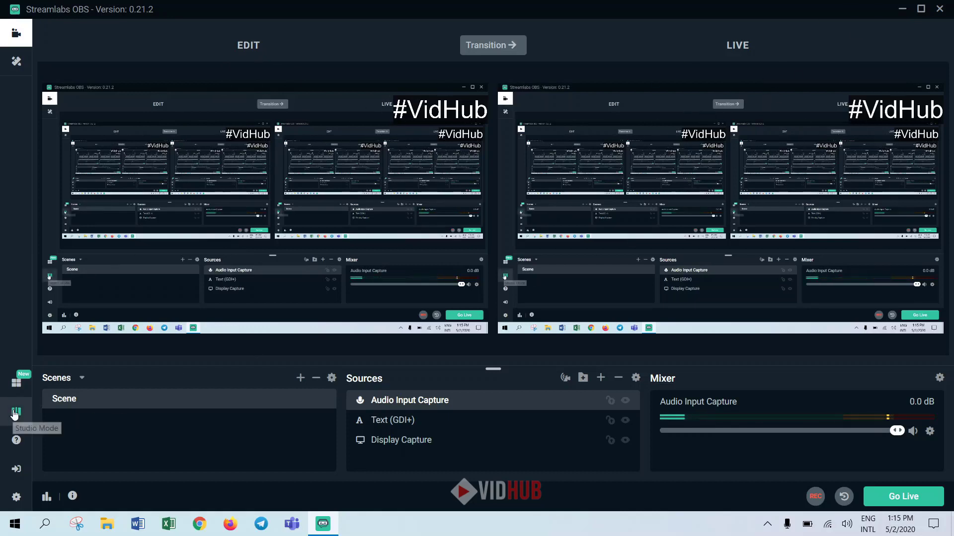
Turn off Studio Mode's side-by-side edit and live preview, returning to the Connect sign-in screen.
{"action": "left_click", "coordinate": [16, 412]}
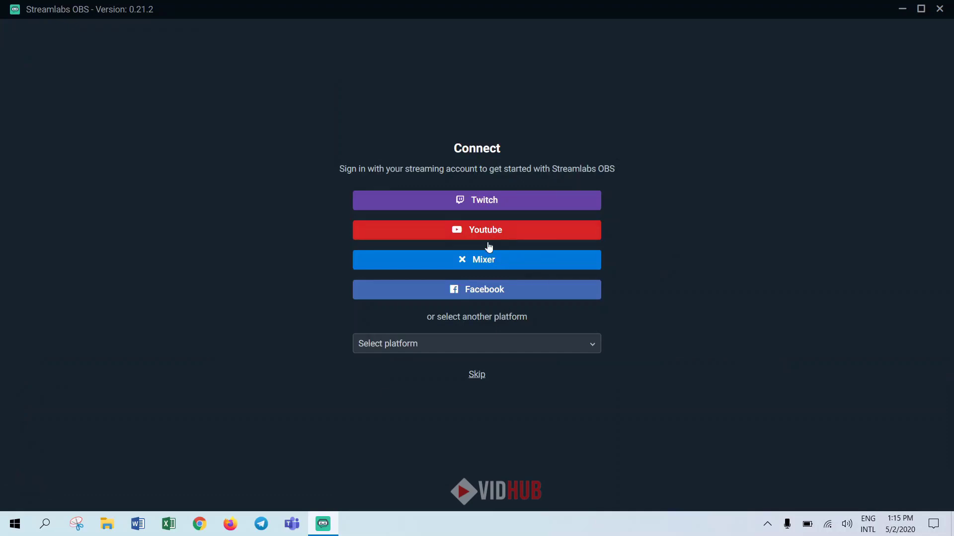
{"action": "mouse_move", "coordinate": [455, 384]}
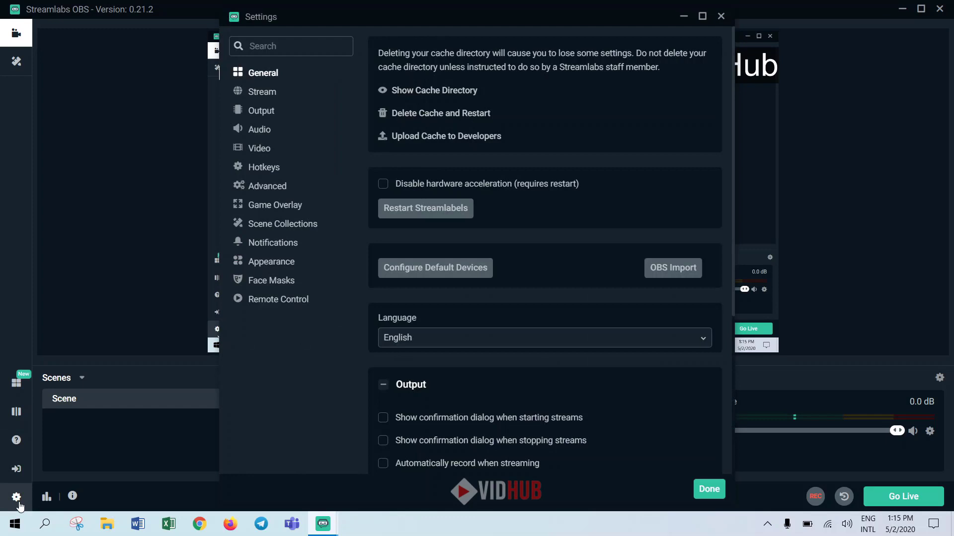
{"action": "mouse_move", "coordinate": [572, 89]}
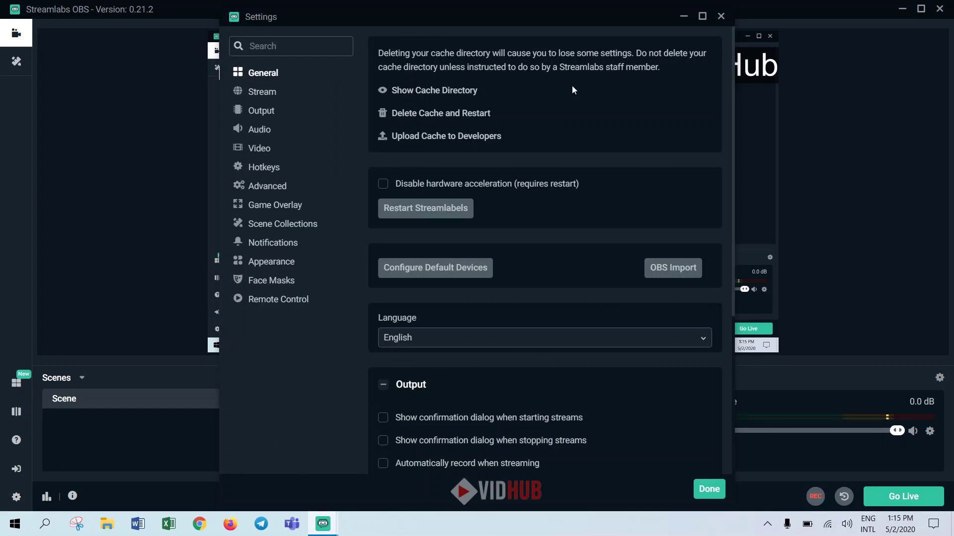
{"action": "mouse_move", "coordinate": [674, 261]}
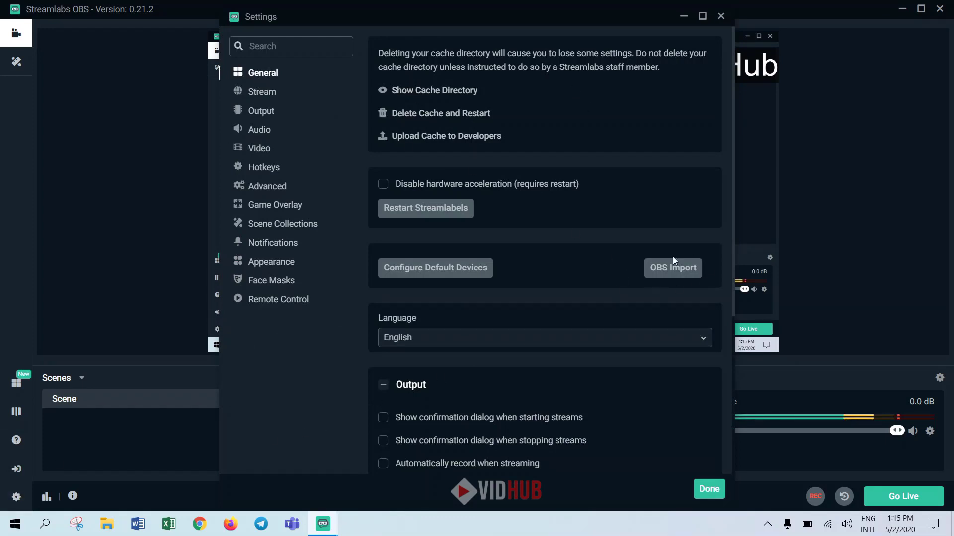
{"action": "mouse_move", "coordinate": [672, 267]}
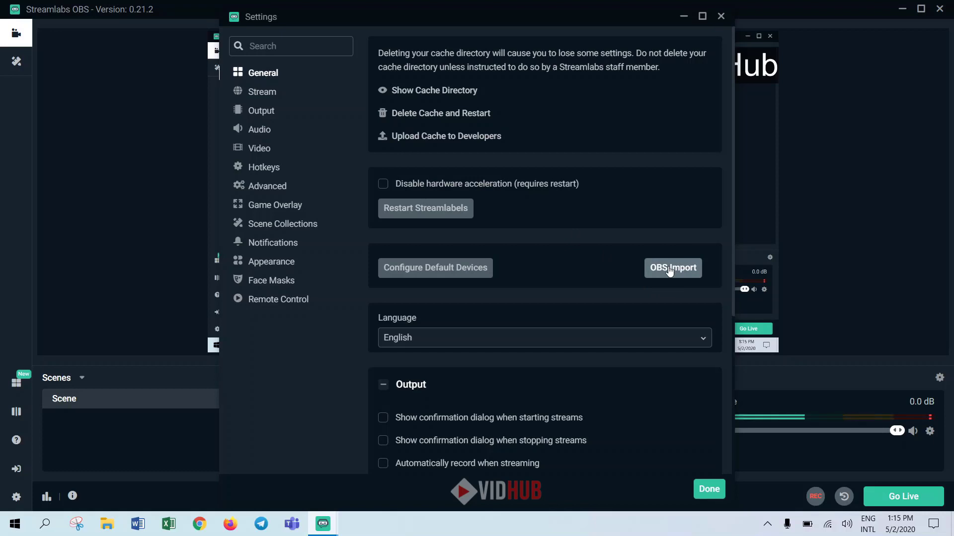
{"action": "mouse_move", "coordinate": [558, 280]}
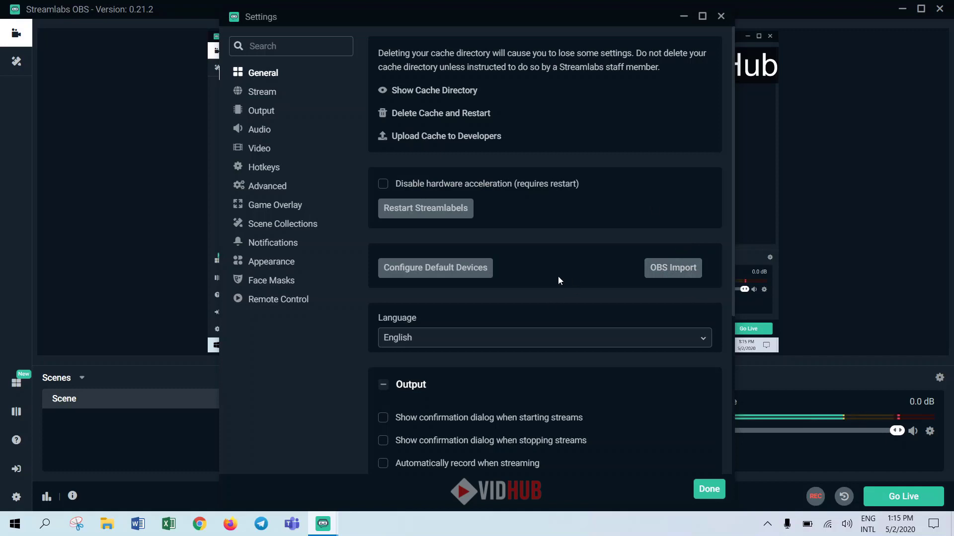
{"action": "mouse_move", "coordinate": [672, 267]}
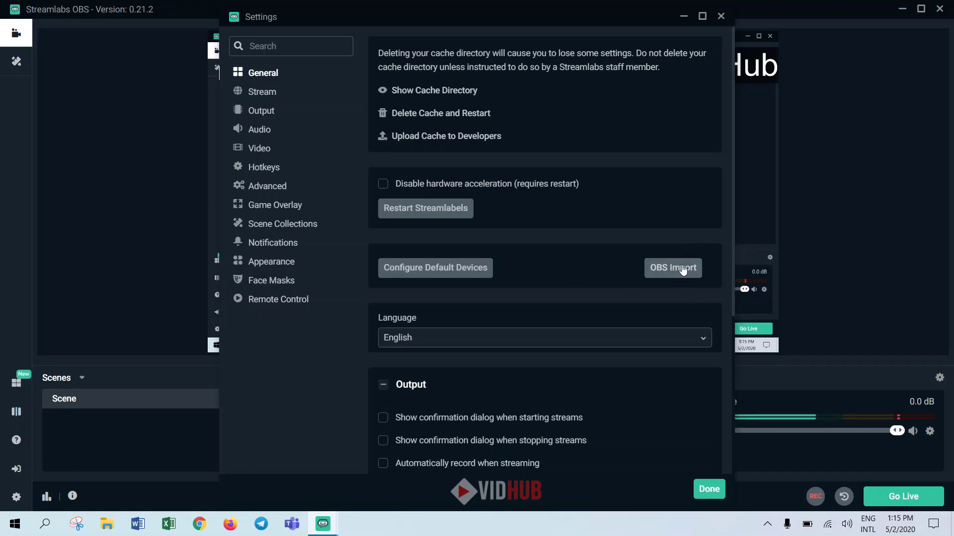
Bring up the Settings window on the Stream section with Twitch service and automatic server.
{"action": "left_click", "coordinate": [262, 91]}
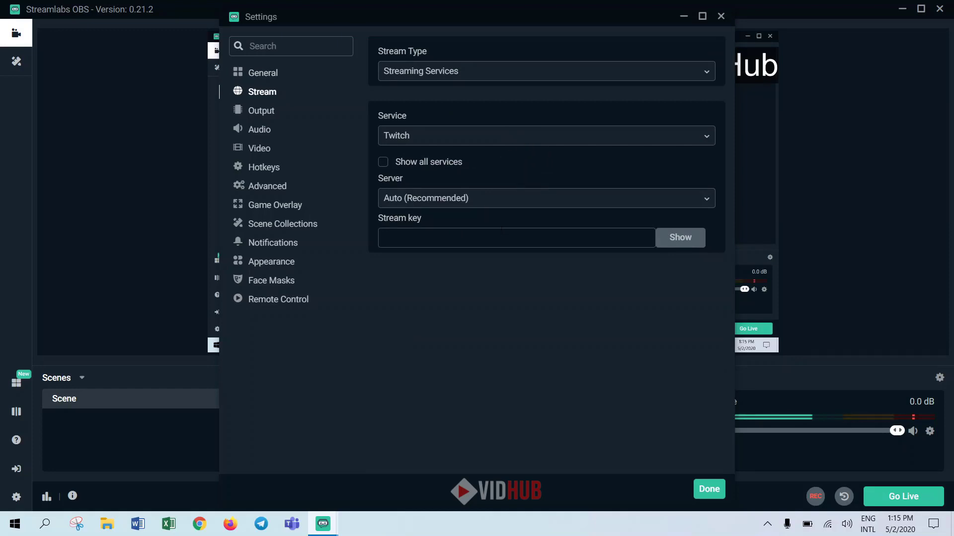
Leave the Twitch stream key empty and switch the Settings window to the Output section.
{"action": "left_click", "coordinate": [516, 238]}
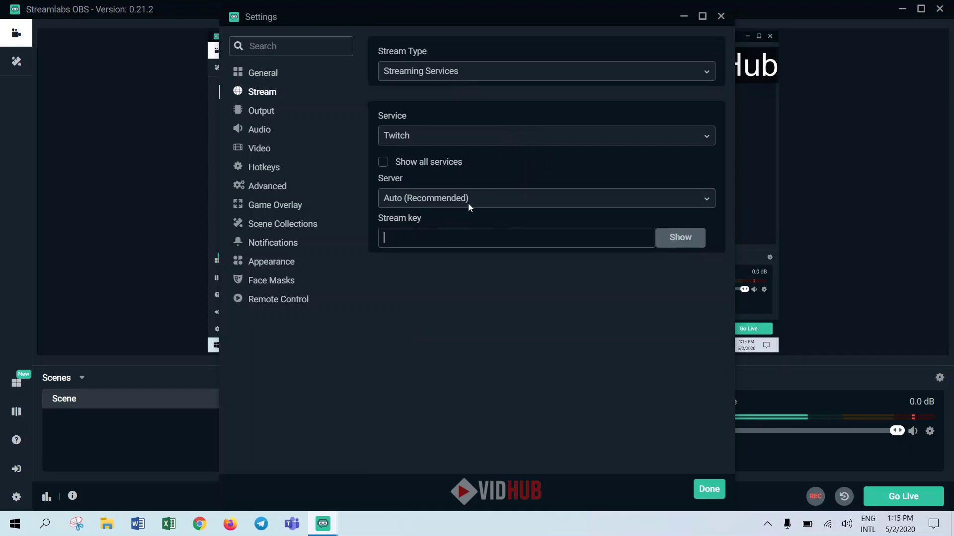
{"action": "left_click", "coordinate": [544, 135]}
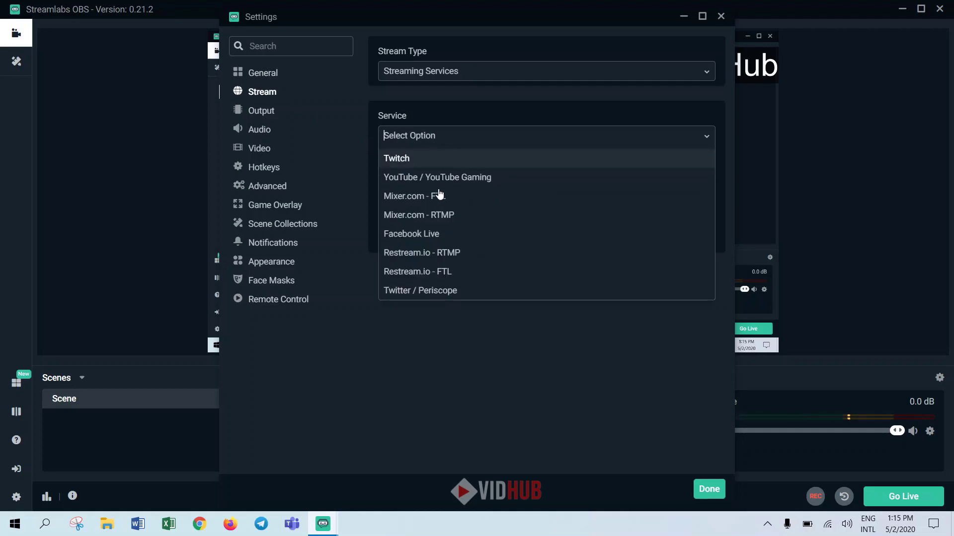
{"action": "mouse_move", "coordinate": [458, 274]}
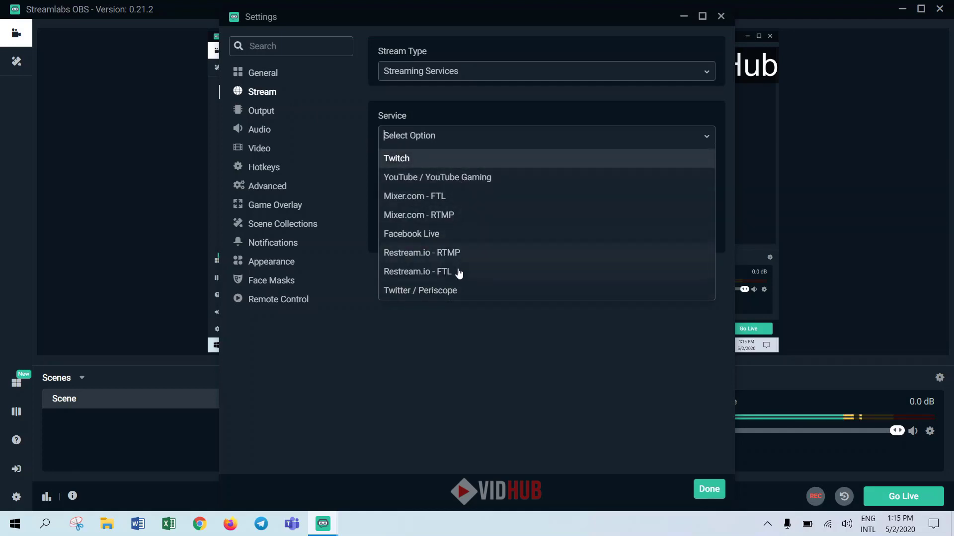
{"action": "left_click", "coordinate": [262, 110]}
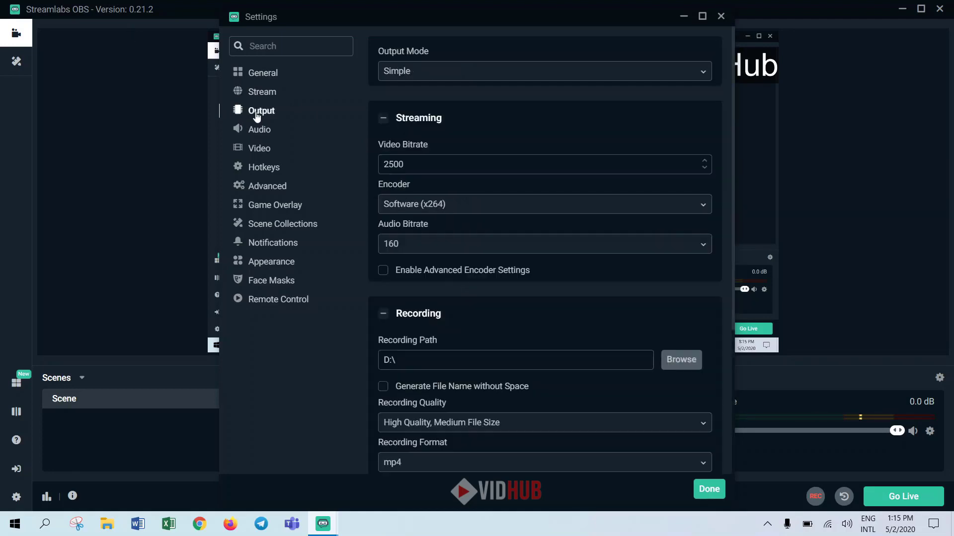
{"action": "scroll", "scroll_direction": "down", "scroll_amount": 3}
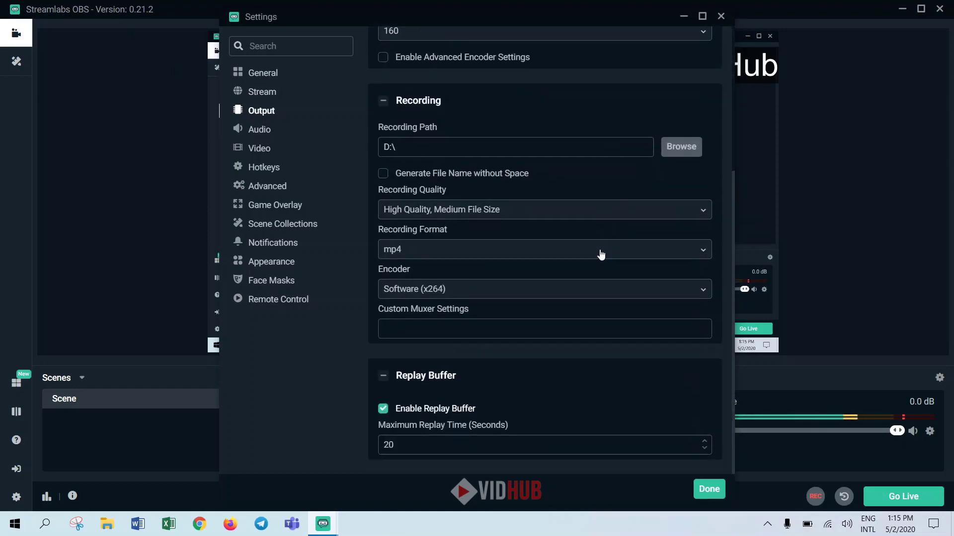
{"action": "mouse_move", "coordinate": [680, 147]}
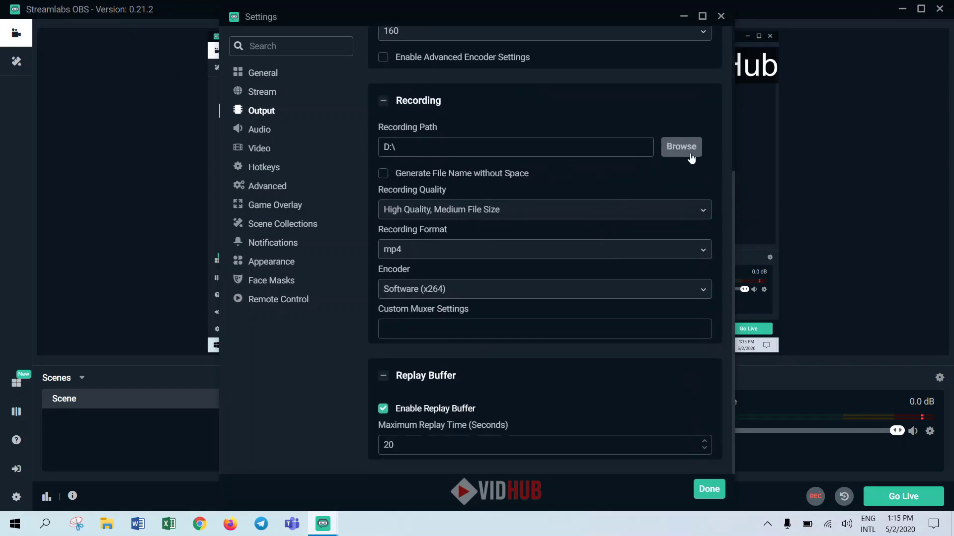
{"action": "mouse_move", "coordinate": [568, 169]}
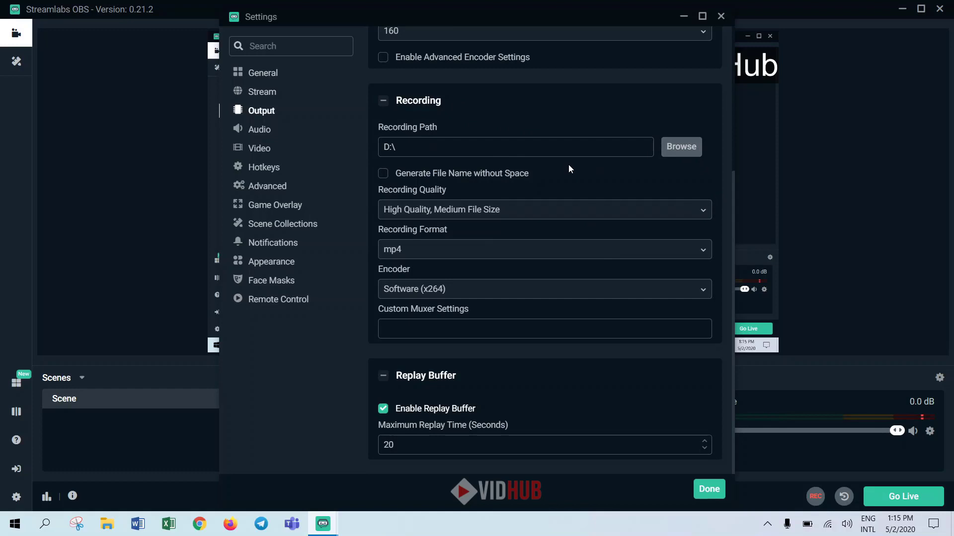
{"action": "mouse_move", "coordinate": [682, 147]}
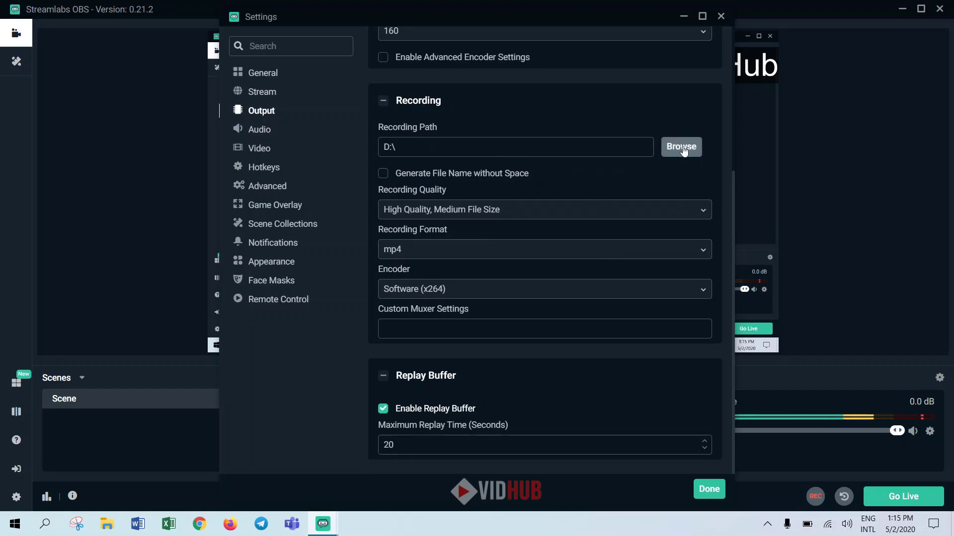
{"action": "left_click", "coordinate": [680, 148]}
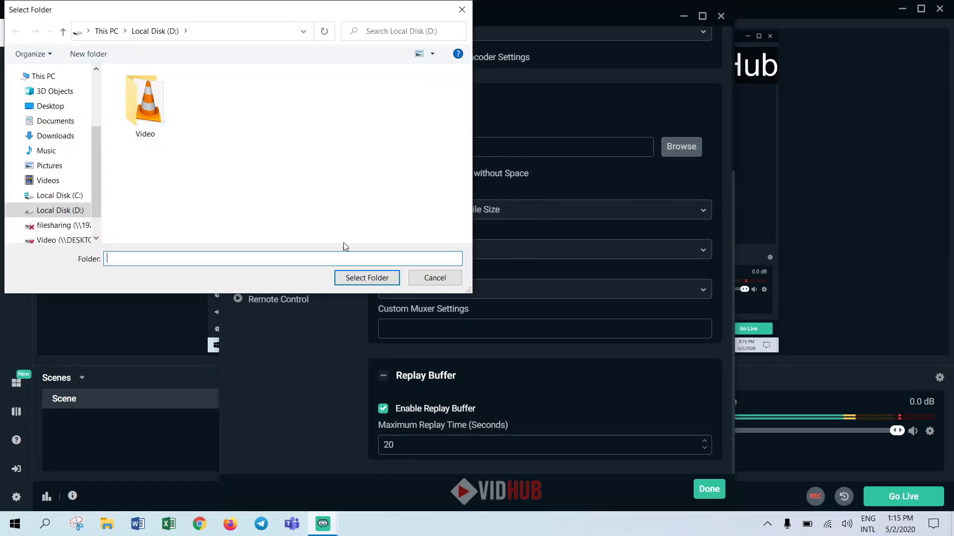
{"action": "left_click", "coordinate": [367, 279]}
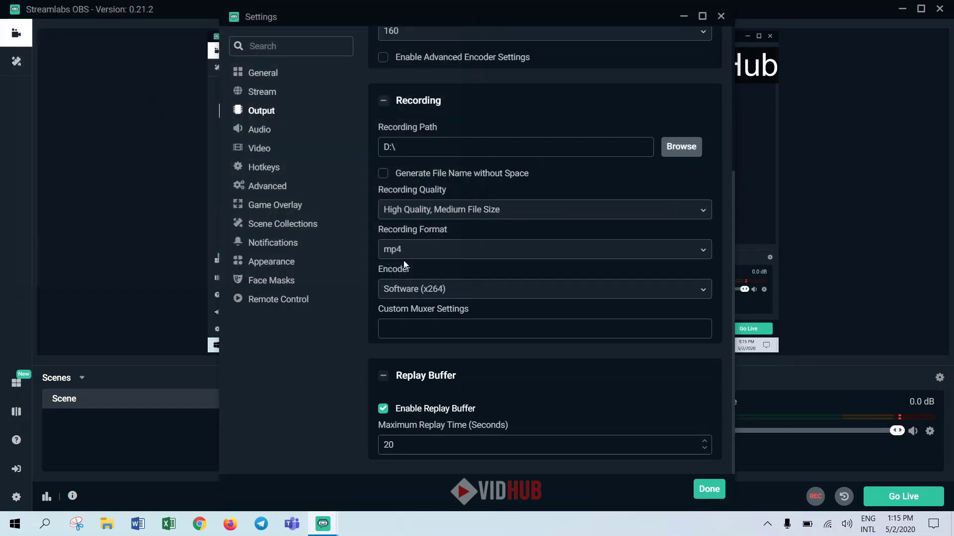
{"action": "mouse_move", "coordinate": [307, 169]}
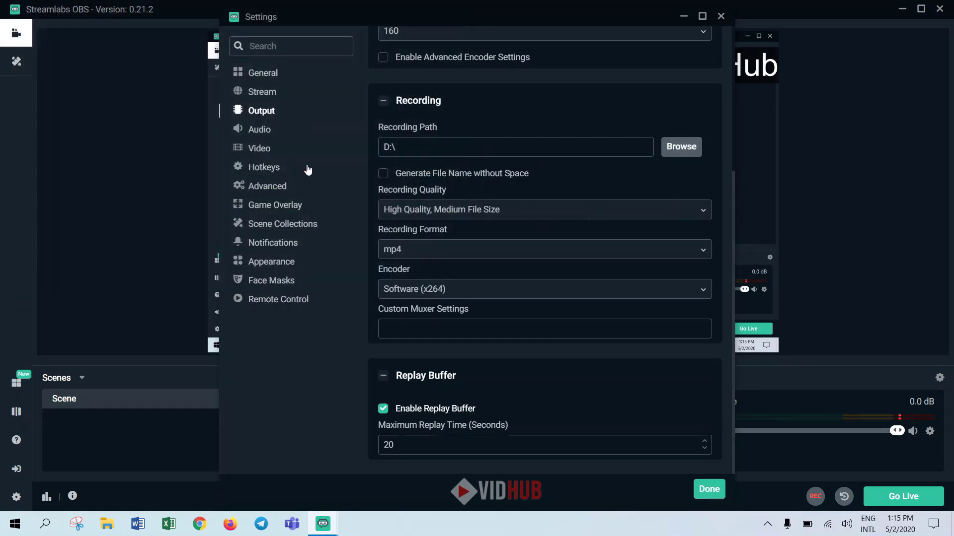
{"action": "mouse_move", "coordinate": [307, 170]}
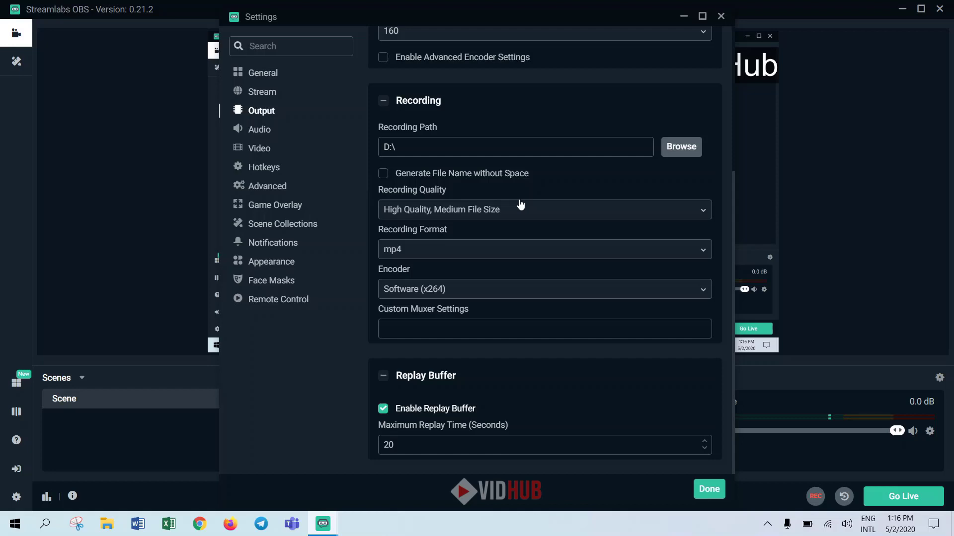
{"action": "mouse_move", "coordinate": [550, 221]}
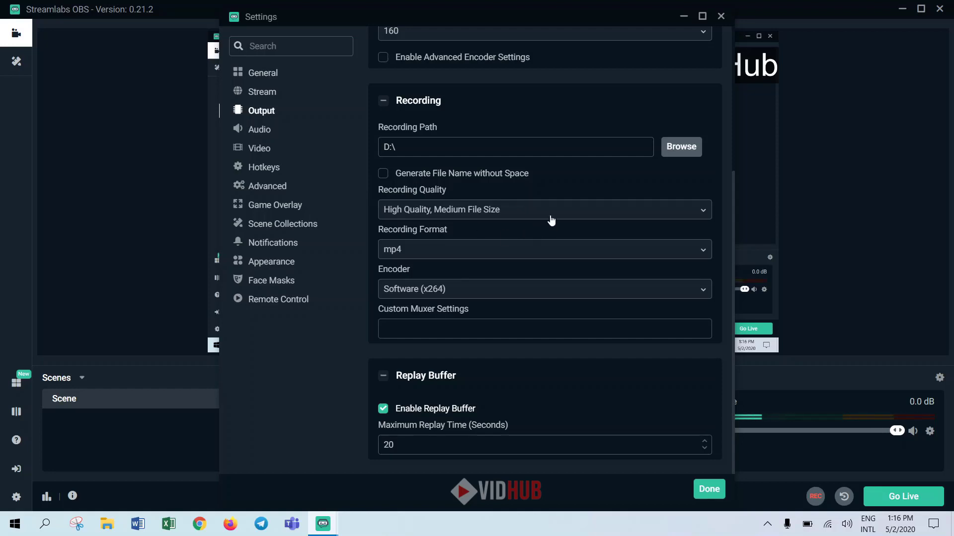
Keep recording at High Quality, Medium File Size, mp4 format and Software (x264) encoder.
{"action": "left_click", "coordinate": [544, 210]}
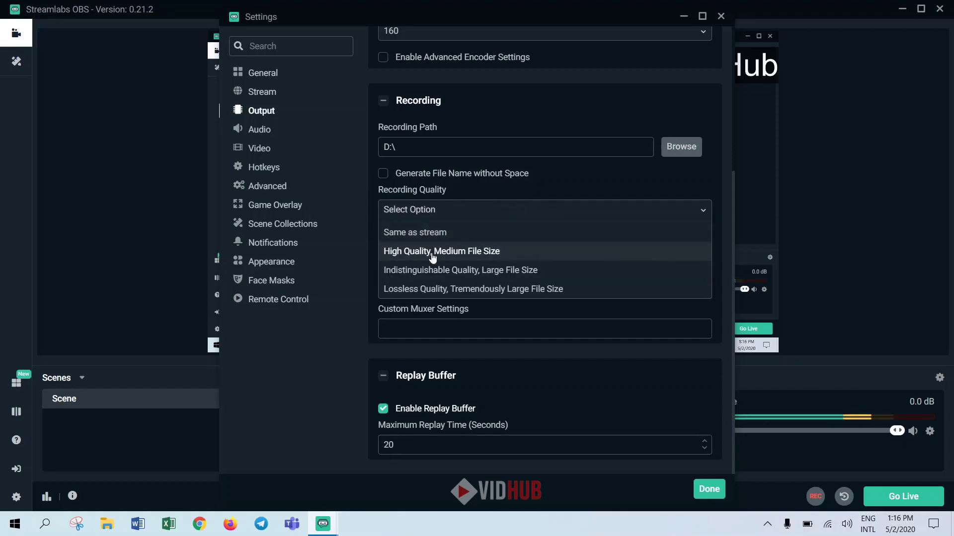
{"action": "left_click", "coordinate": [441, 251]}
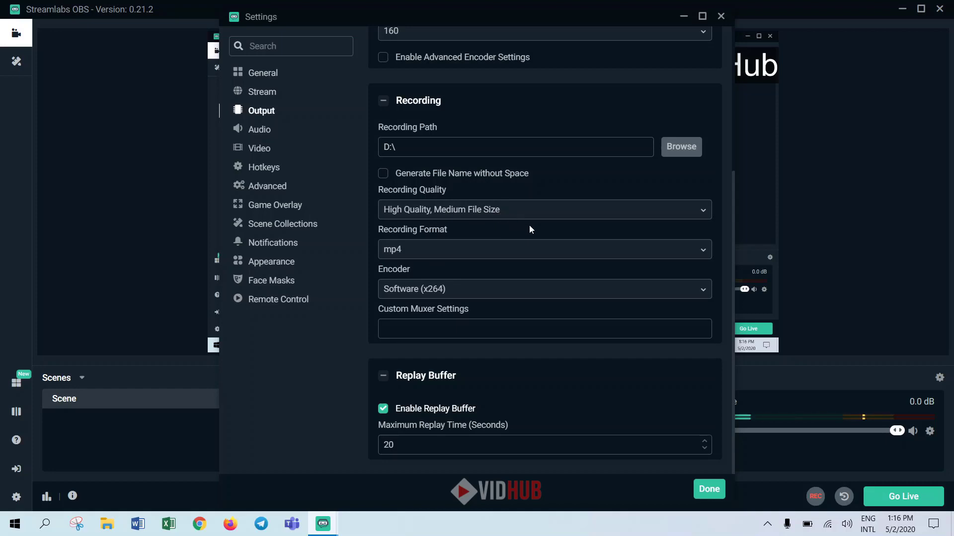
{"action": "mouse_move", "coordinate": [519, 255]}
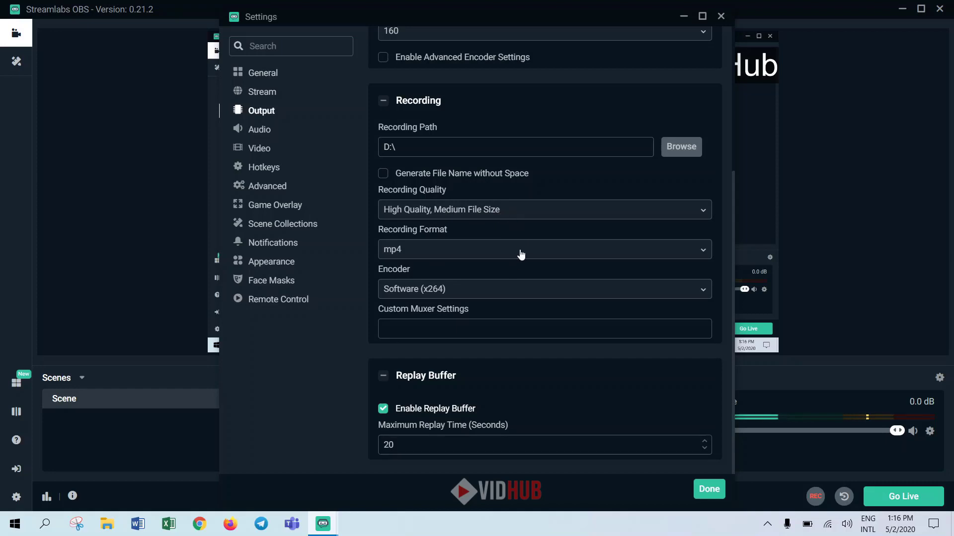
{"action": "left_click", "coordinate": [543, 249]}
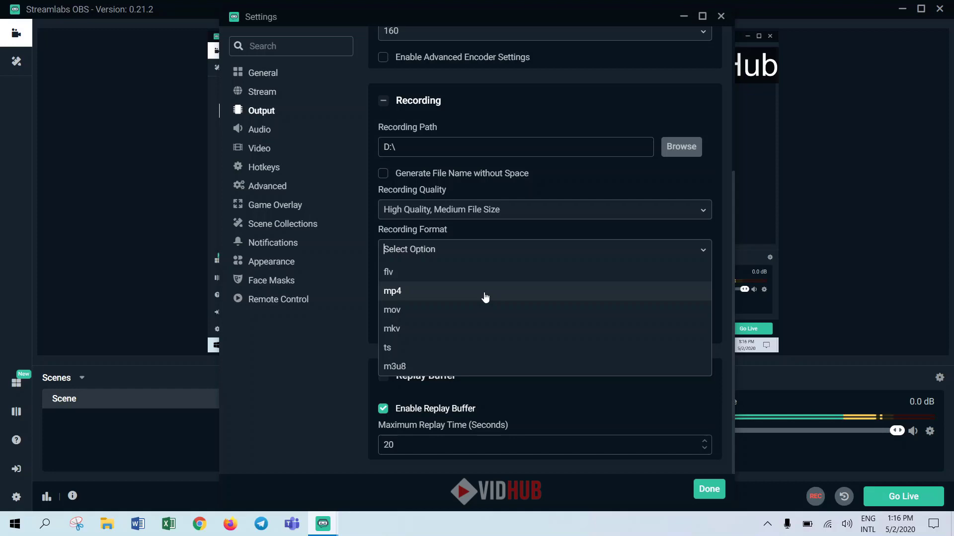
{"action": "left_click", "coordinate": [392, 292]}
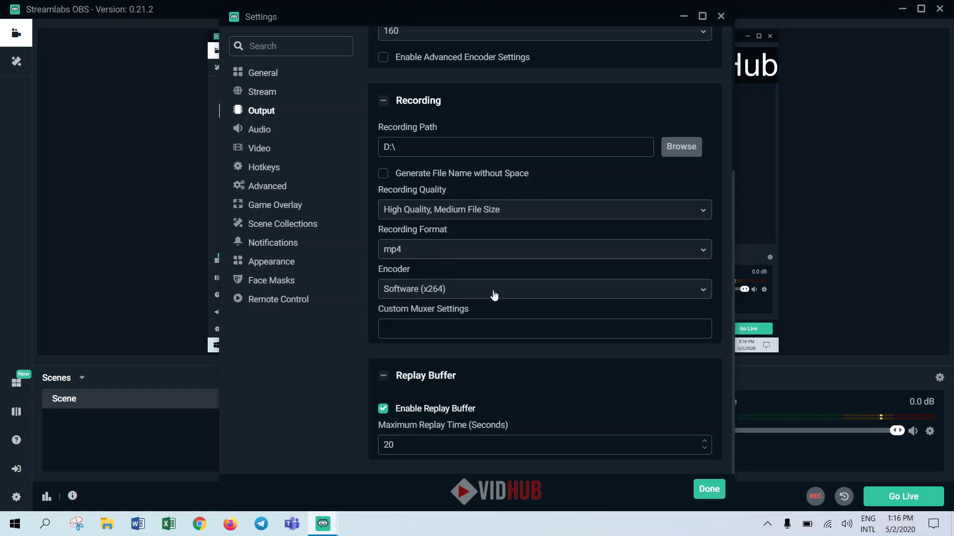
{"action": "left_click", "coordinate": [543, 289]}
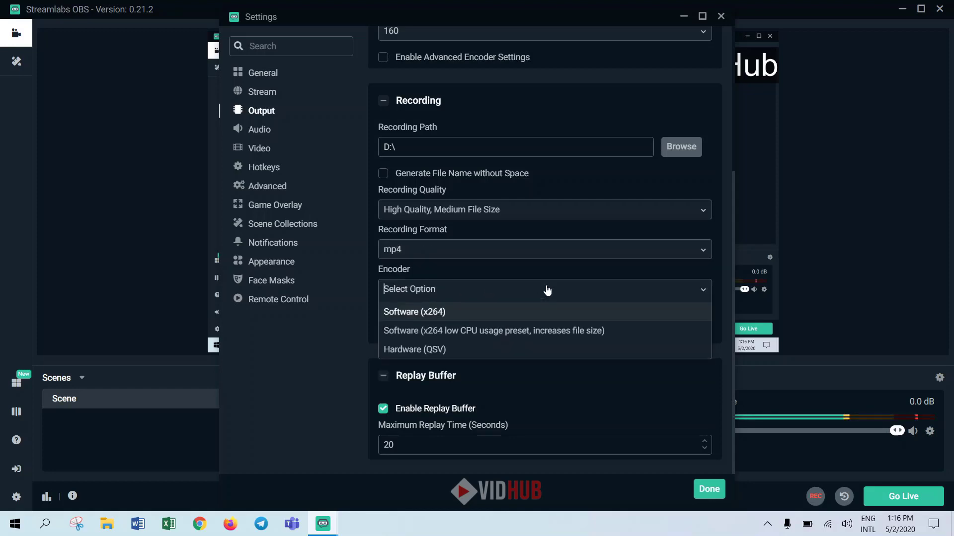
{"action": "mouse_move", "coordinate": [444, 349]}
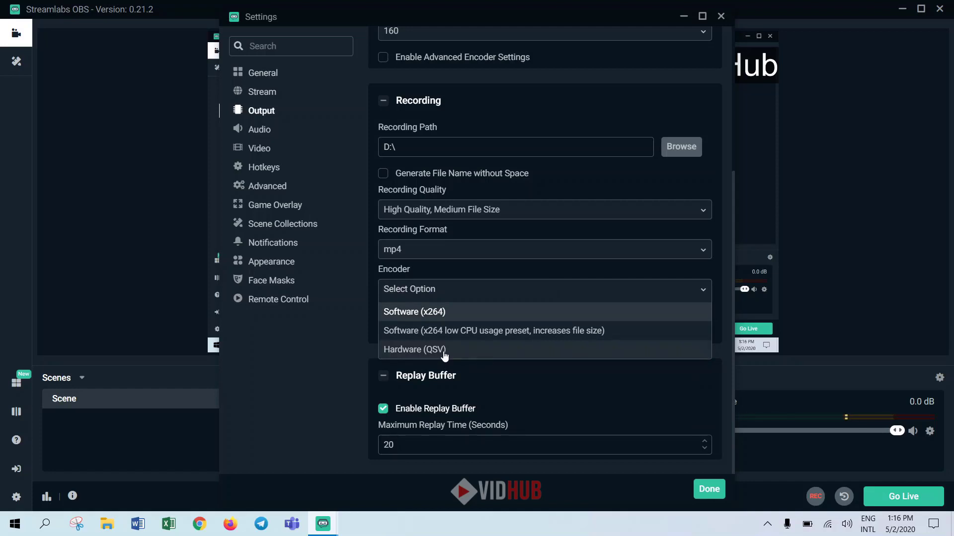
{"action": "mouse_move", "coordinate": [447, 315]}
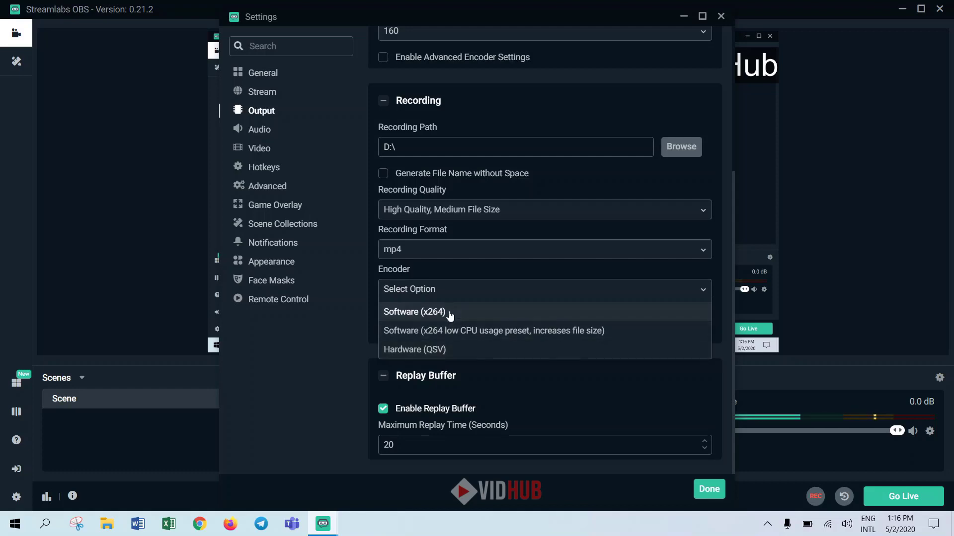
{"action": "left_click", "coordinate": [414, 311]}
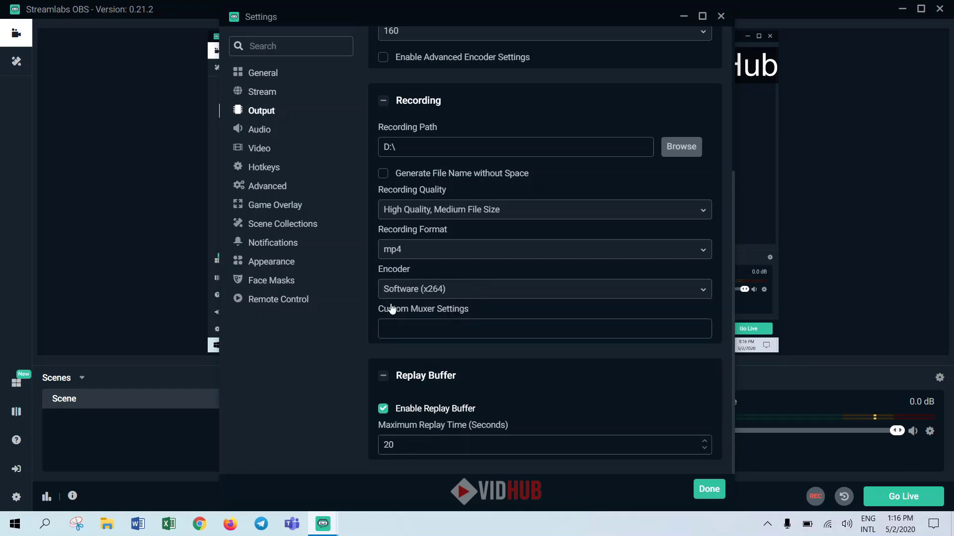
{"action": "mouse_move", "coordinate": [295, 163]}
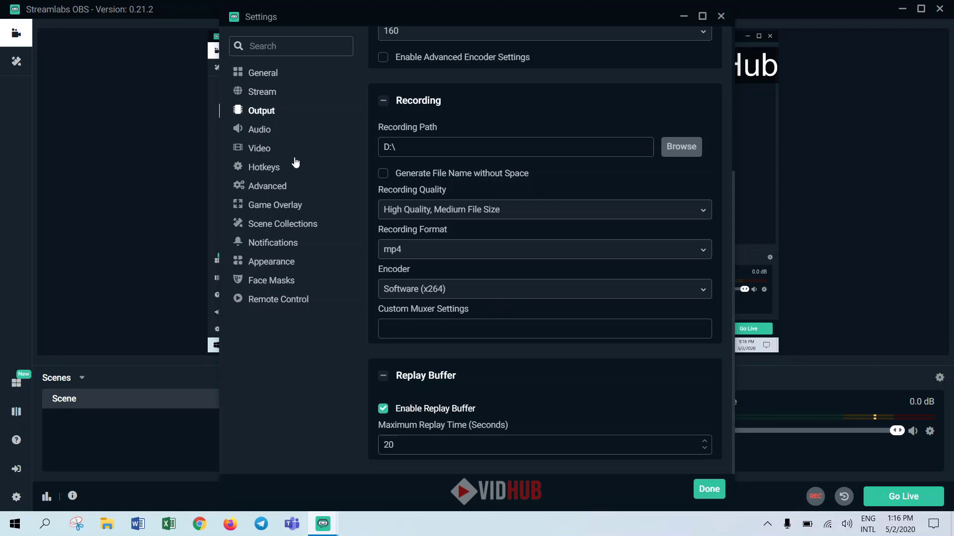
Move through the Audio section to the Video settings showing 1920x1080 base at 30 FPS.
{"action": "left_click", "coordinate": [259, 129]}
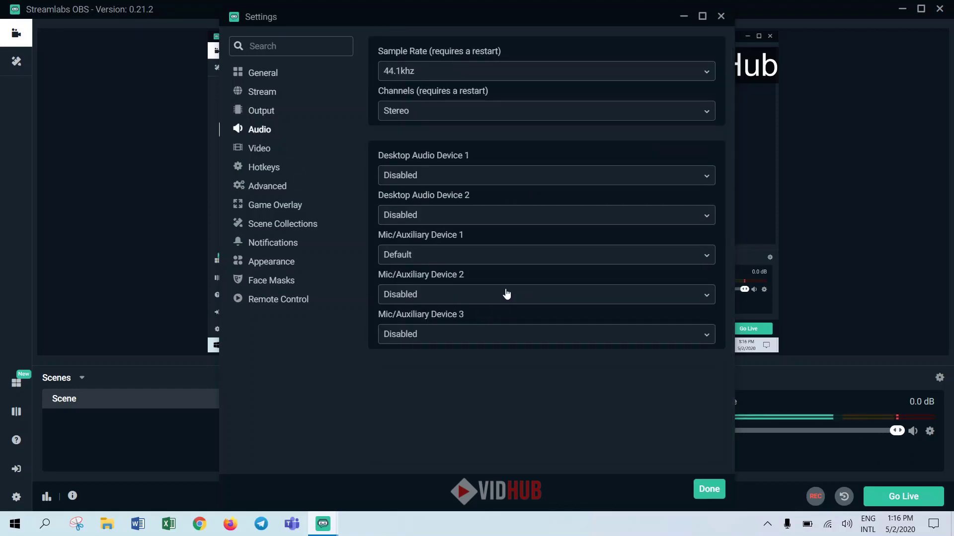
{"action": "mouse_move", "coordinate": [274, 169]}
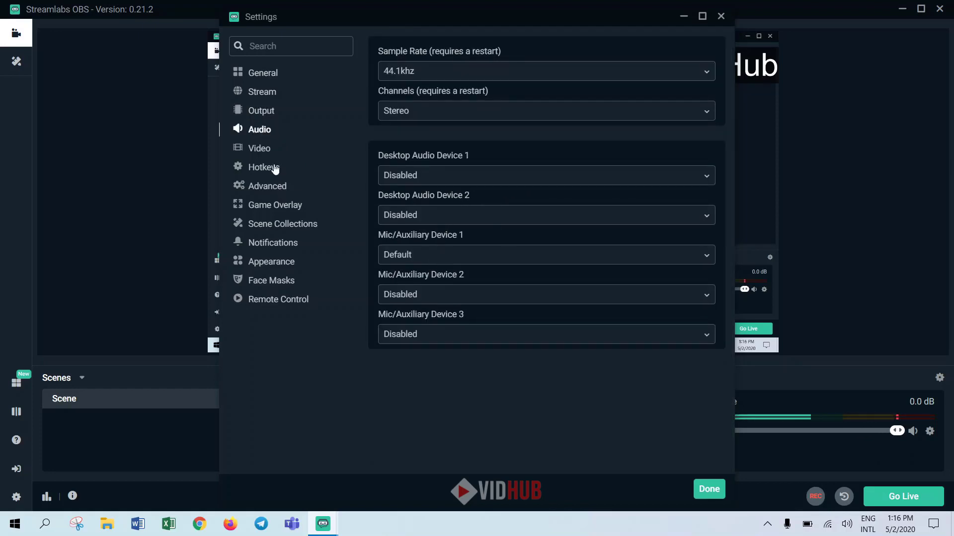
{"action": "left_click", "coordinate": [259, 148]}
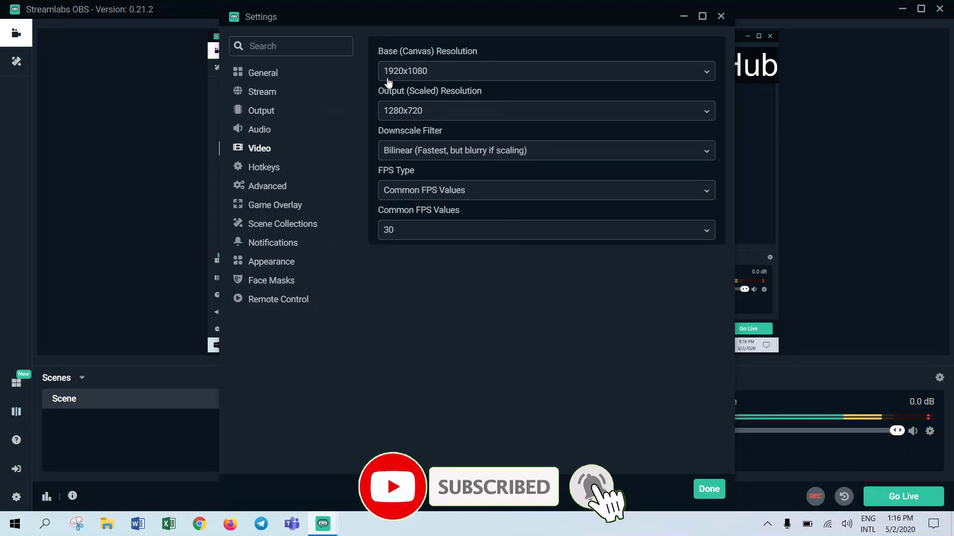
{"action": "mouse_move", "coordinate": [453, 82]}
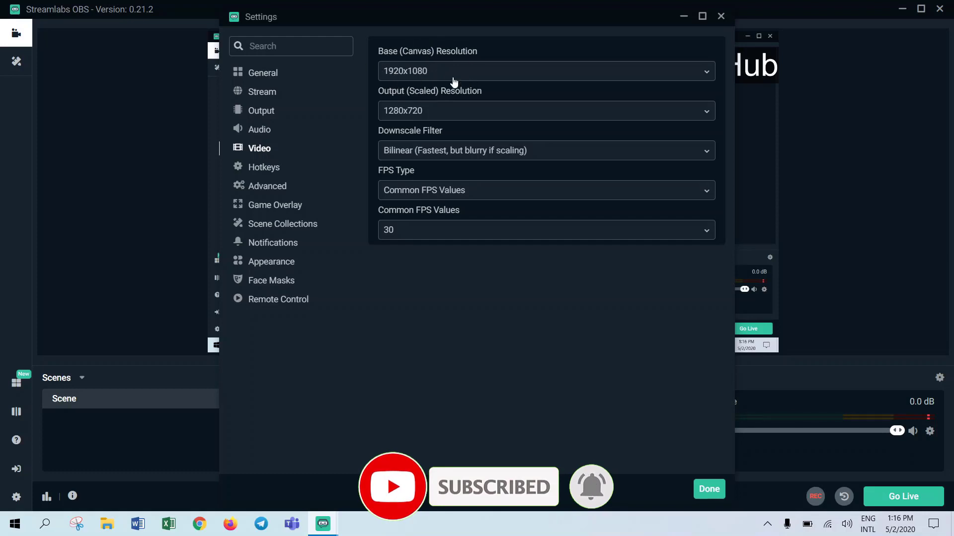
{"action": "mouse_move", "coordinate": [446, 110]}
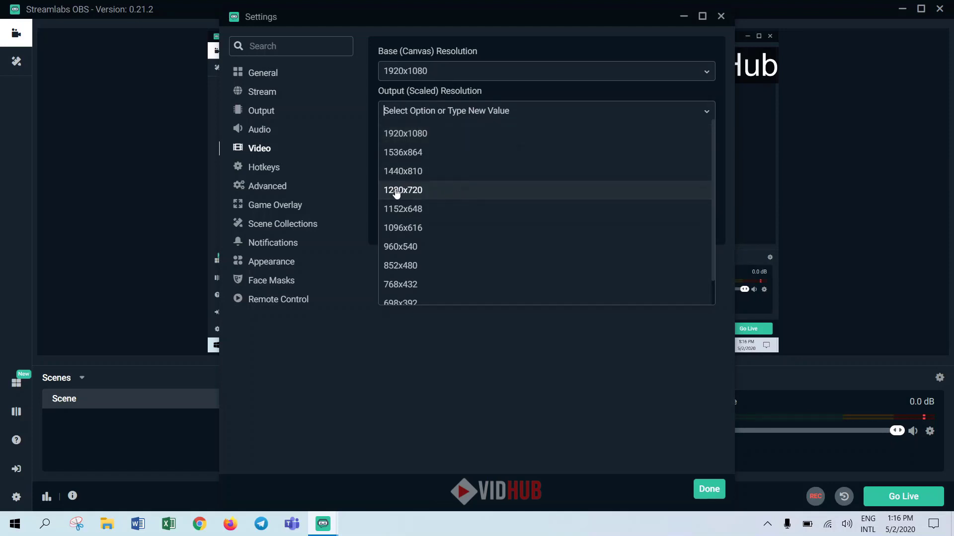
{"action": "mouse_move", "coordinate": [453, 196]}
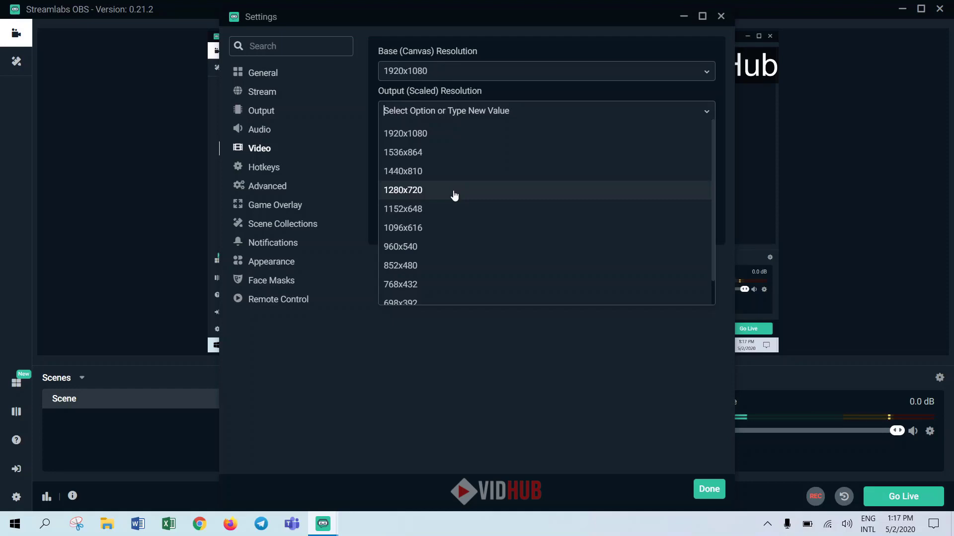
{"action": "mouse_move", "coordinate": [455, 231]}
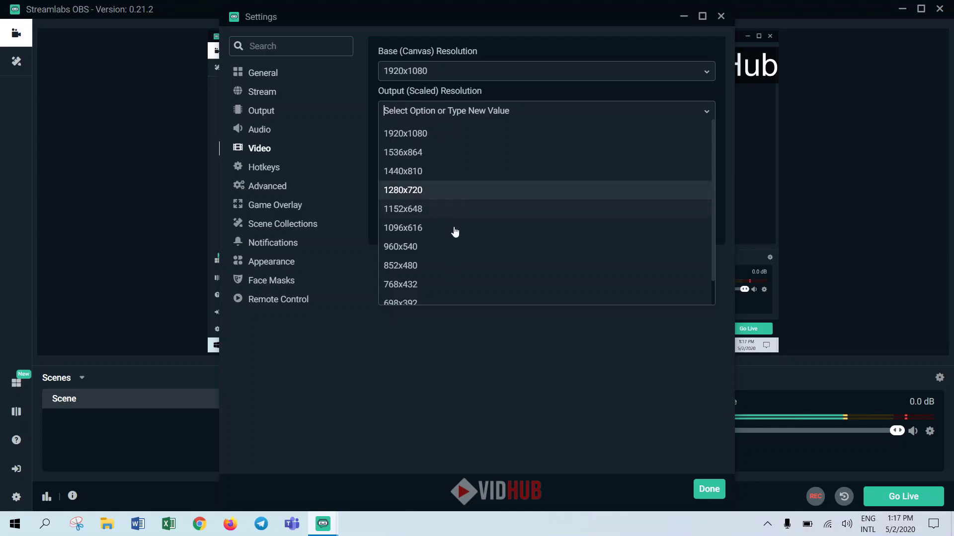
{"action": "mouse_move", "coordinate": [471, 267]}
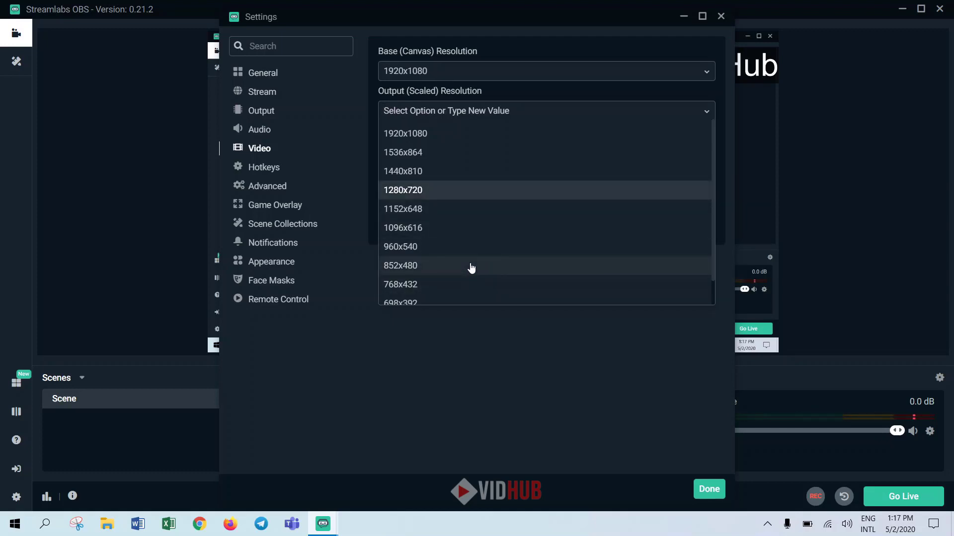
{"action": "mouse_move", "coordinate": [457, 193]}
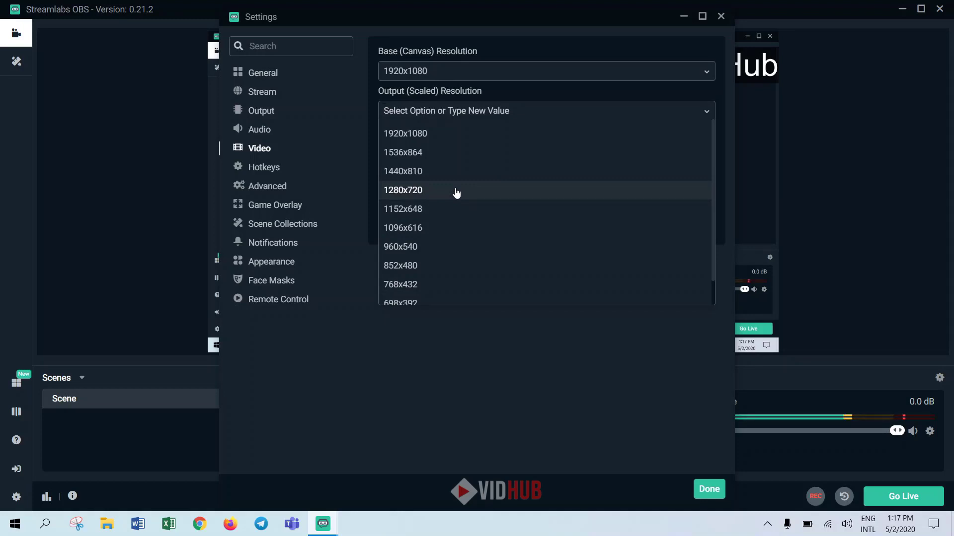
{"action": "mouse_move", "coordinate": [468, 133]}
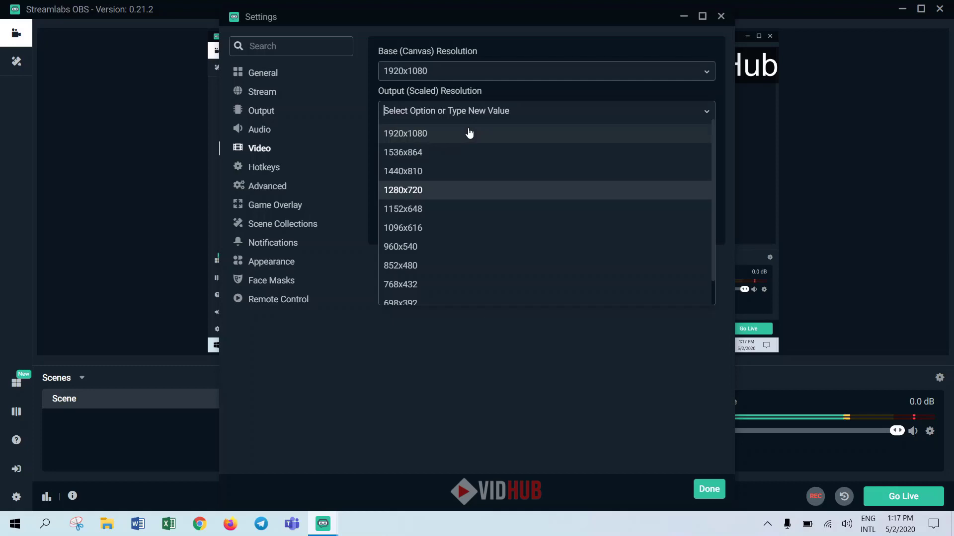
Set the output (scaled) resolution to 1920x1080 to match the base canvas.
{"action": "left_click", "coordinate": [405, 134]}
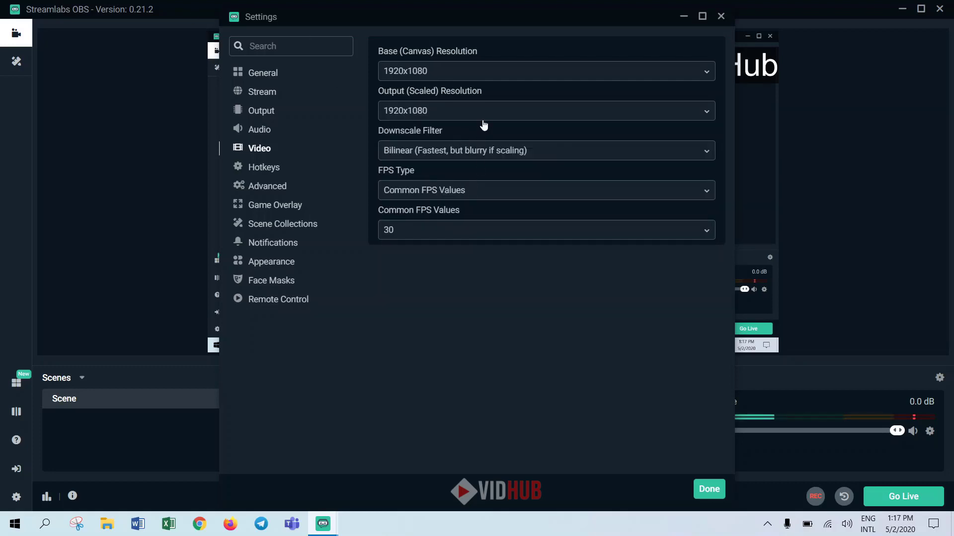
{"action": "mouse_move", "coordinate": [509, 135]}
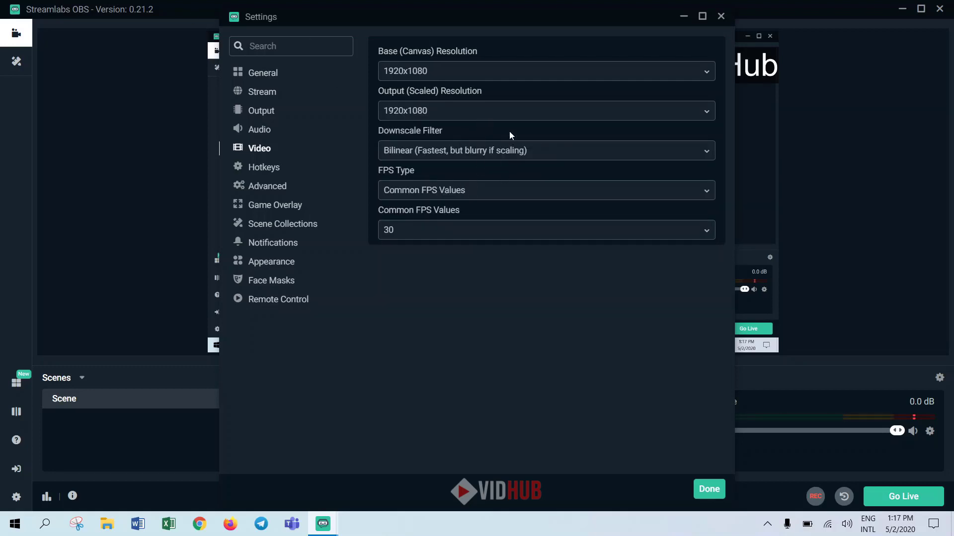
{"action": "left_click", "coordinate": [541, 150]}
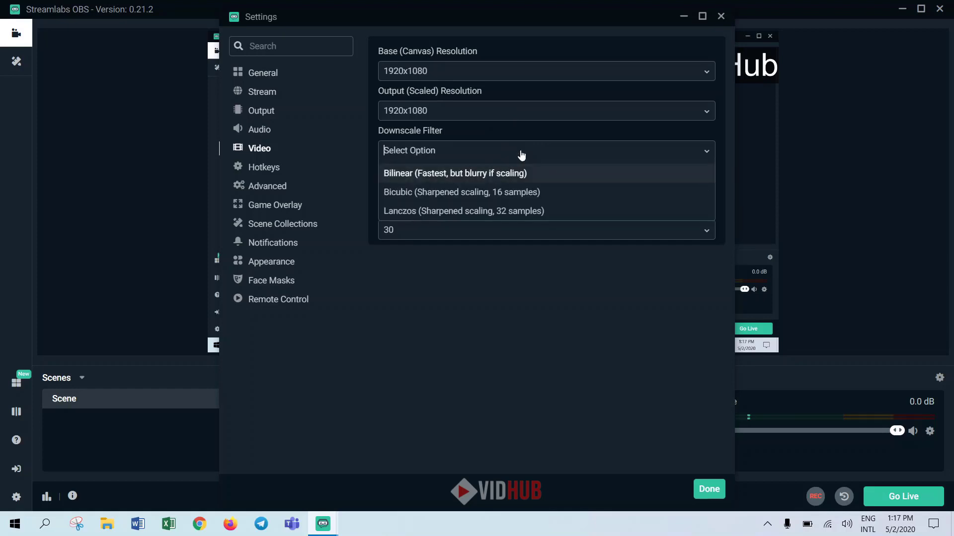
{"action": "mouse_move", "coordinate": [426, 202]}
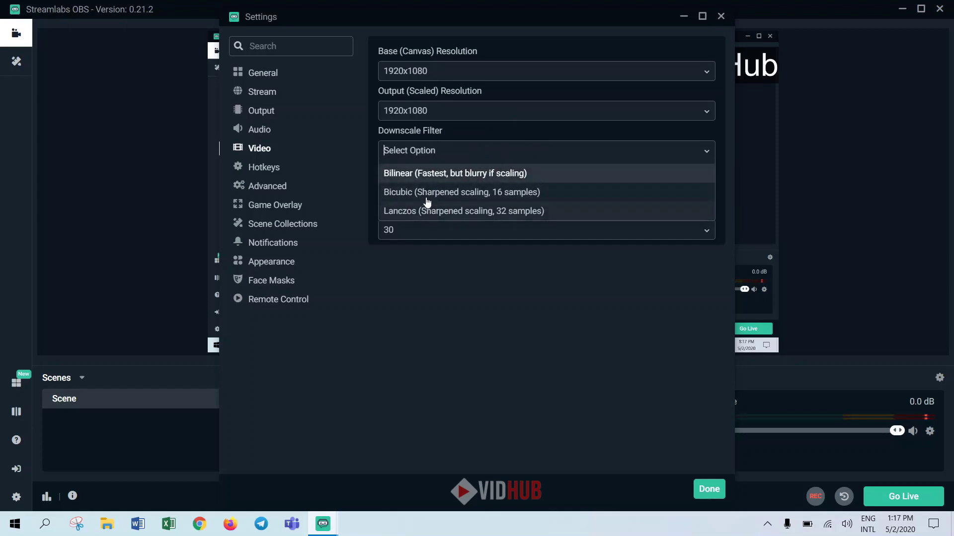
{"action": "mouse_move", "coordinate": [514, 177]}
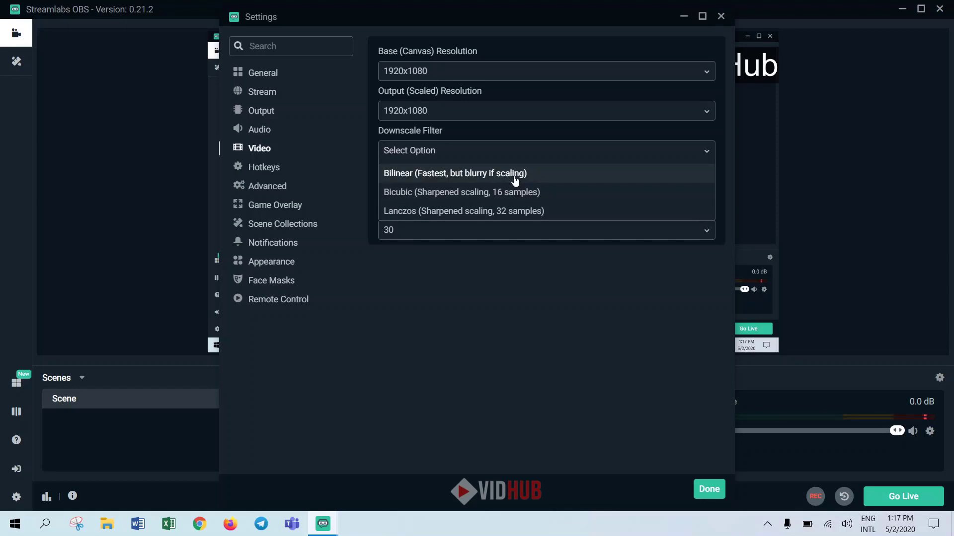
{"action": "mouse_move", "coordinate": [519, 195]}
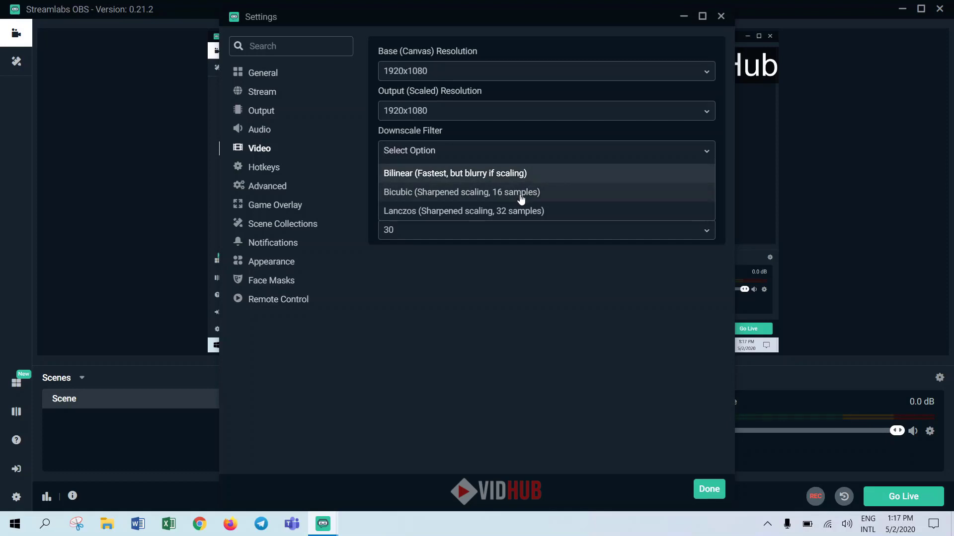
{"action": "mouse_move", "coordinate": [513, 218]}
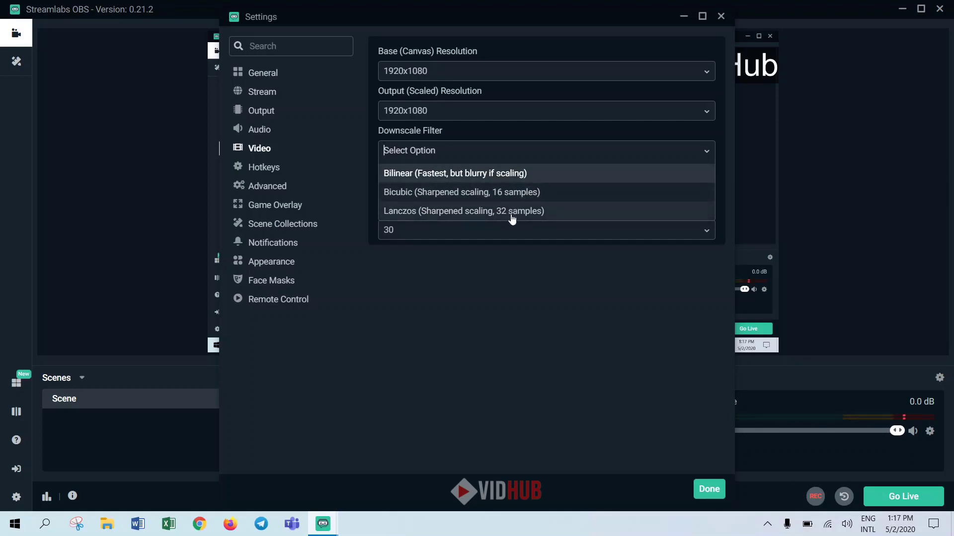
{"action": "mouse_move", "coordinate": [546, 219]}
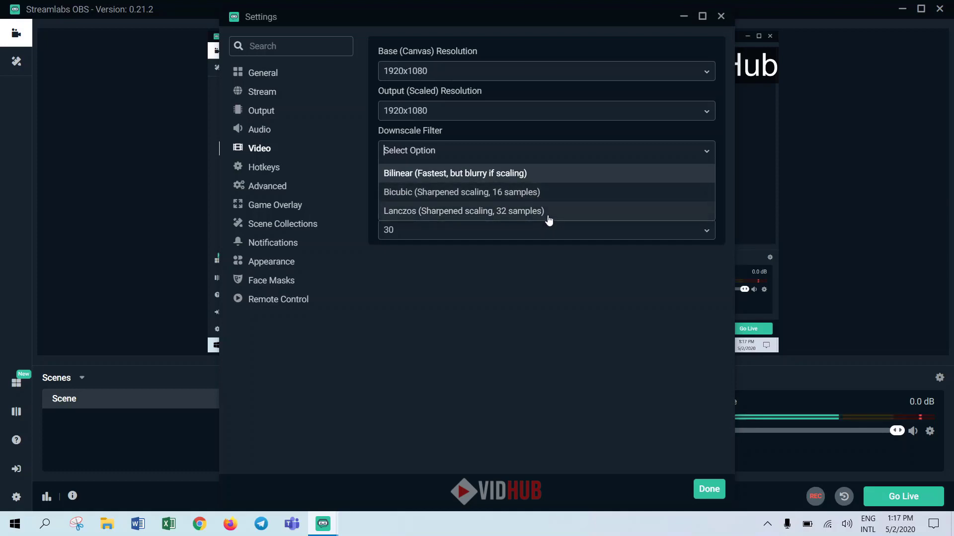
{"action": "mouse_move", "coordinate": [542, 177]}
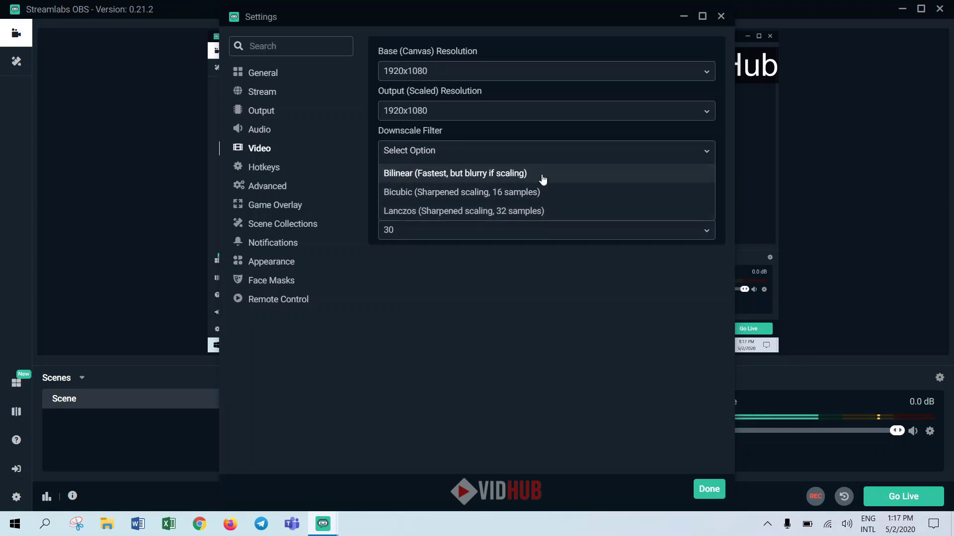
{"action": "left_click", "coordinate": [454, 172]}
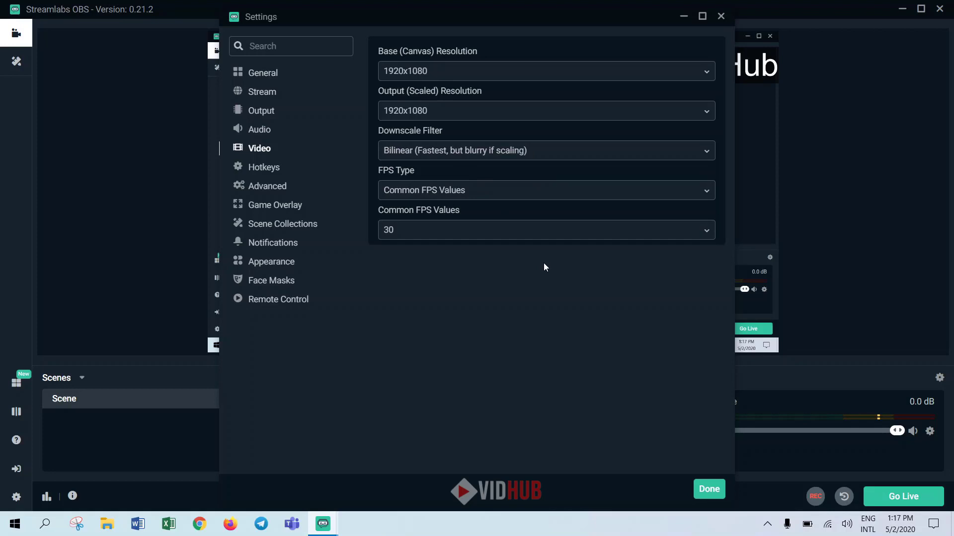
{"action": "mouse_move", "coordinate": [542, 237]}
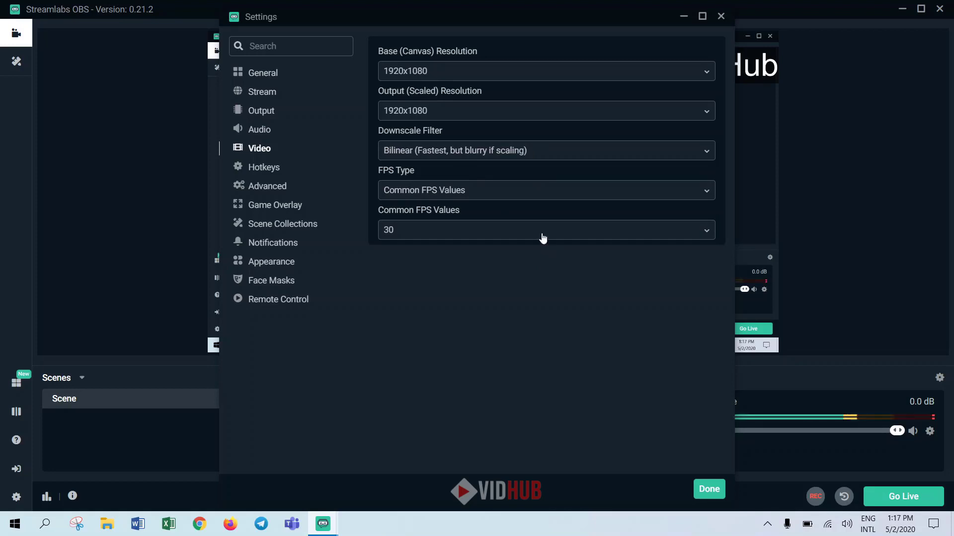
Keep Common FPS Values at 30 and move to the Hotkeys section.
{"action": "left_click", "coordinate": [542, 229]}
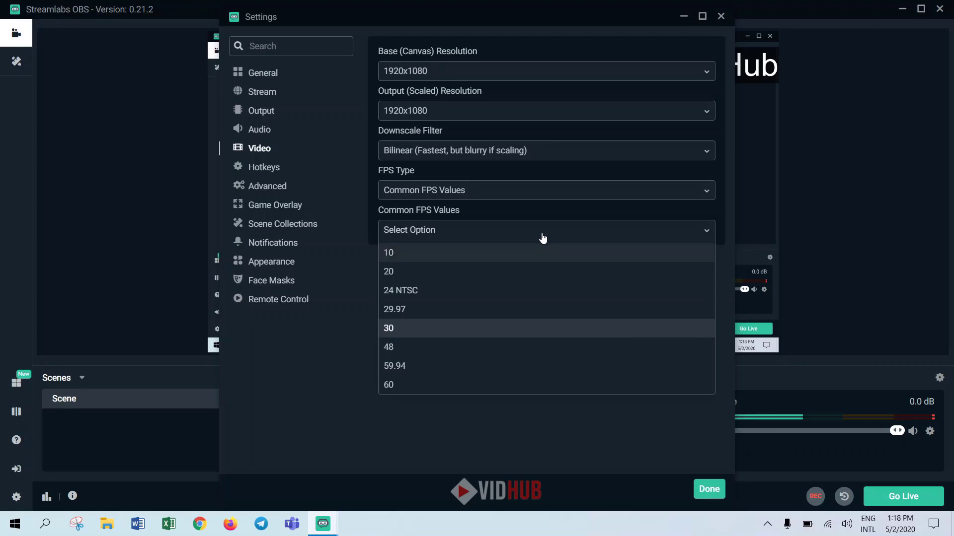
{"action": "mouse_move", "coordinate": [498, 333]}
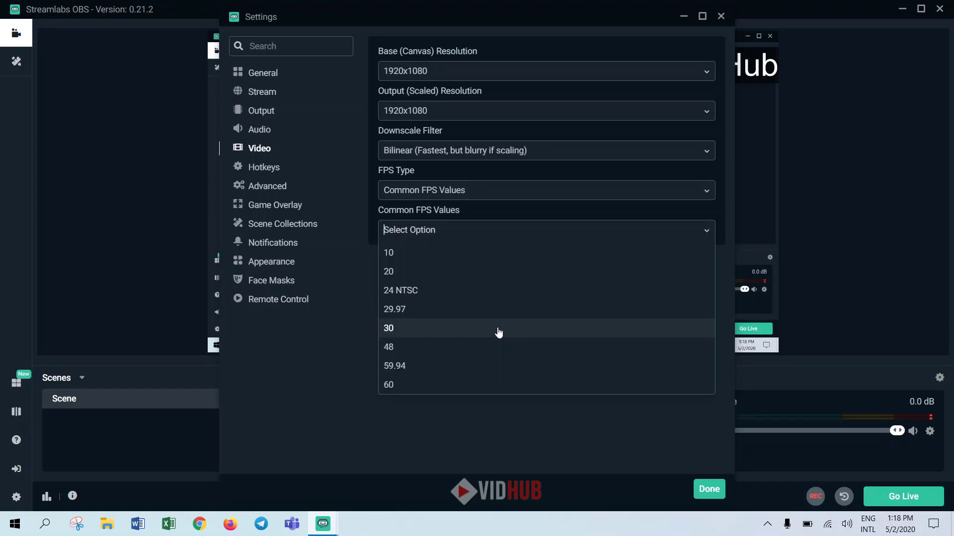
{"action": "mouse_move", "coordinate": [470, 299]}
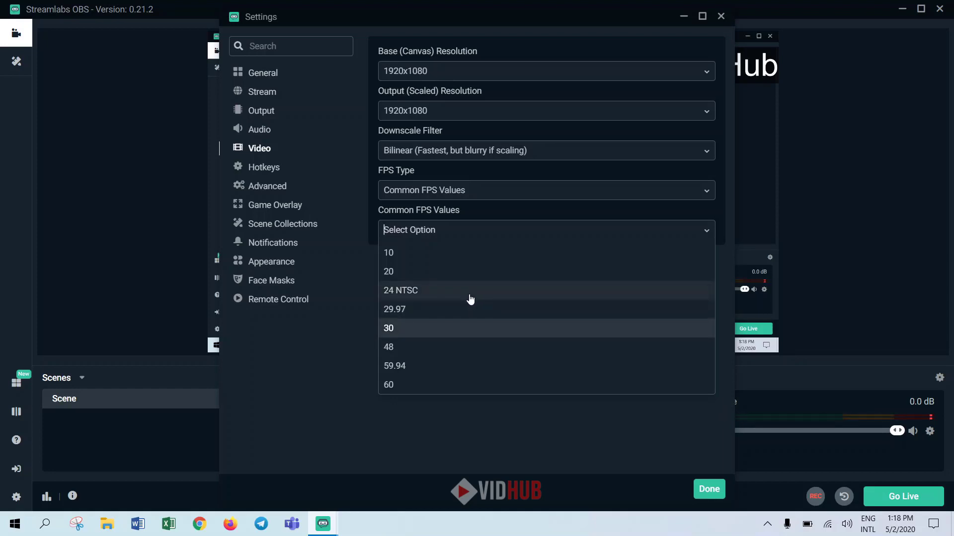
{"action": "mouse_move", "coordinate": [413, 292]}
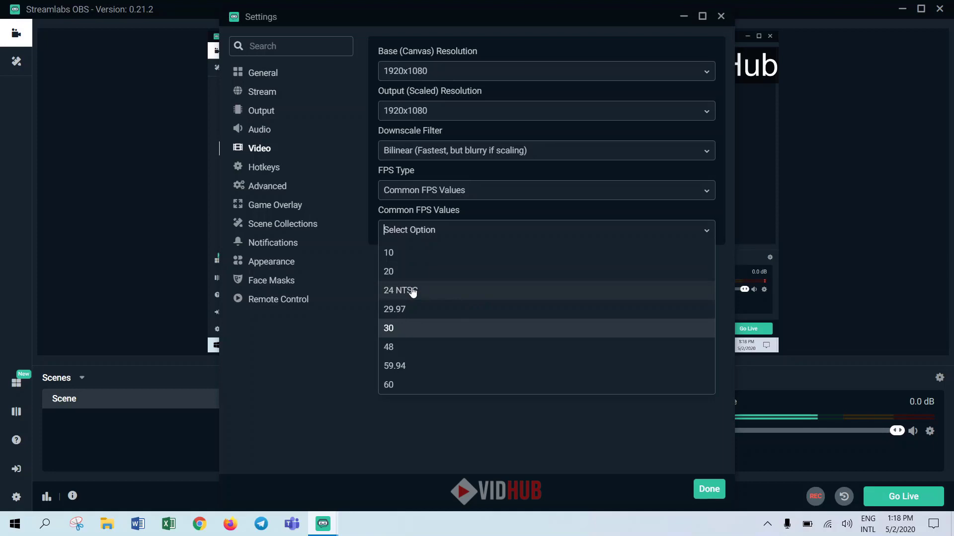
{"action": "mouse_move", "coordinate": [424, 297]}
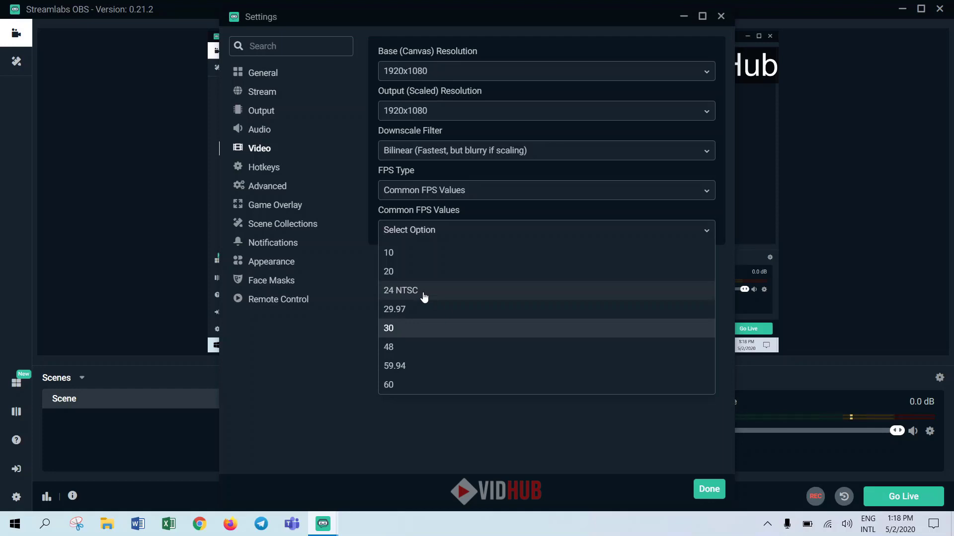
{"action": "mouse_move", "coordinate": [405, 332]}
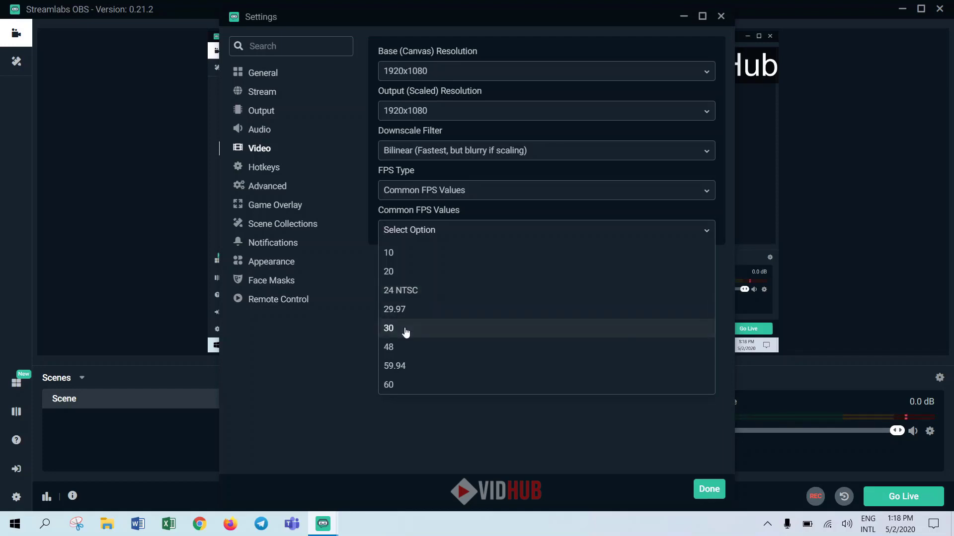
{"action": "left_click", "coordinate": [389, 328]}
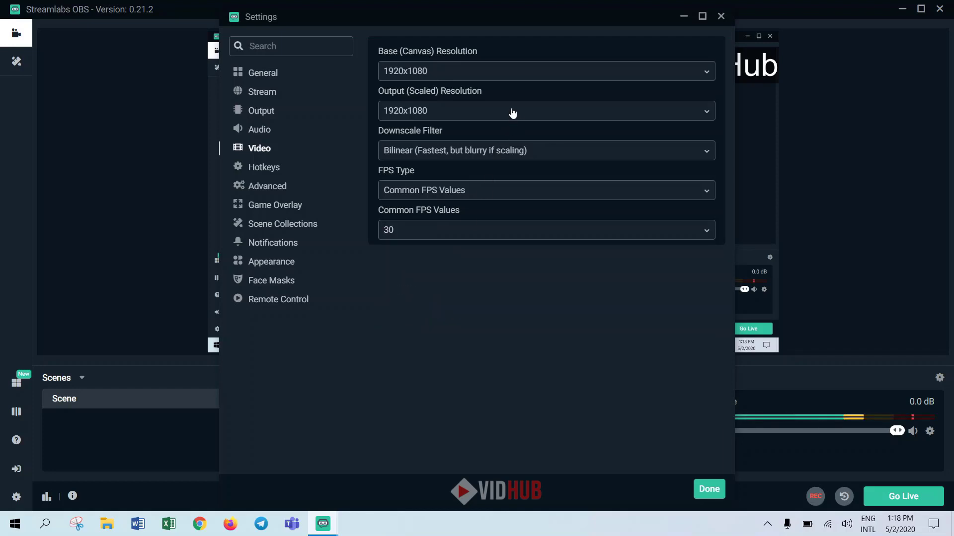
{"action": "mouse_move", "coordinate": [434, 151]}
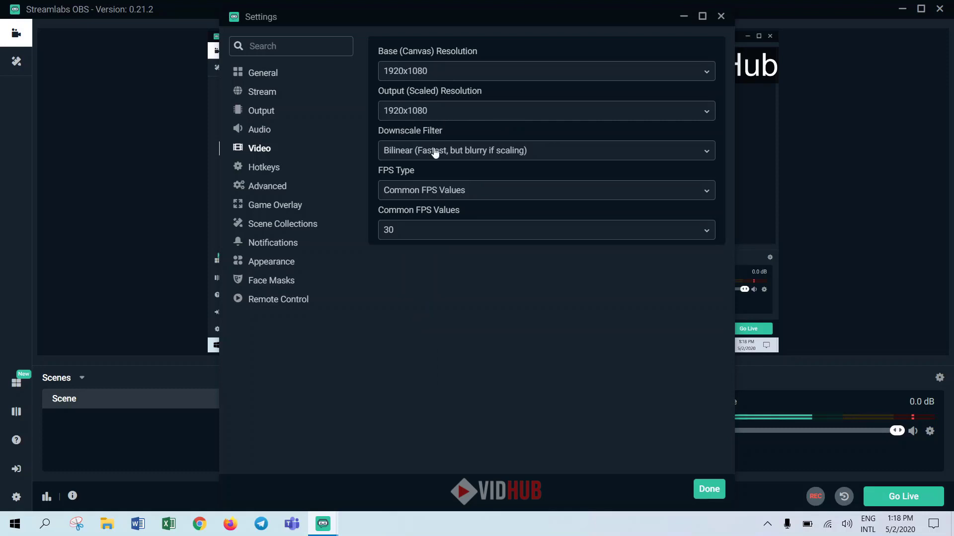
{"action": "mouse_move", "coordinate": [256, 176]}
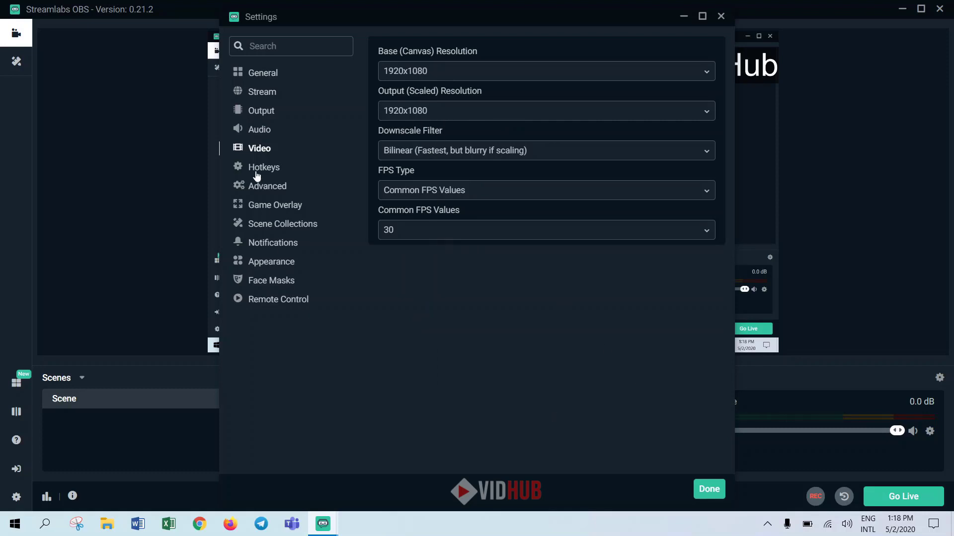
{"action": "left_click", "coordinate": [263, 167]}
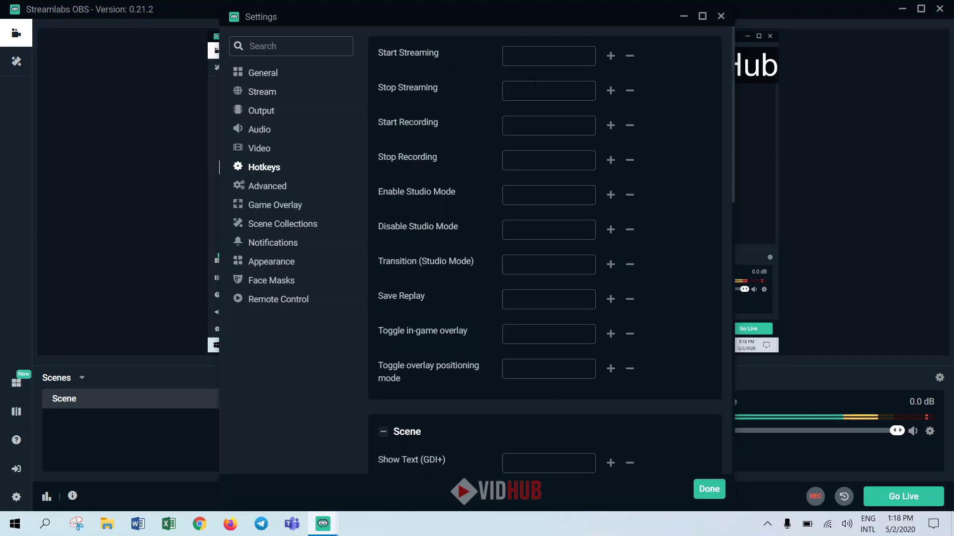
Clear the Start Streaming hotkey, glance at Advanced, and close Settings with Done.
{"action": "left_click", "coordinate": [549, 56]}
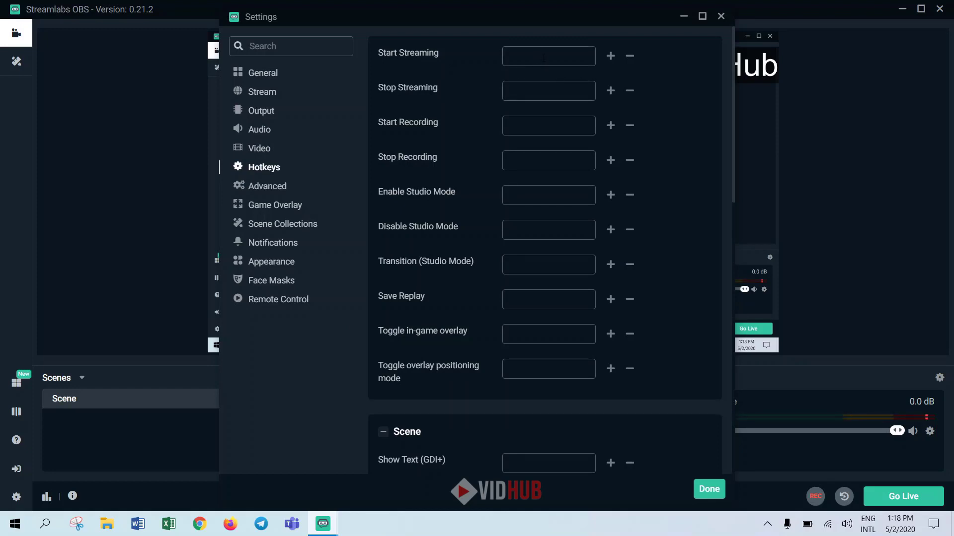
{"action": "type", "text": "S"}
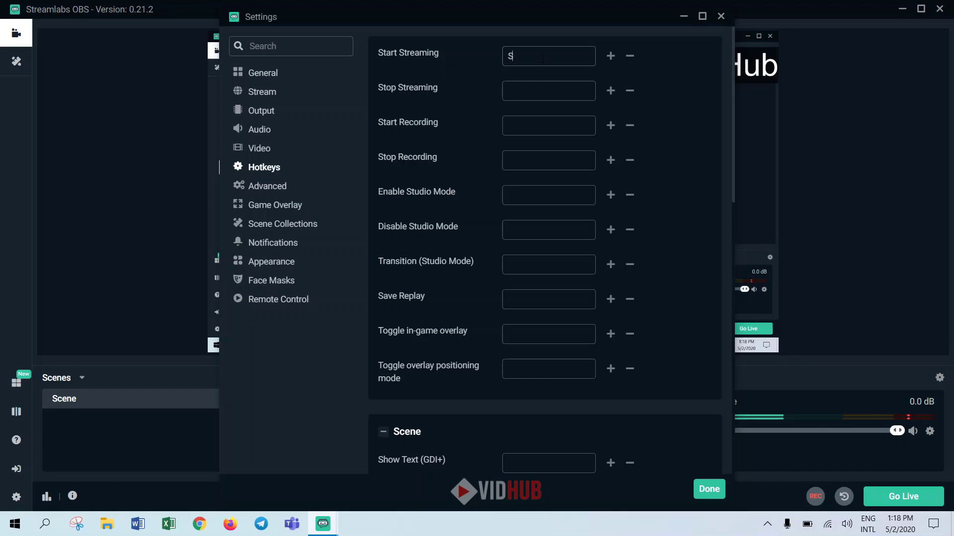
{"action": "left_click", "coordinate": [630, 56]}
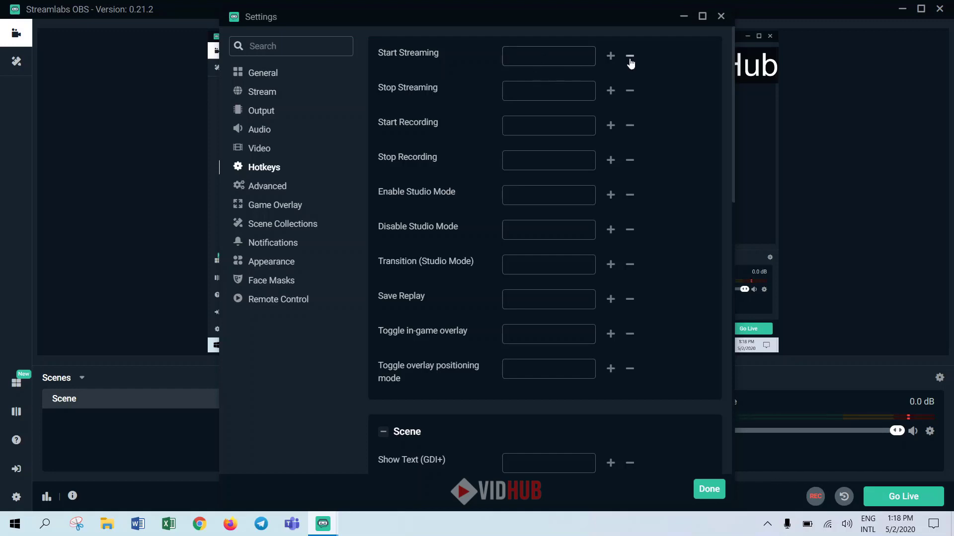
{"action": "scroll", "scroll_direction": "down", "scroll_amount": 3}
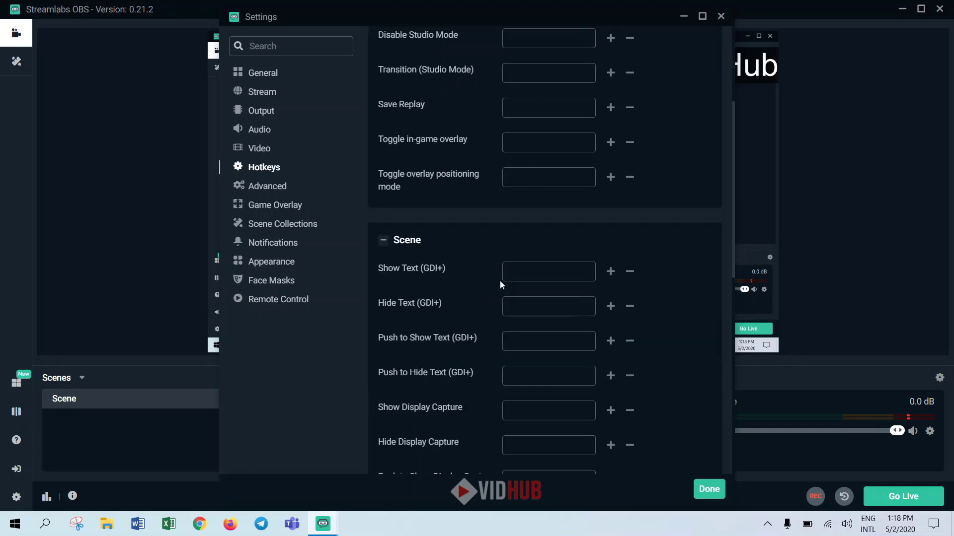
{"action": "scroll", "scroll_direction": "down", "scroll_amount": 3}
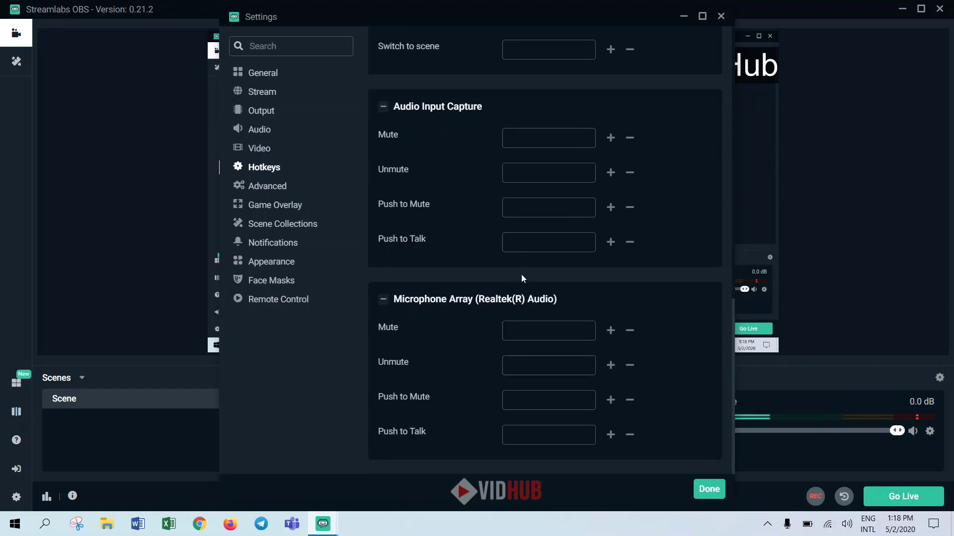
{"action": "mouse_move", "coordinate": [543, 269]}
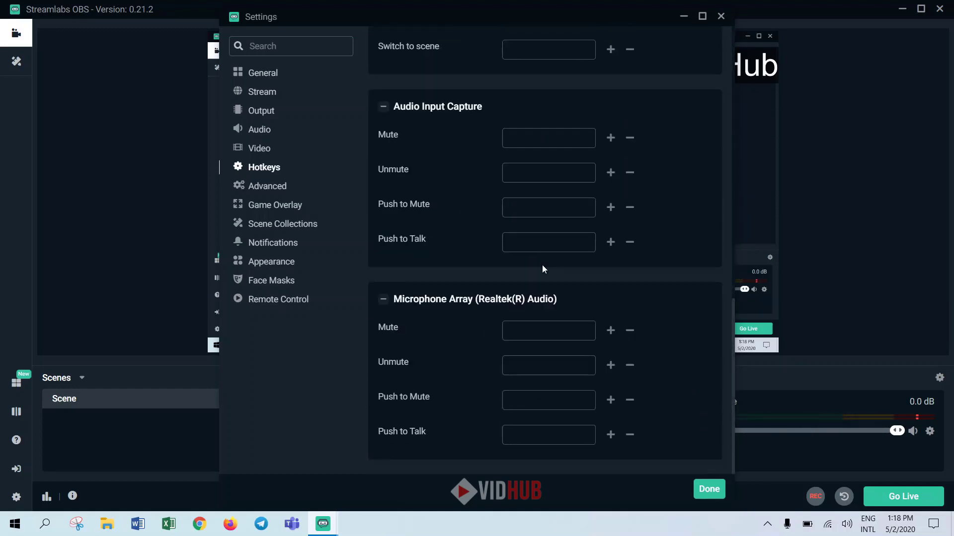
{"action": "left_click", "coordinate": [267, 186]}
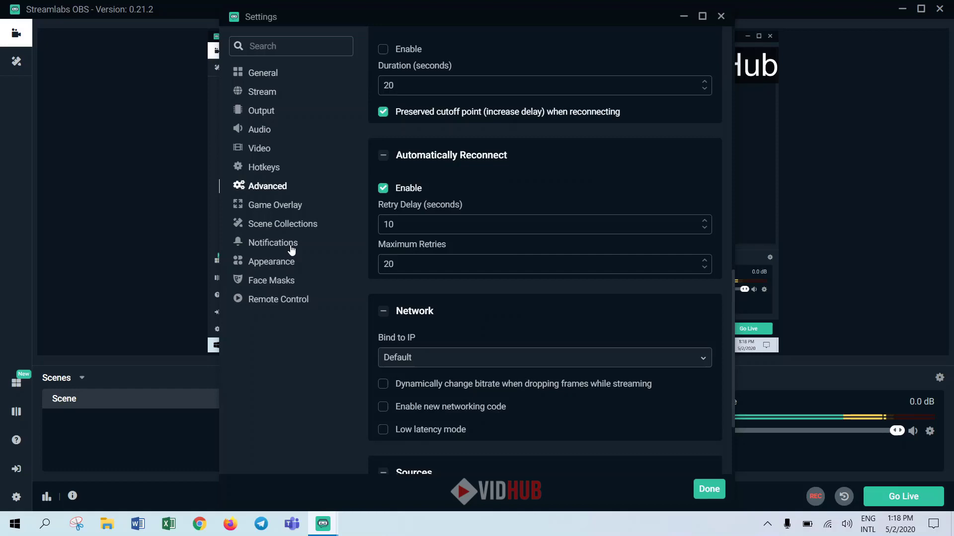
{"action": "mouse_move", "coordinate": [301, 357]}
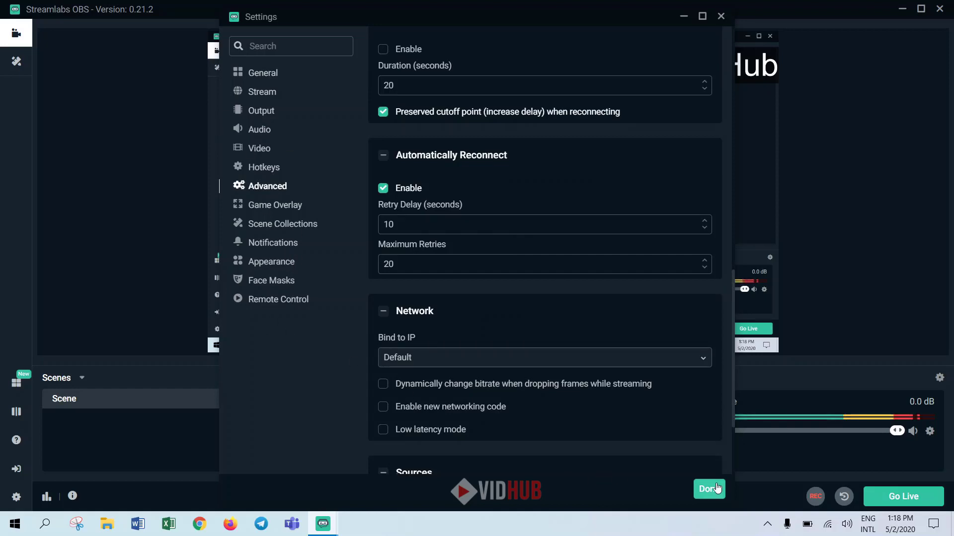
{"action": "left_click", "coordinate": [708, 489]}
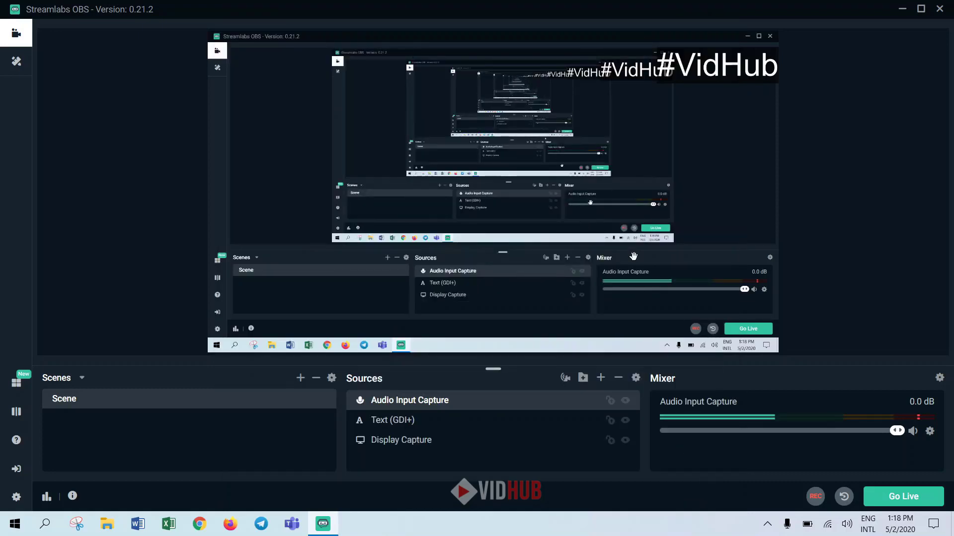
{"action": "mouse_move", "coordinate": [527, 237]}
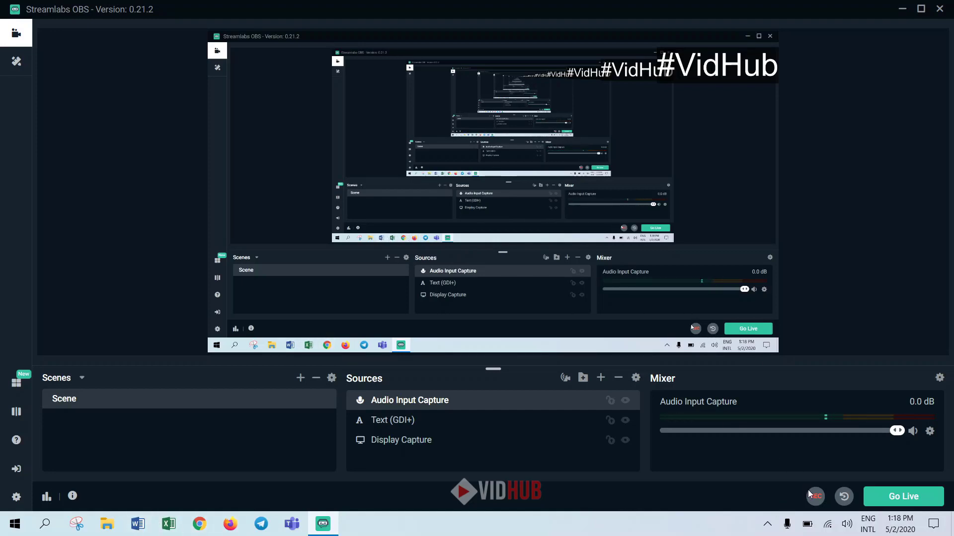
Start recording and create a Word document from the 'Insert your first Table of contents' template.
{"action": "left_click", "coordinate": [814, 496]}
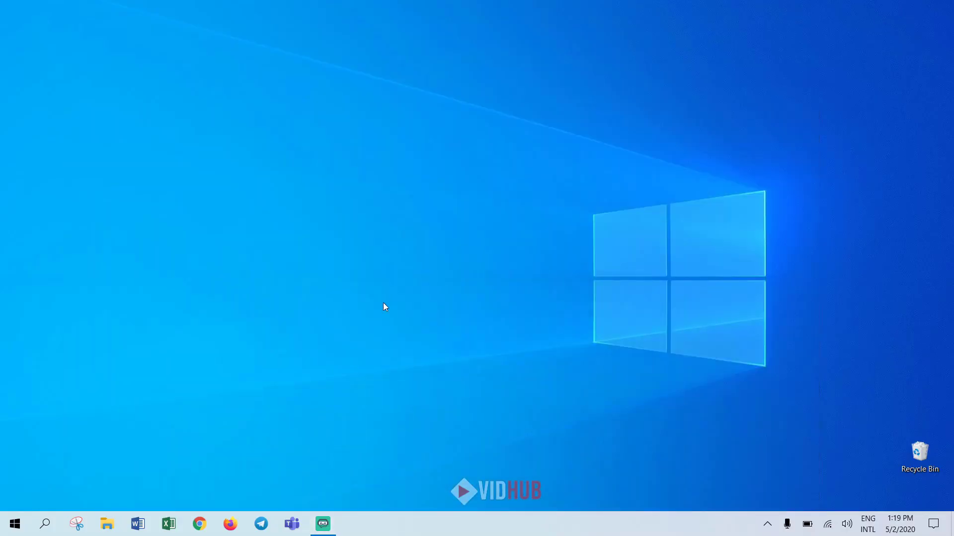
{"action": "mouse_move", "coordinate": [400, 142]}
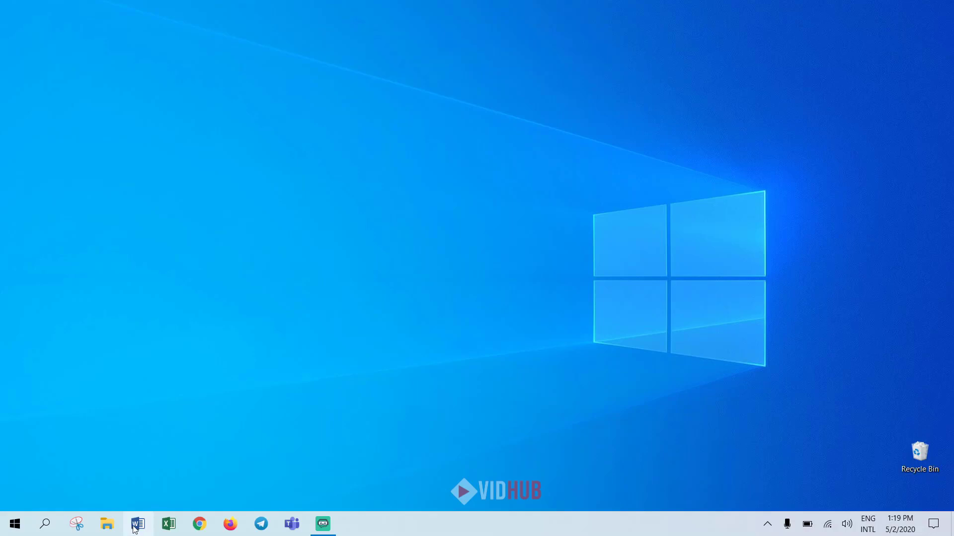
{"action": "left_click", "coordinate": [137, 524]}
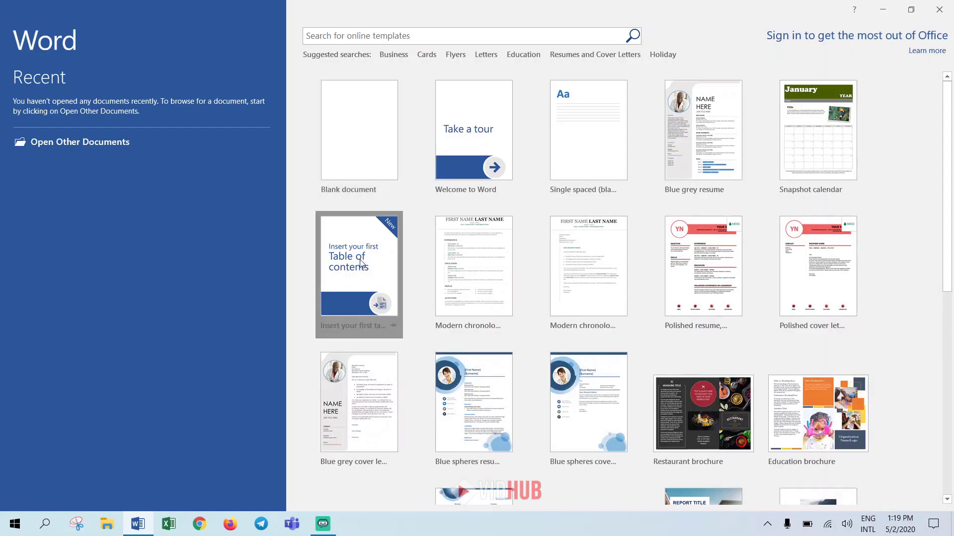
{"action": "left_click", "coordinate": [359, 274]}
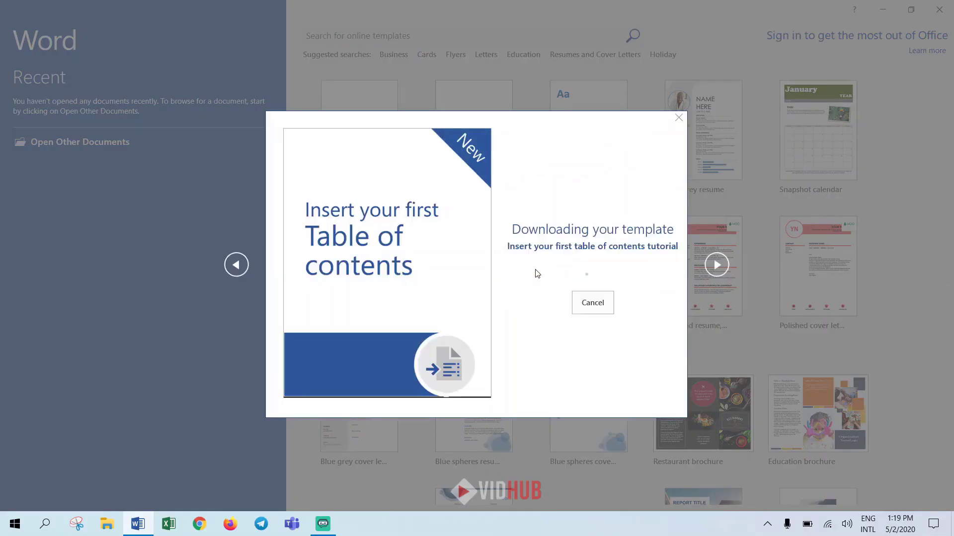
{"action": "left_click", "coordinate": [591, 302]}
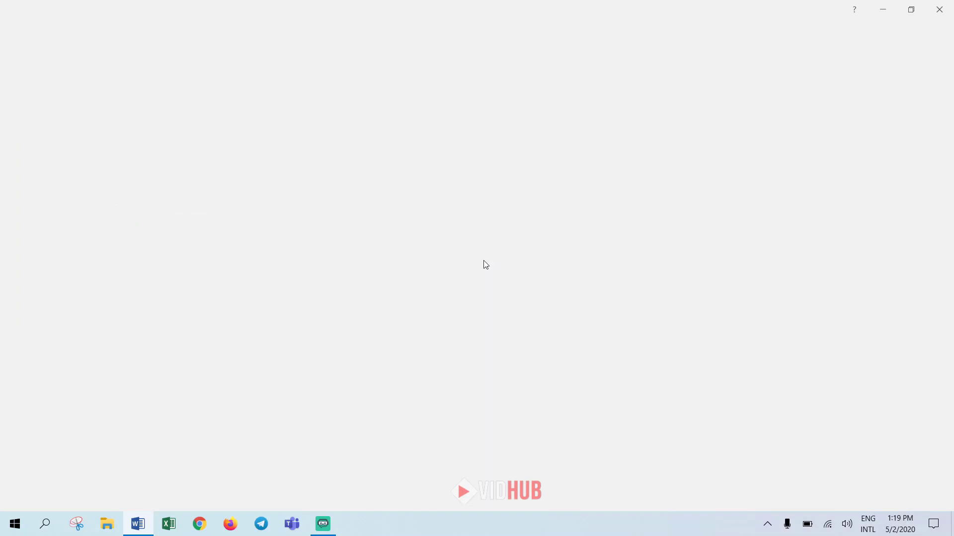
Close Word, bring Streamlabs OBS back and stop the recording at 30 seconds.
{"action": "left_click", "coordinate": [138, 524]}
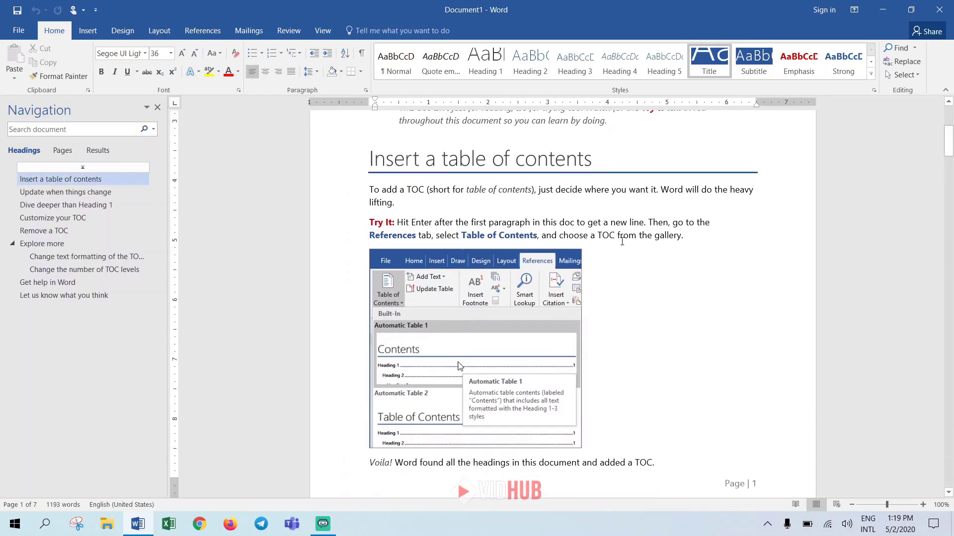
{"action": "left_click", "coordinate": [939, 10]}
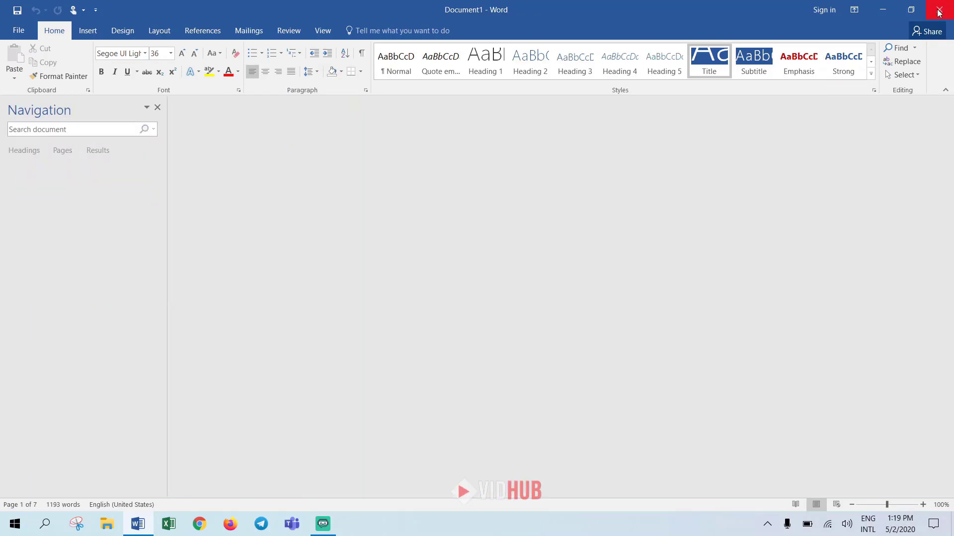
{"action": "left_click", "coordinate": [939, 10]}
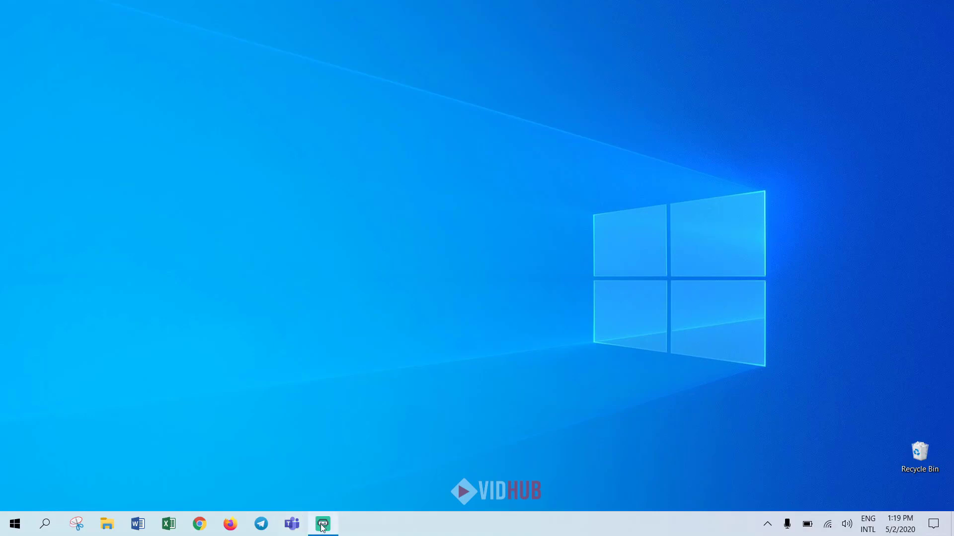
{"action": "left_click", "coordinate": [322, 523]}
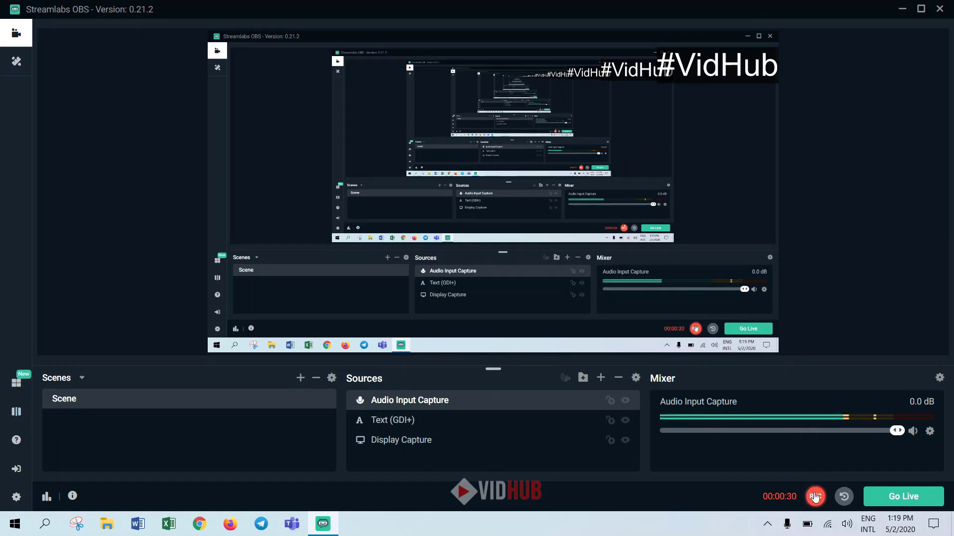
{"action": "left_click", "coordinate": [815, 497]}
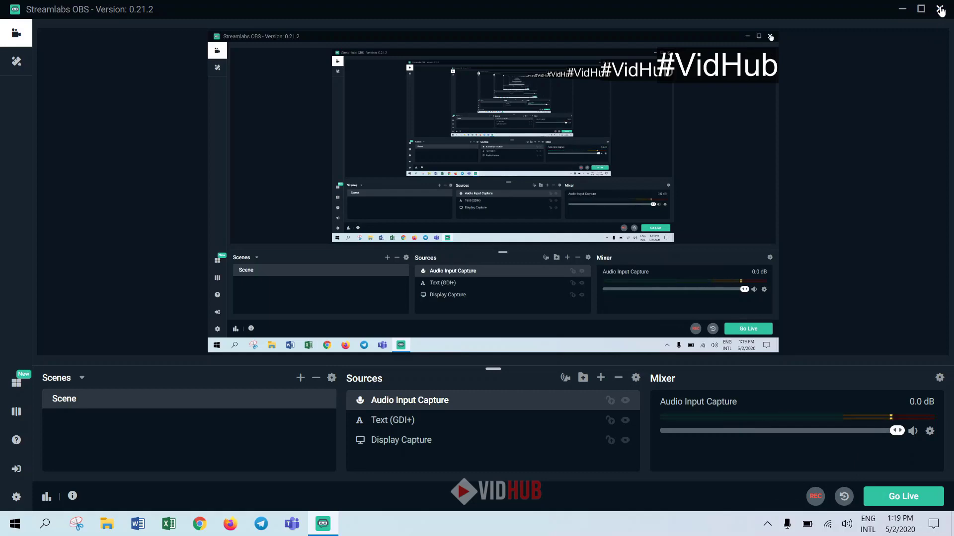
Close Streamlabs OBS and bring up File Explorer on Quick access.
{"action": "left_click", "coordinate": [941, 10]}
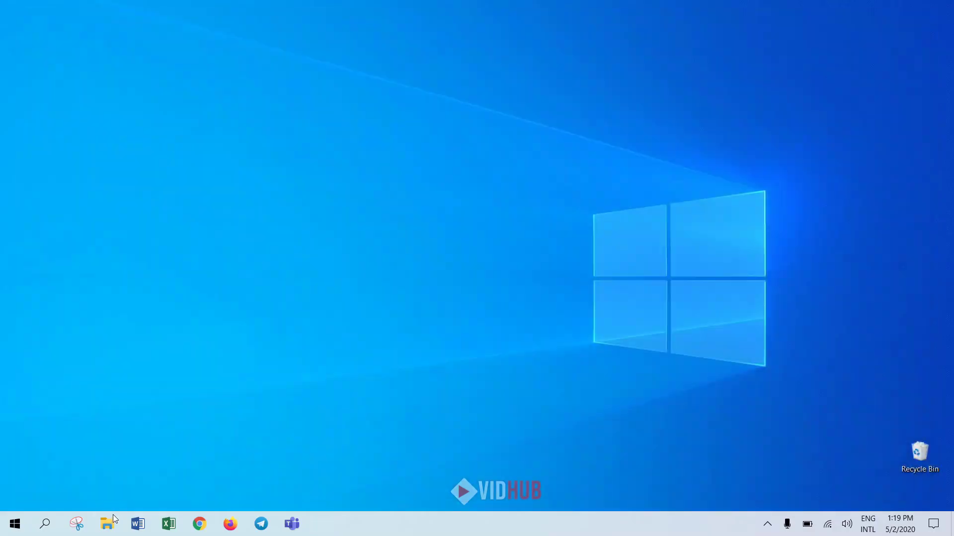
{"action": "left_click", "coordinate": [107, 524]}
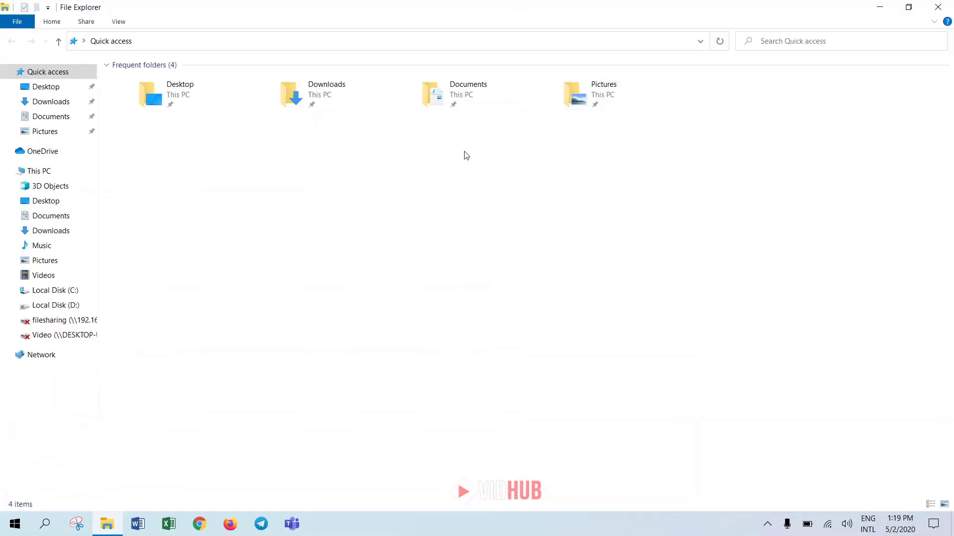
{"action": "left_click", "coordinate": [55, 305]}
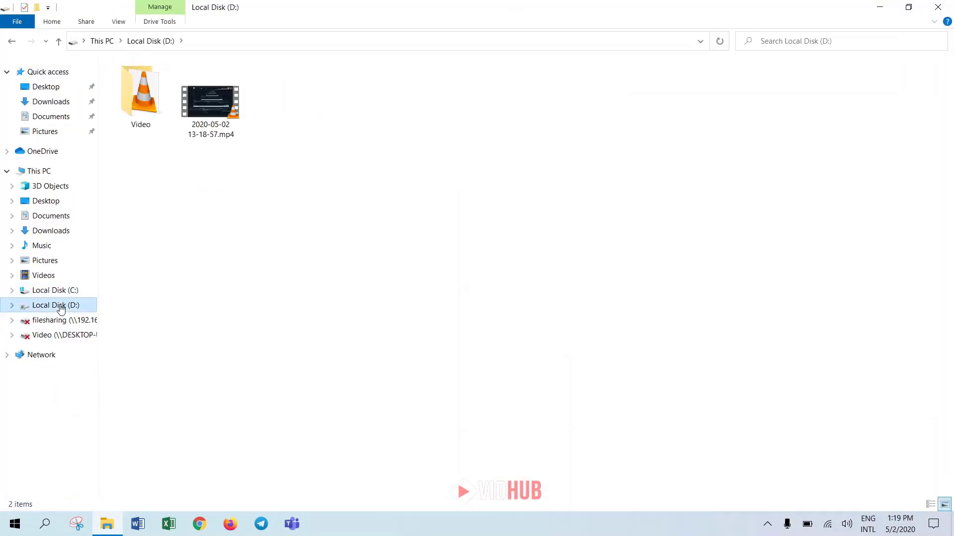
{"action": "left_click", "coordinate": [210, 99]}
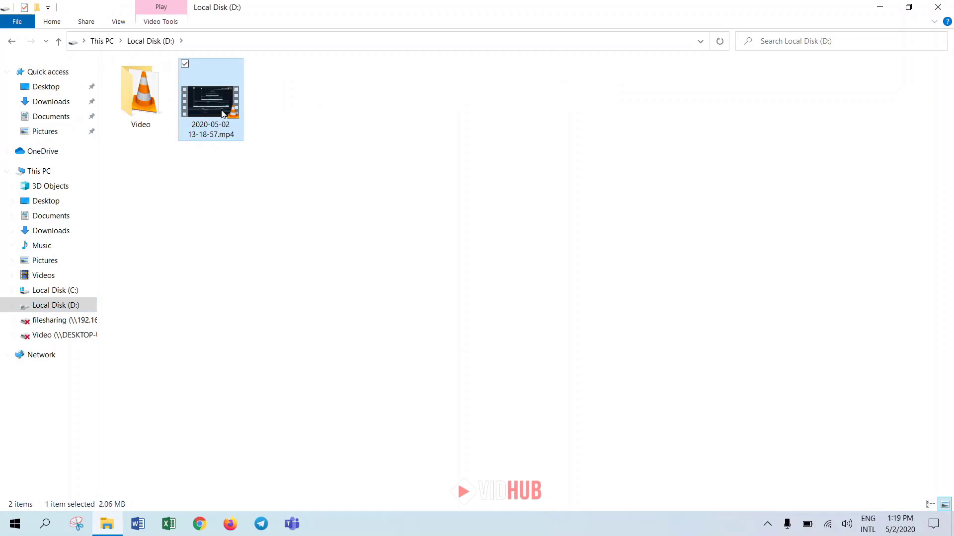
{"action": "double_click", "coordinate": [211, 100]}
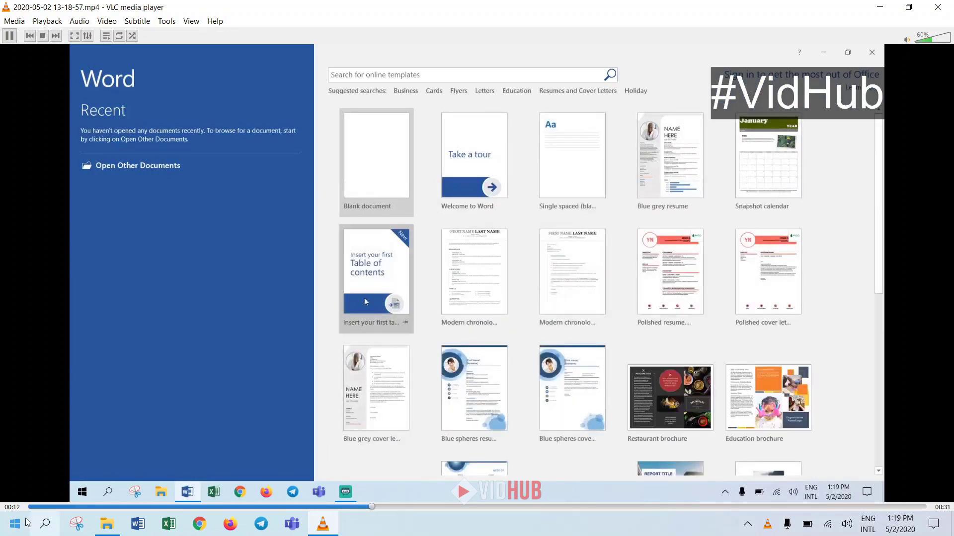
{"action": "left_click", "coordinate": [376, 270]}
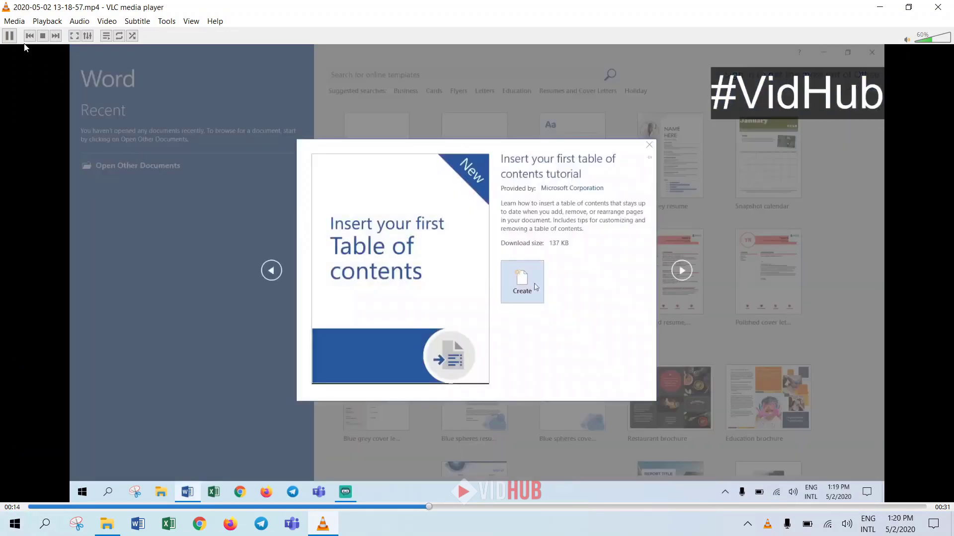
Pause the recording's playback at 15 seconds and close VLC, returning to drive D:.
{"action": "left_click", "coordinate": [522, 282]}
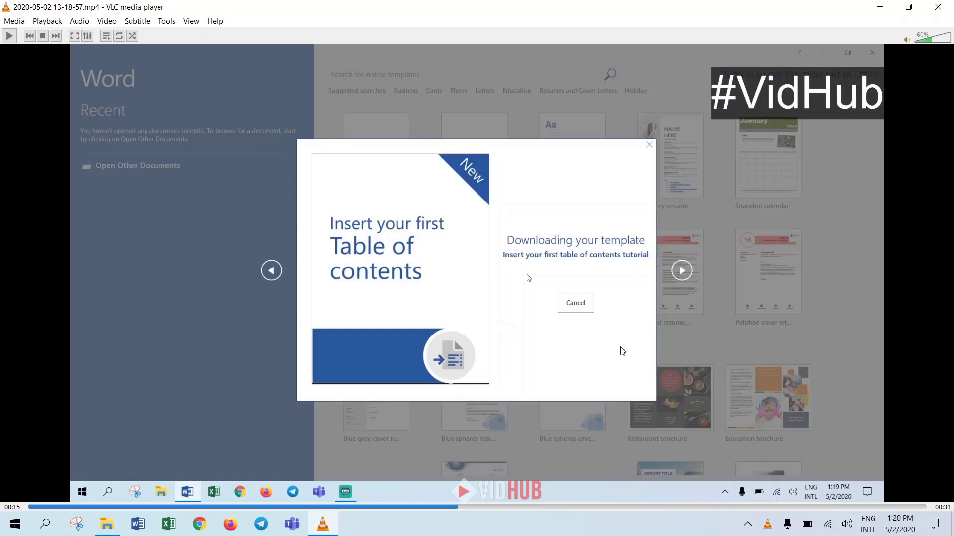
{"action": "mouse_move", "coordinate": [845, 116]}
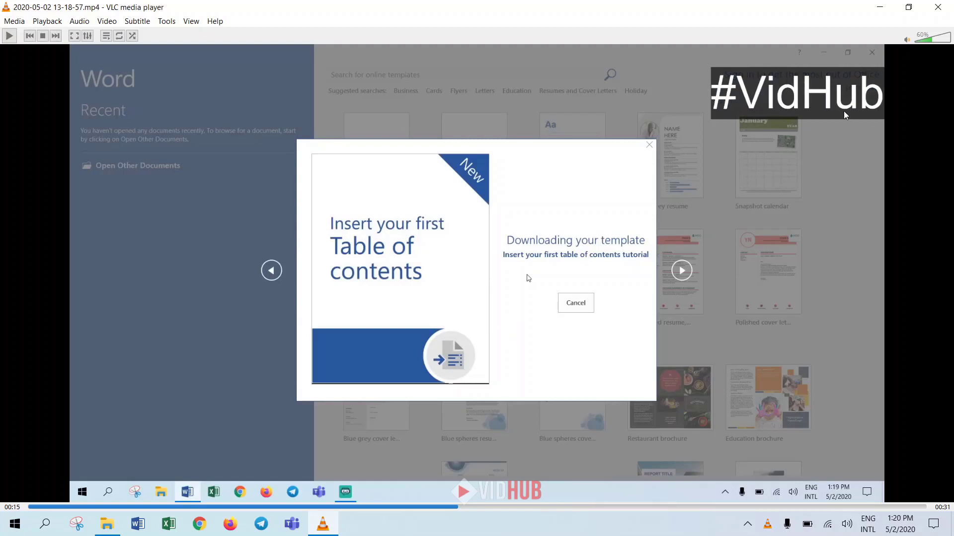
{"action": "mouse_move", "coordinate": [940, 7]}
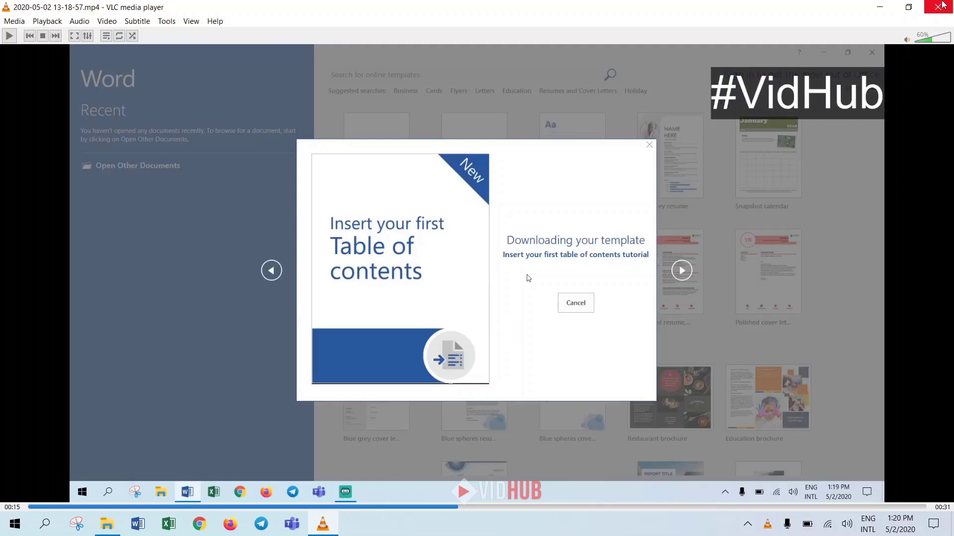
{"action": "left_click", "coordinate": [939, 7]}
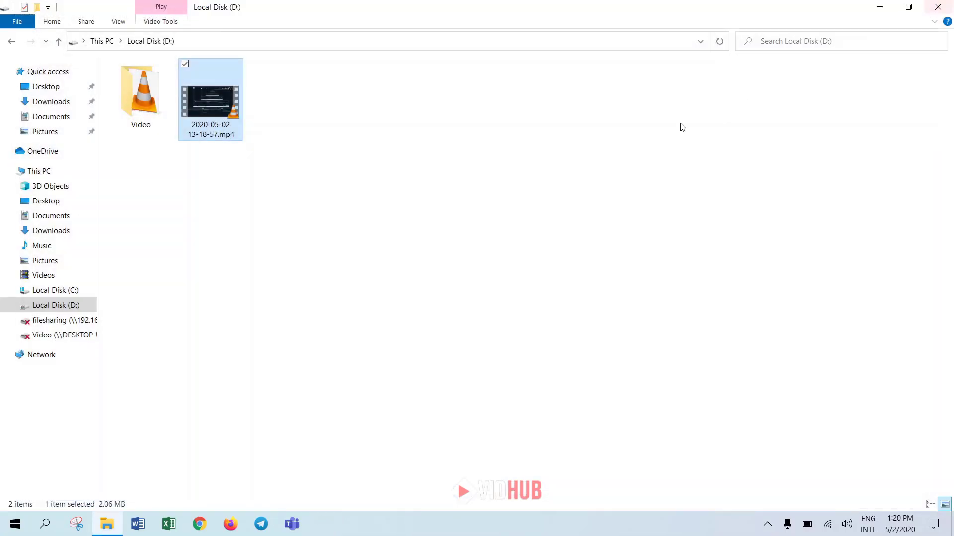
Bring up the mp4's Properties and highlight its 2.06 MB size on the General page.
{"action": "right_click", "coordinate": [211, 100]}
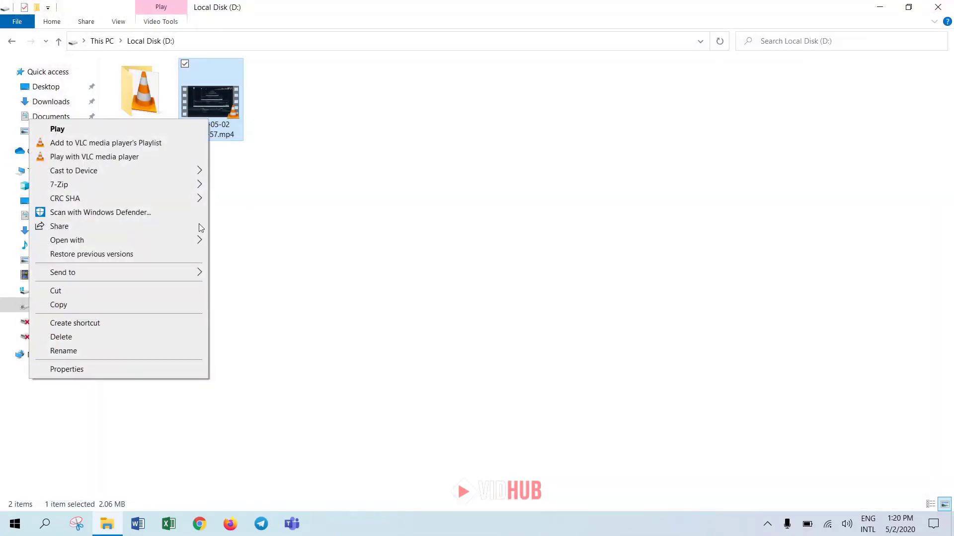
{"action": "left_click", "coordinate": [66, 369]}
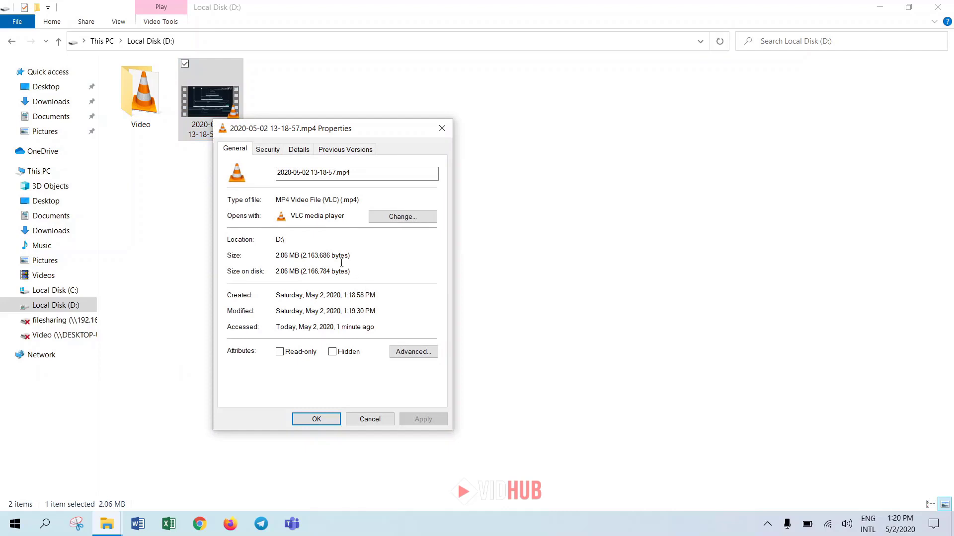
{"action": "double_click", "coordinate": [287, 255]}
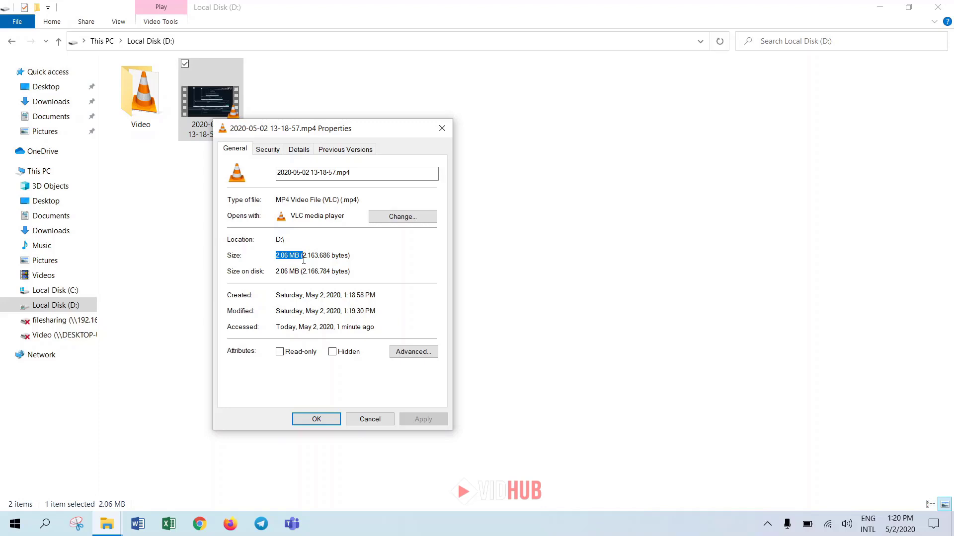
Review the Details page: 1920 frame width, 1080 frame height, 30 frames per second.
{"action": "left_click", "coordinate": [299, 149]}
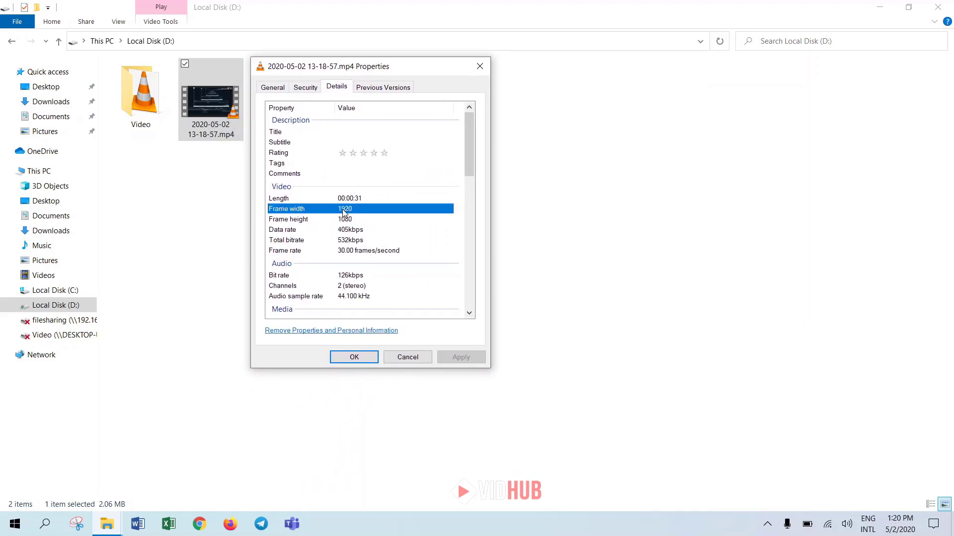
{"action": "mouse_move", "coordinate": [358, 221]}
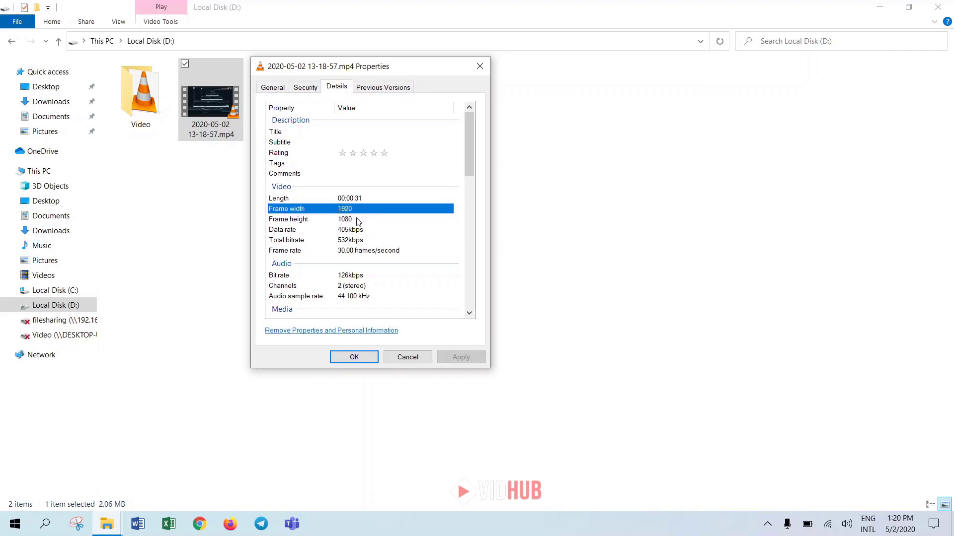
{"action": "left_click", "coordinate": [359, 218]}
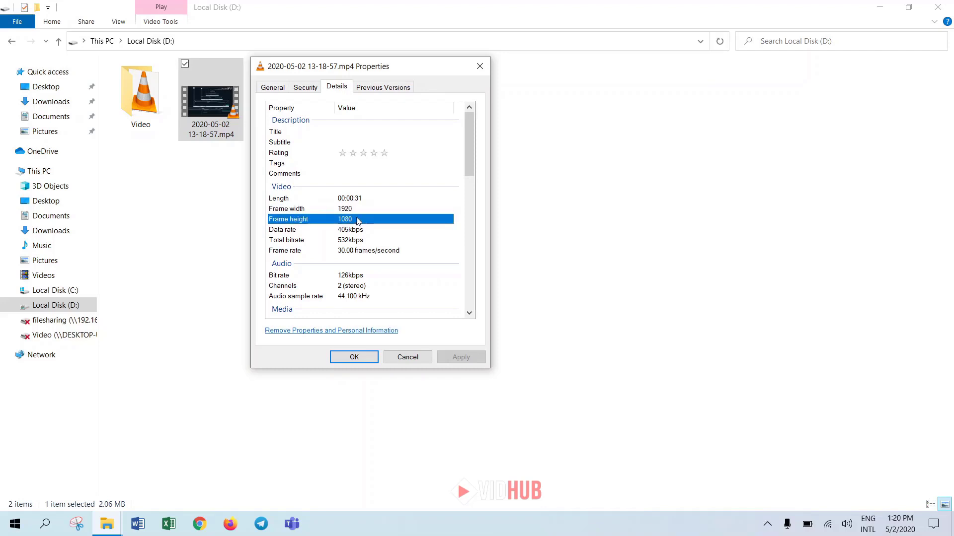
{"action": "left_click", "coordinate": [362, 251]}
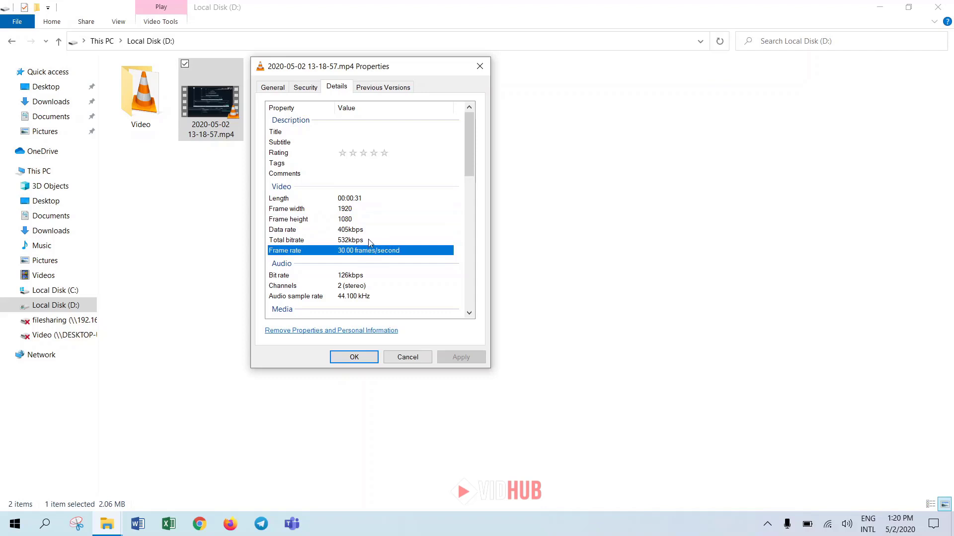
{"action": "mouse_move", "coordinate": [375, 256]}
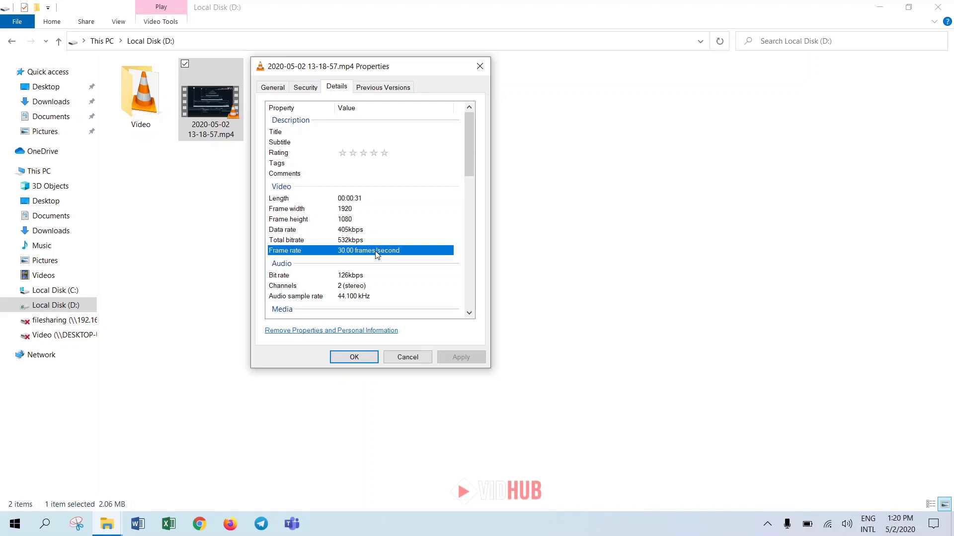
{"action": "left_click", "coordinate": [345, 208]}
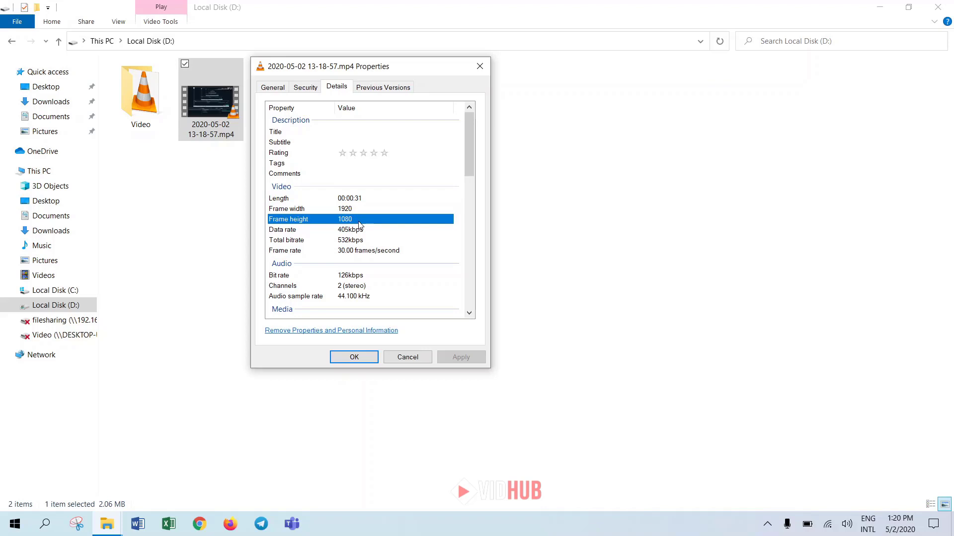
{"action": "left_click", "coordinate": [350, 251]}
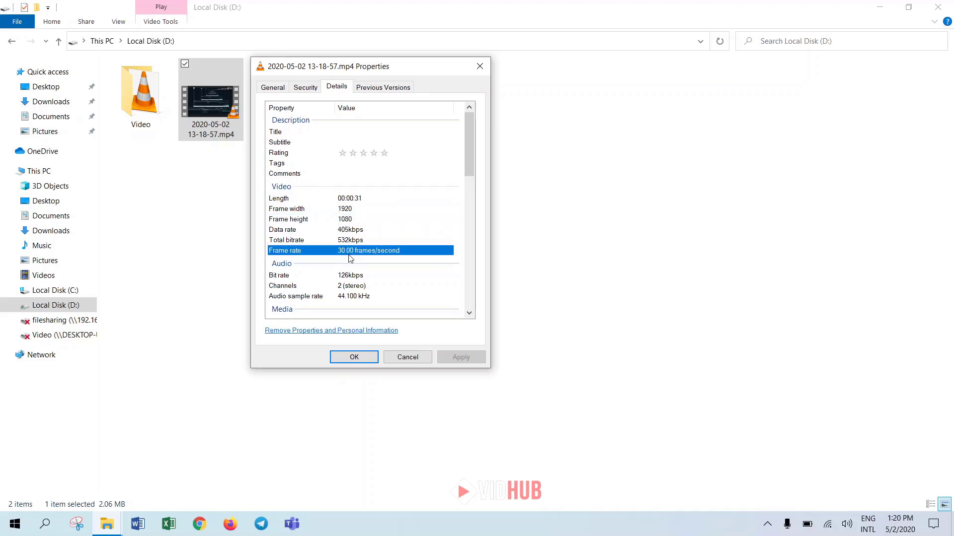
{"action": "left_click", "coordinate": [345, 209]}
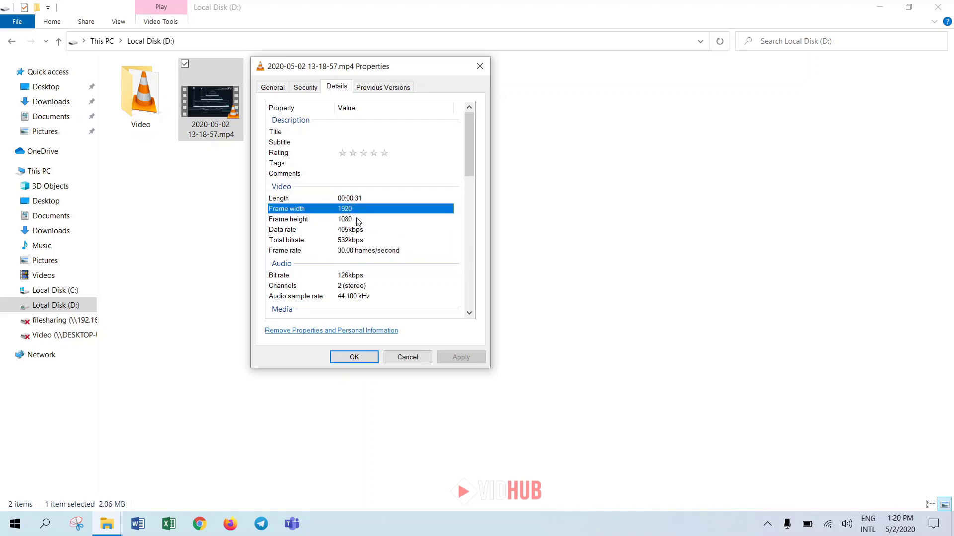
{"action": "left_click", "coordinate": [359, 219]}
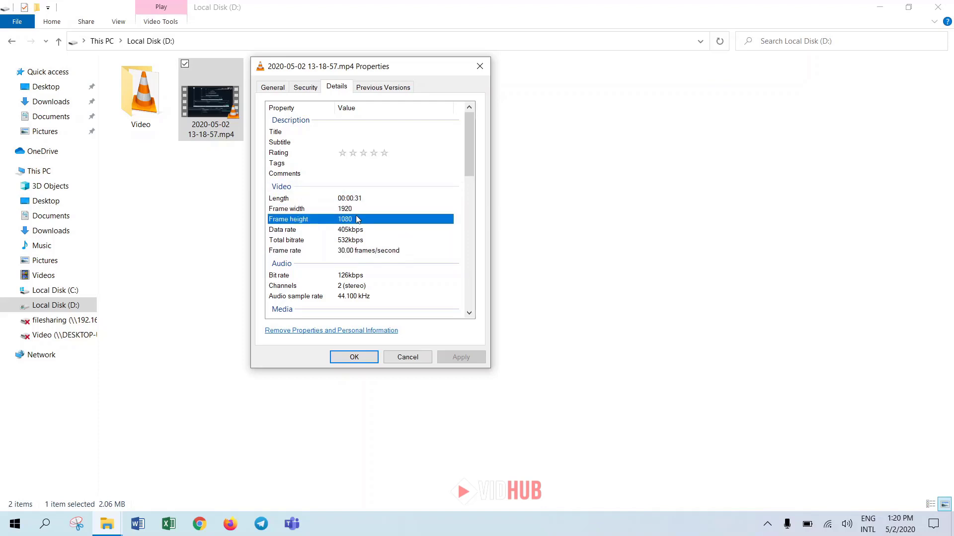
{"action": "mouse_move", "coordinate": [363, 220]}
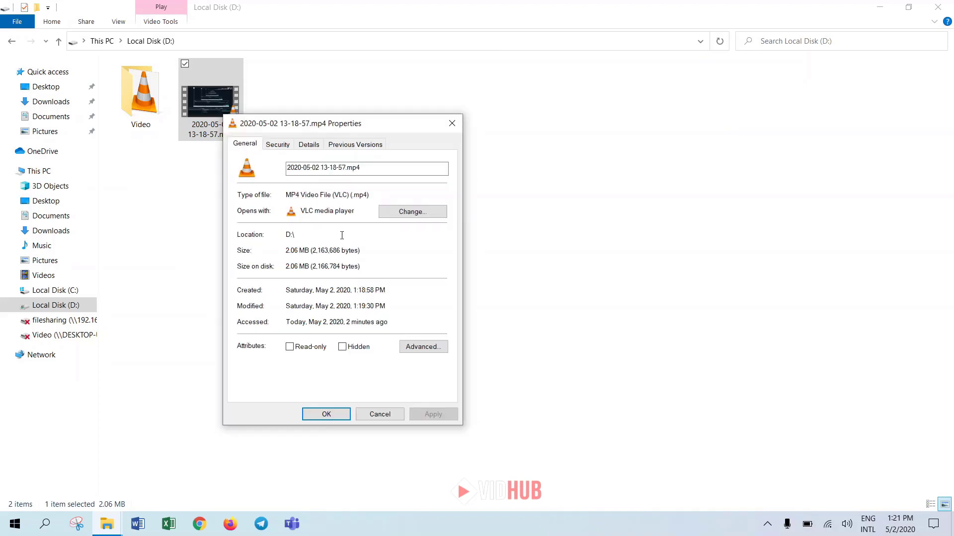
{"action": "mouse_move", "coordinate": [381, 343]}
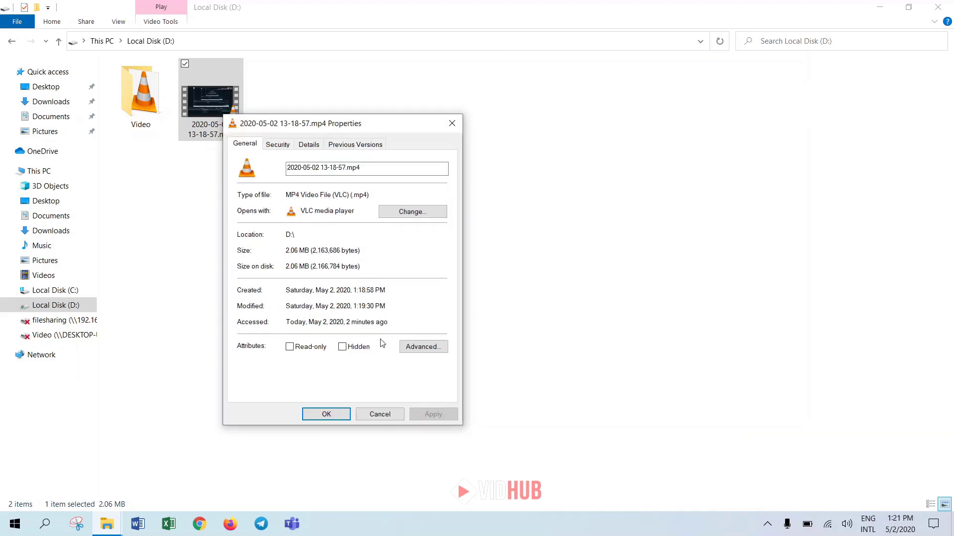